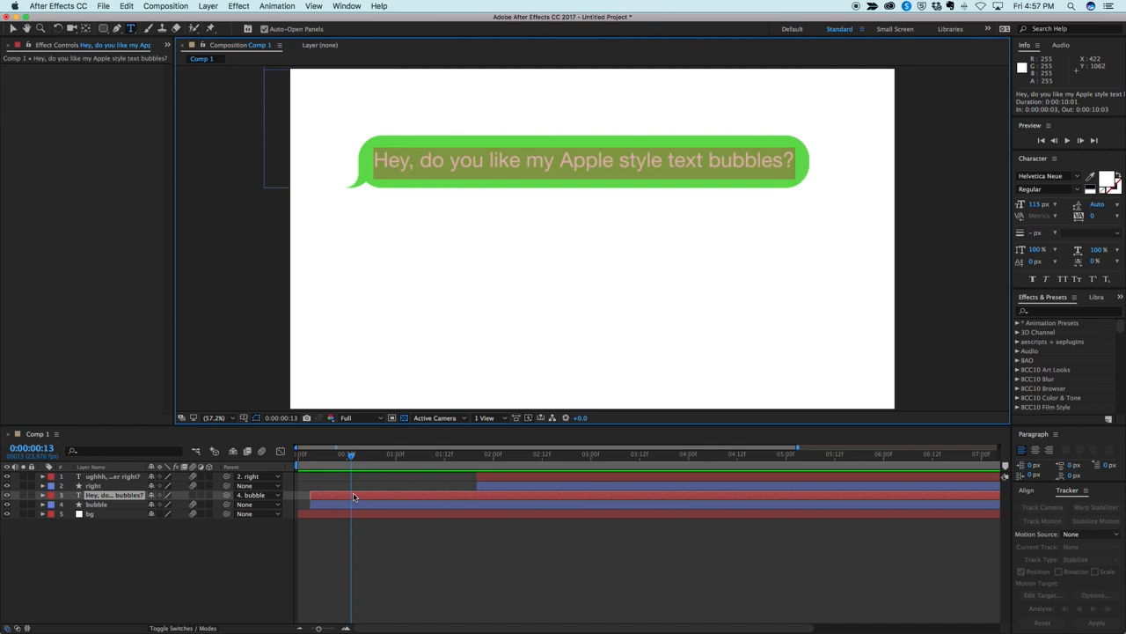
- Type 'write anything' and, on a second line, 'another line' into the bubble text
{"action": "type", "text": "write"}
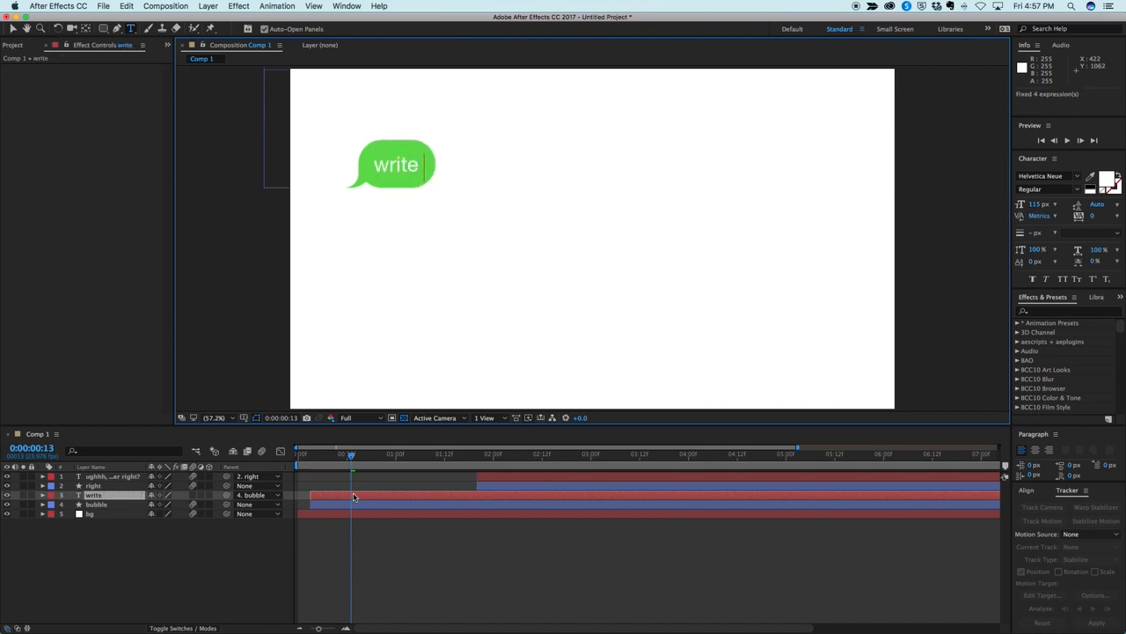
{"action": "type", "text": "anything"}
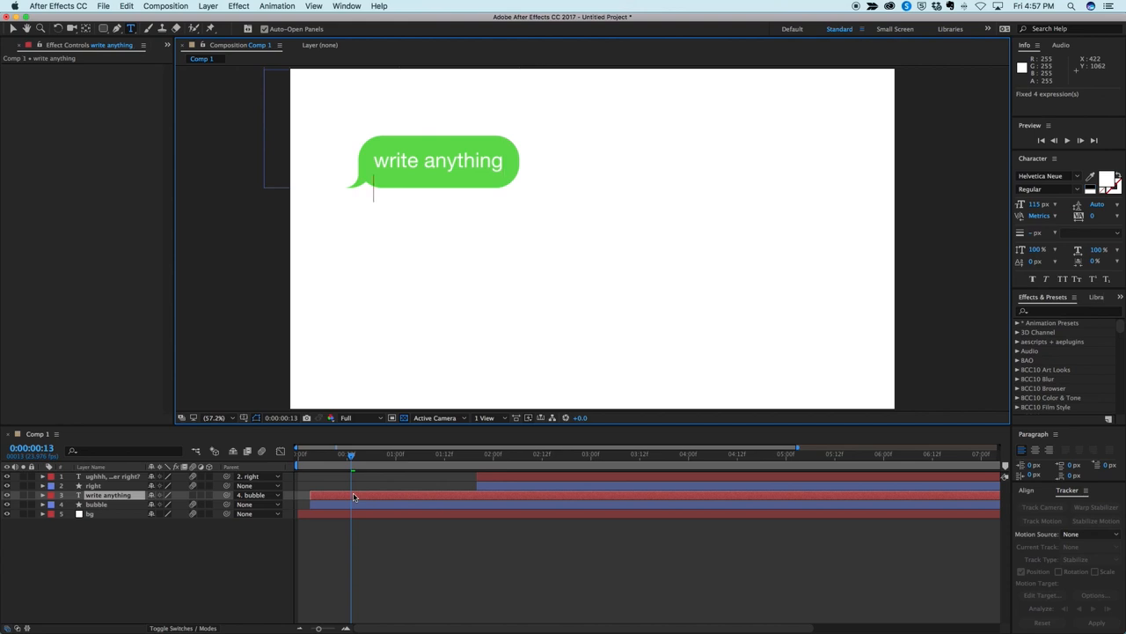
{"action": "type", "text": "another"}
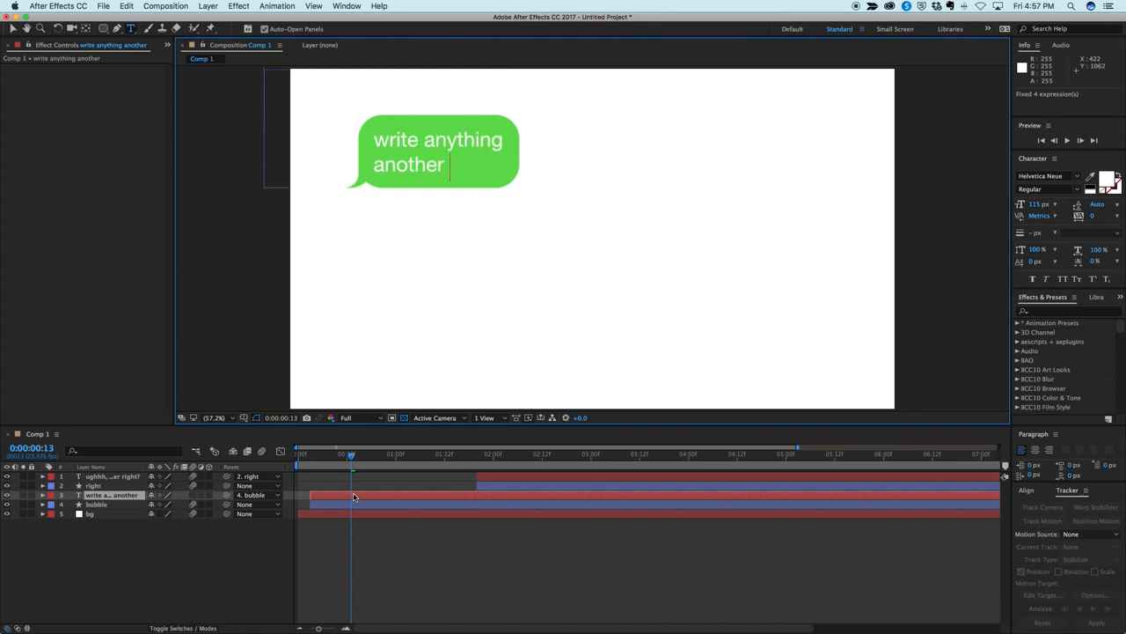
{"action": "type", "text": "l"}
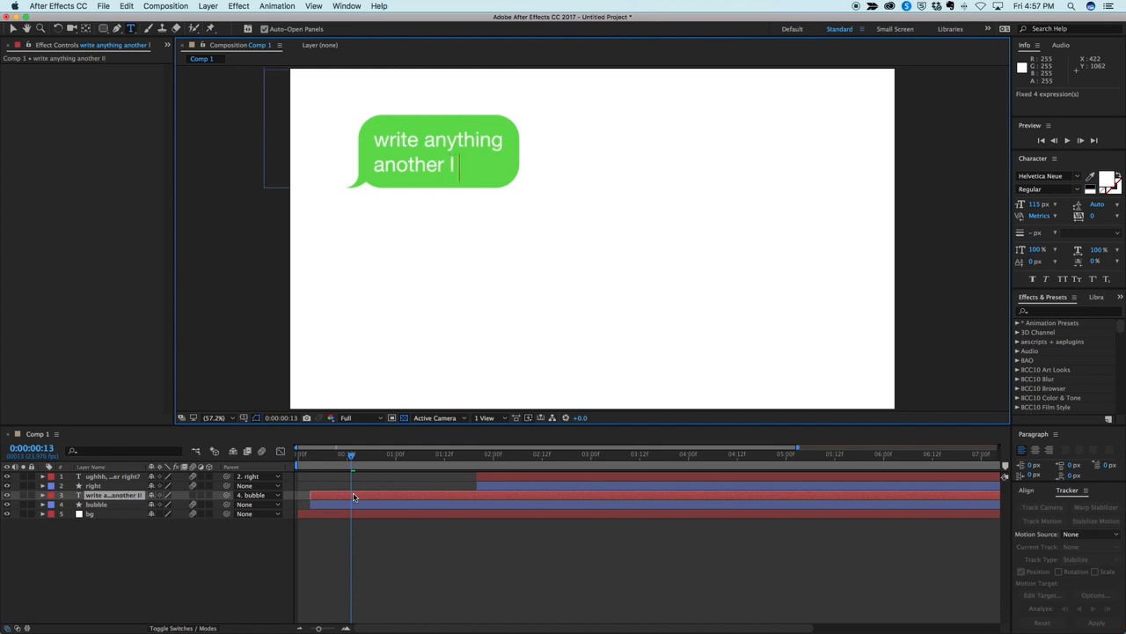
{"action": "type", "text": "ine"}
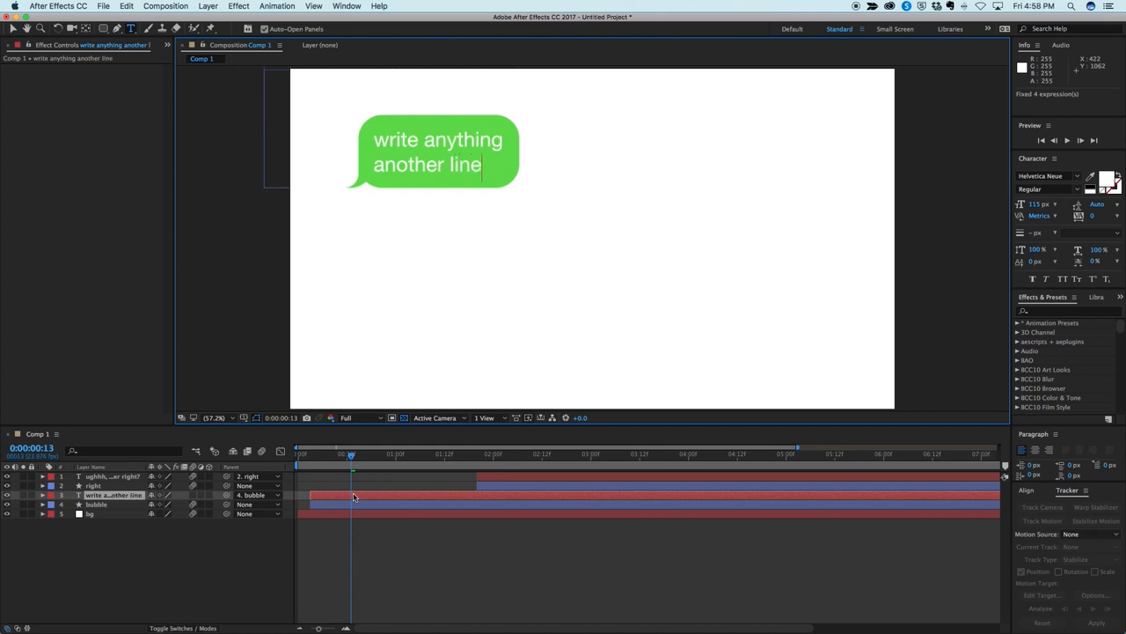
{"action": "mouse_move", "coordinate": [425, 502]}
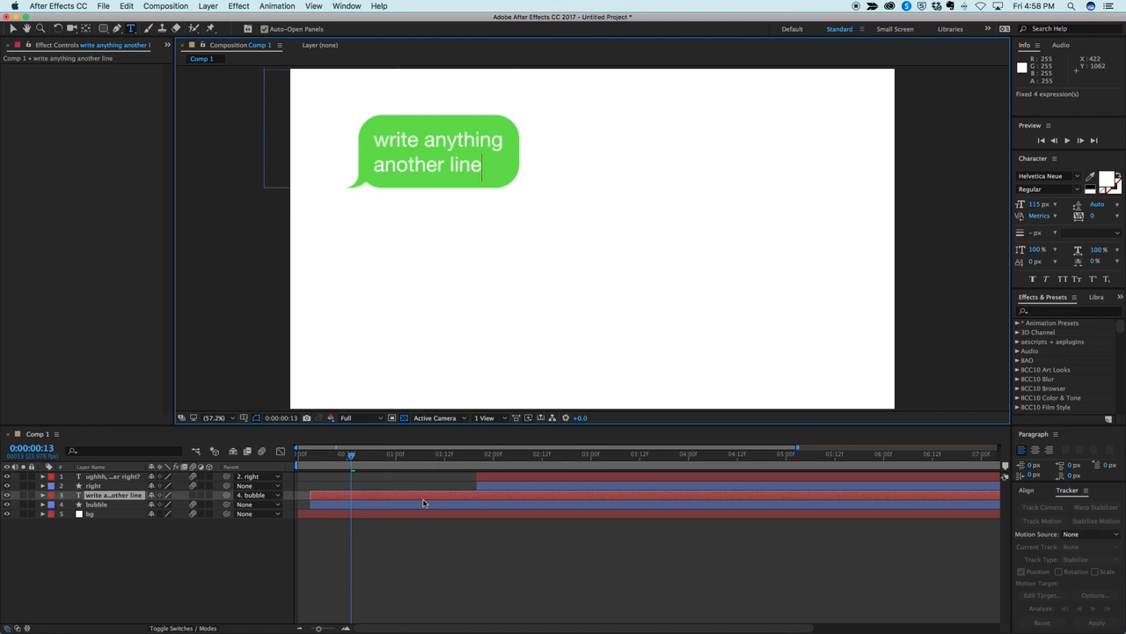
{"action": "mouse_move", "coordinate": [431, 374]}
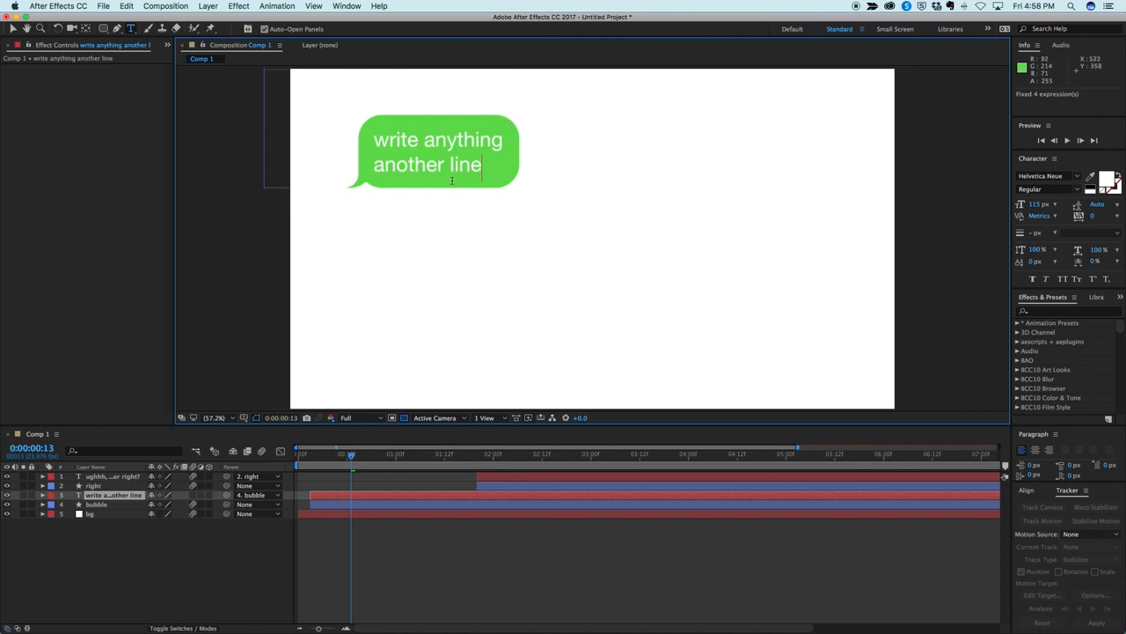
{"action": "mouse_move", "coordinate": [356, 175]}
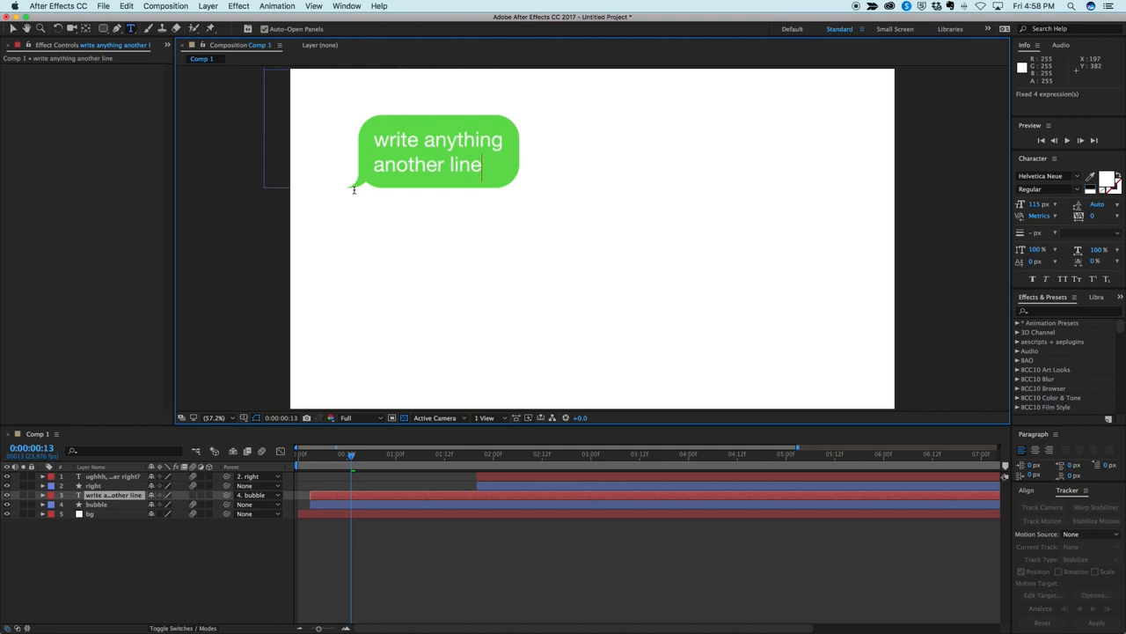
{"action": "mouse_move", "coordinate": [460, 211]}
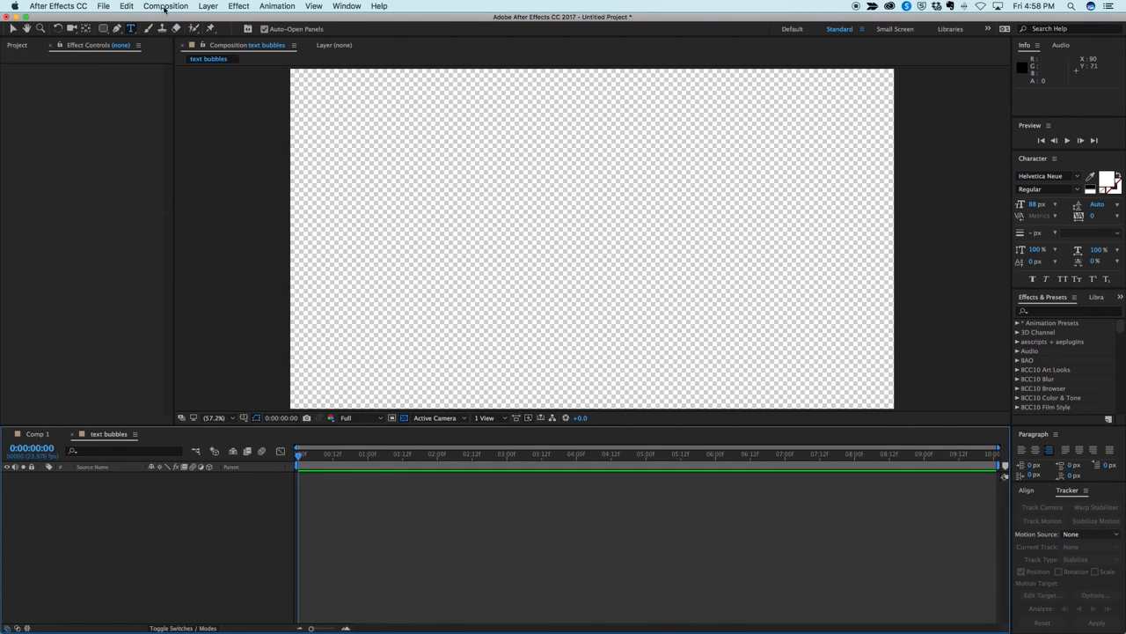
- Add a white 1920x1080 solid layer to the text bubbles comp and select it
{"action": "left_click", "coordinate": [209, 6]}
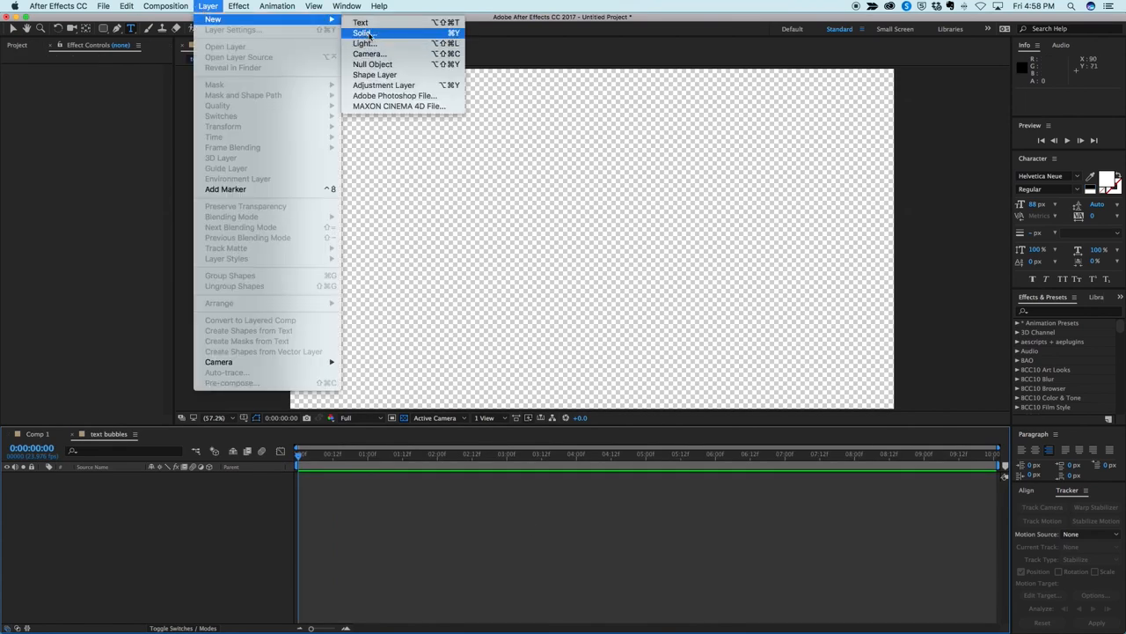
{"action": "left_click", "coordinate": [363, 33]}
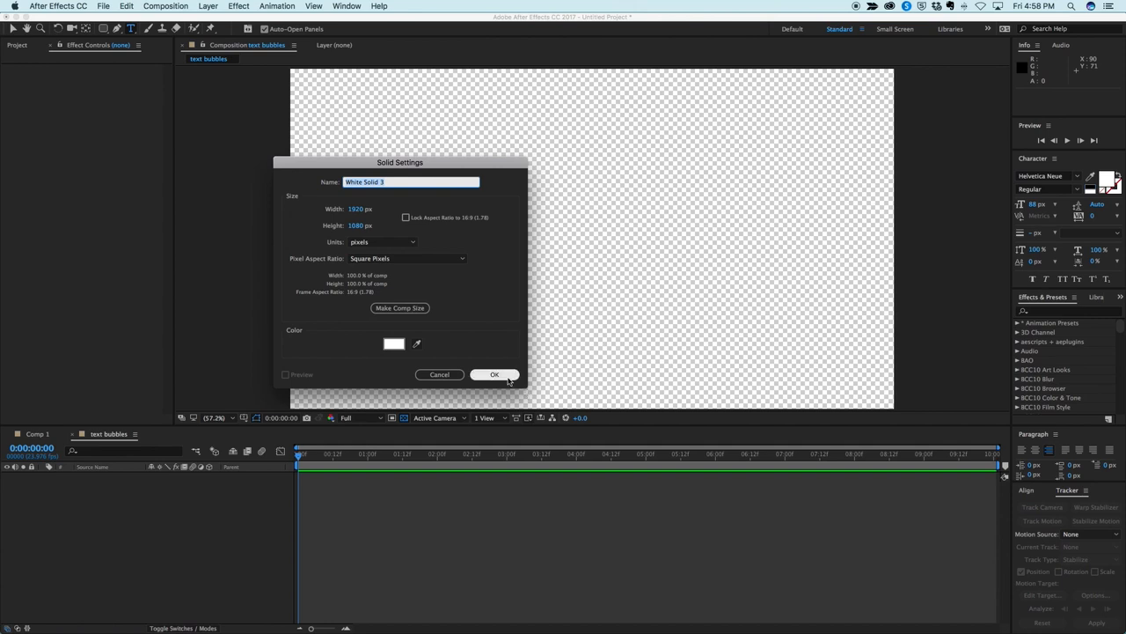
{"action": "left_click", "coordinate": [494, 374]}
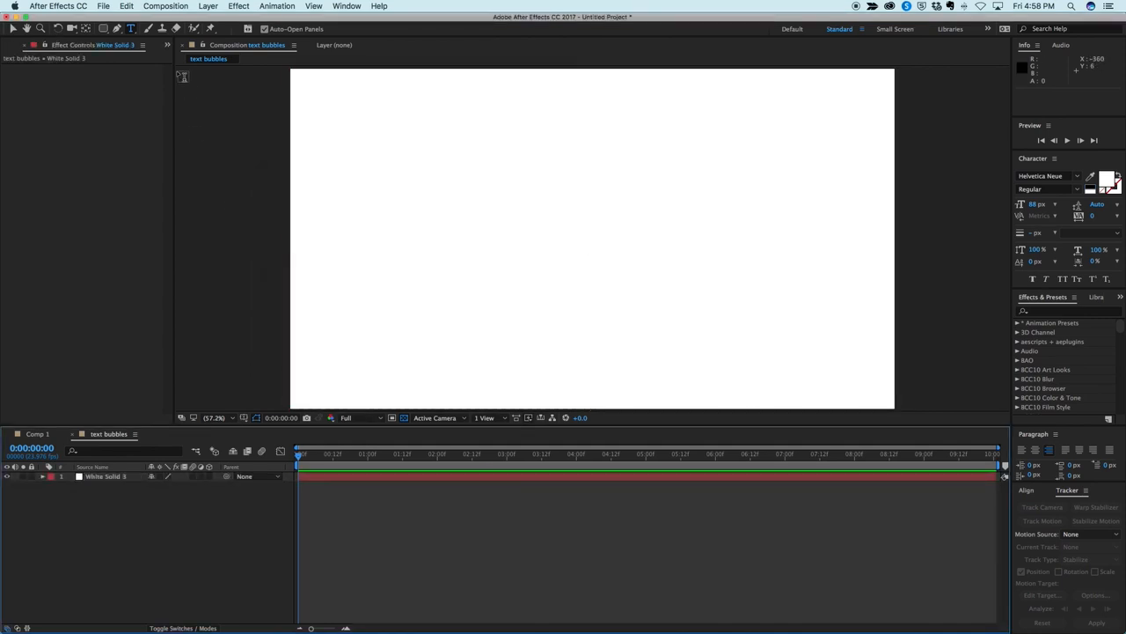
{"action": "left_click", "coordinate": [105, 475]}
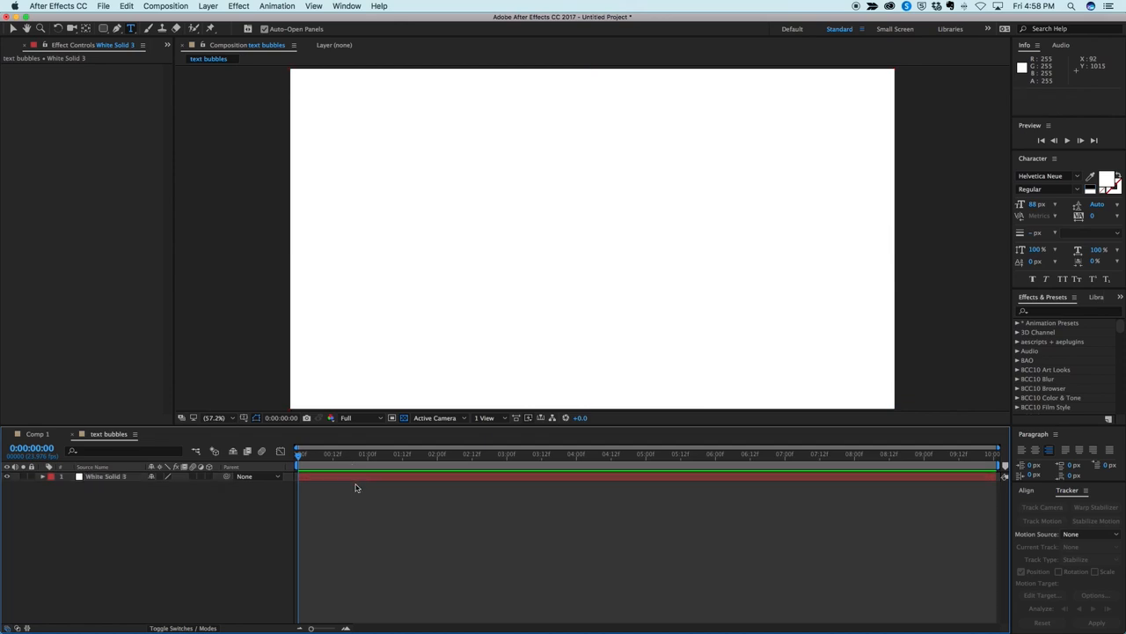
{"action": "left_click", "coordinate": [106, 476]}
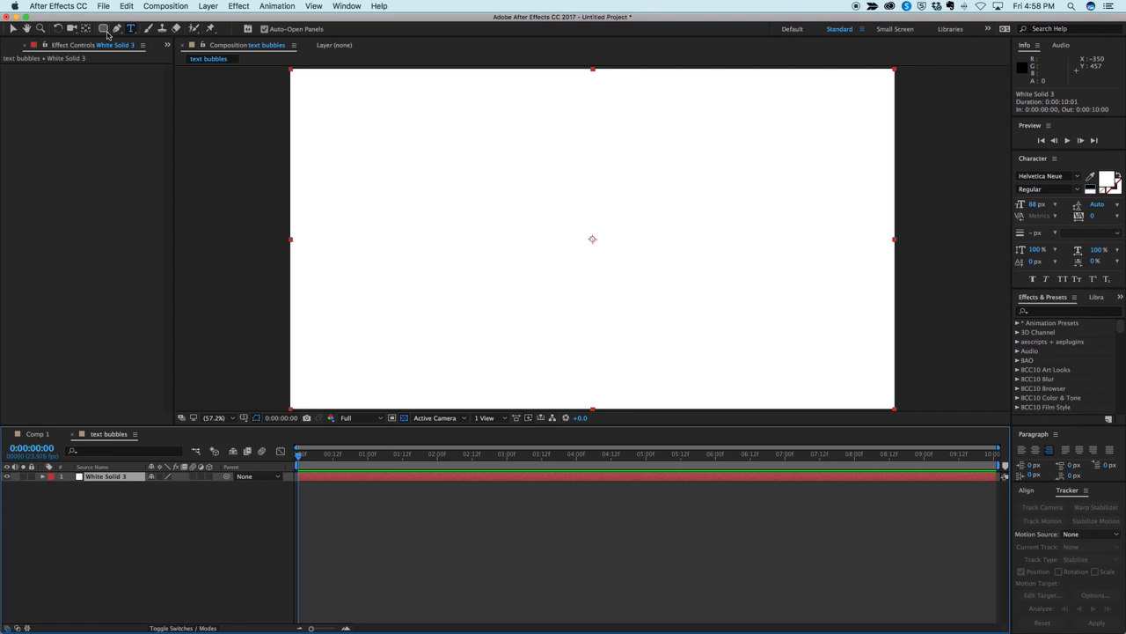
{"action": "mouse_move", "coordinate": [328, 440]}
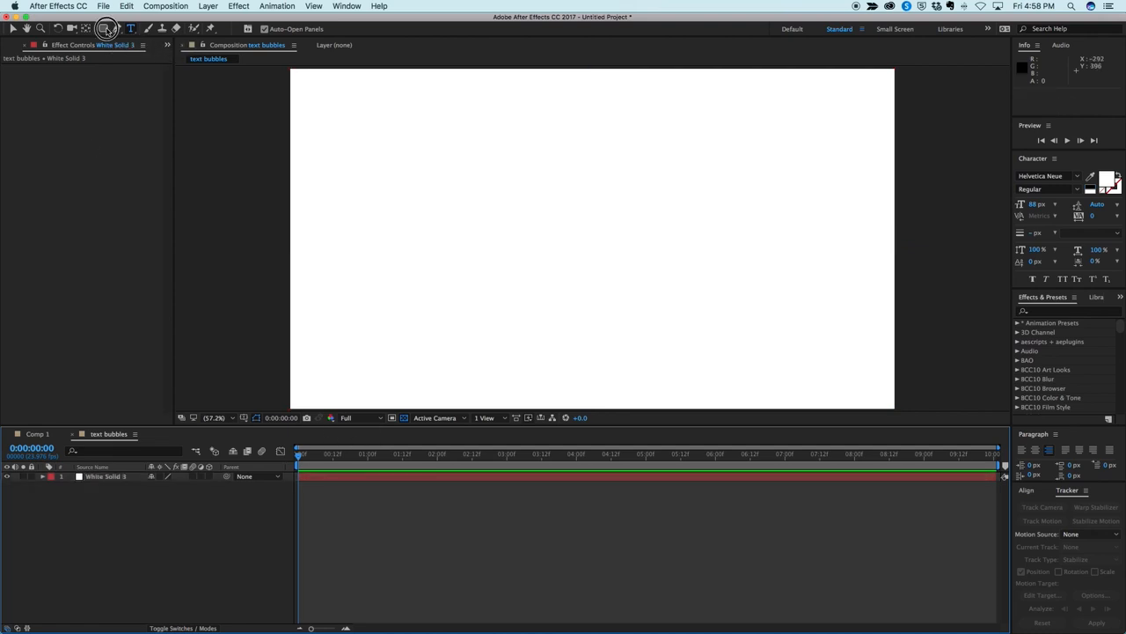
- Choose the Rectangle Tool from the shape flyout, with green fill and no stroke
{"action": "left_click", "coordinate": [106, 28]}
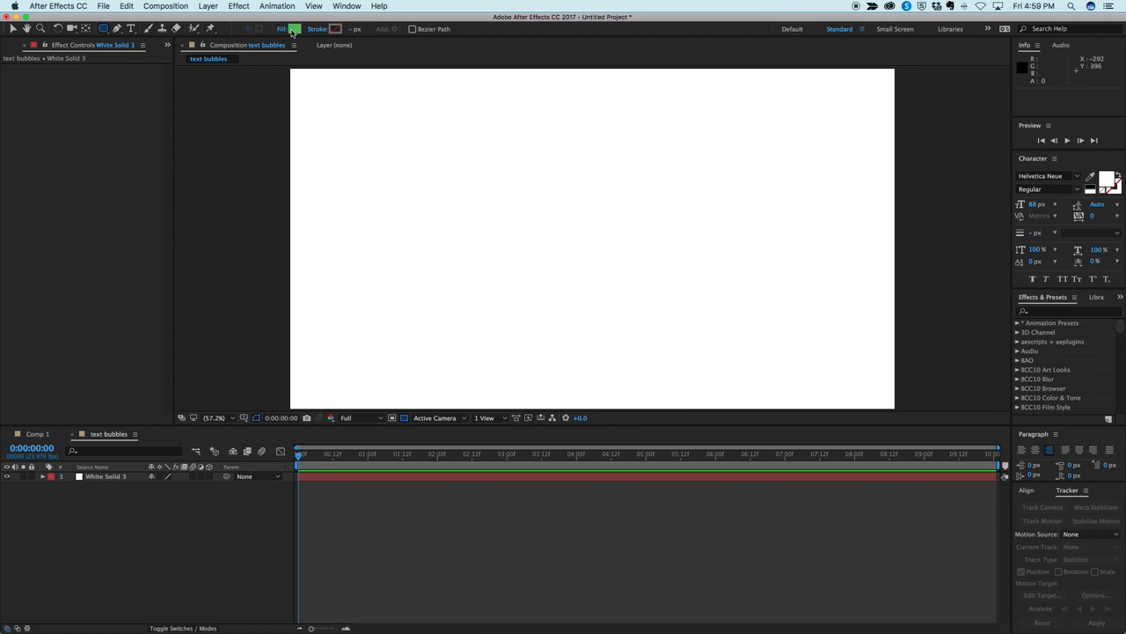
{"action": "left_click", "coordinate": [106, 476]}
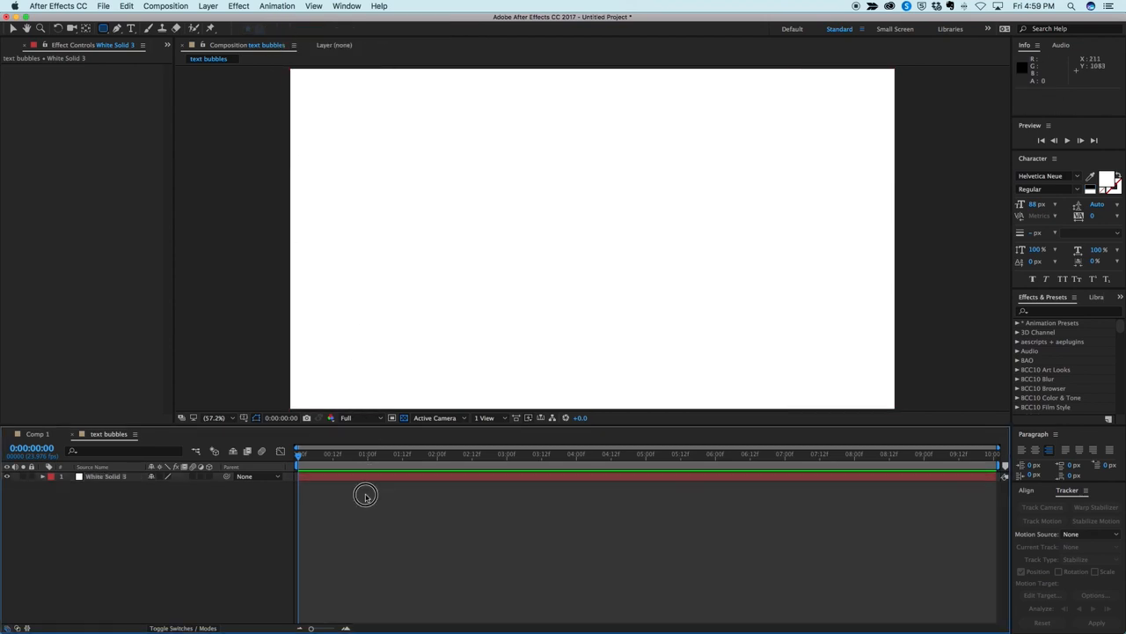
{"action": "left_click", "coordinate": [101, 28]}
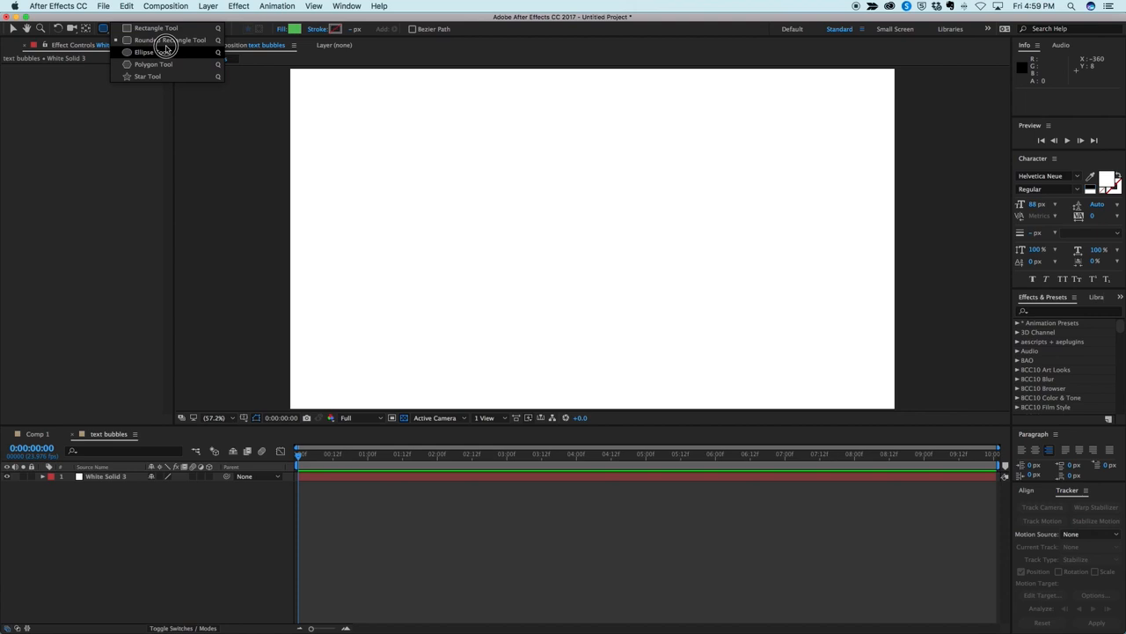
{"action": "left_click", "coordinate": [171, 40]}
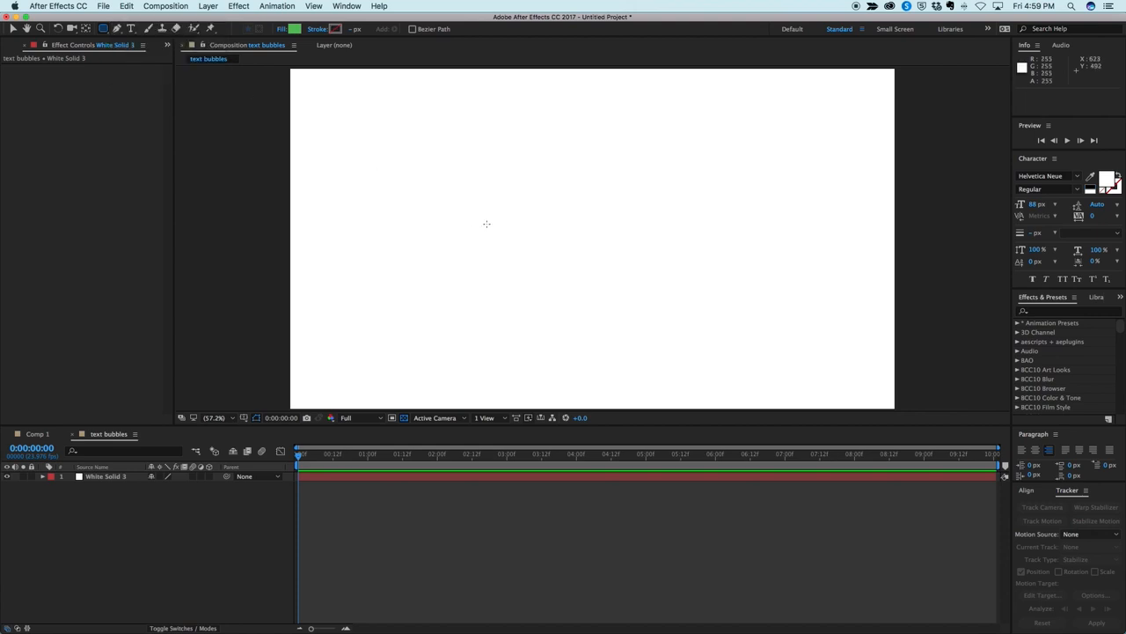
- Draw a green rectangle and set its path Size to 800,200 with Roundness 50
{"action": "left_click_drag", "start_coordinate": [465, 195], "coordinate": [720, 277]}
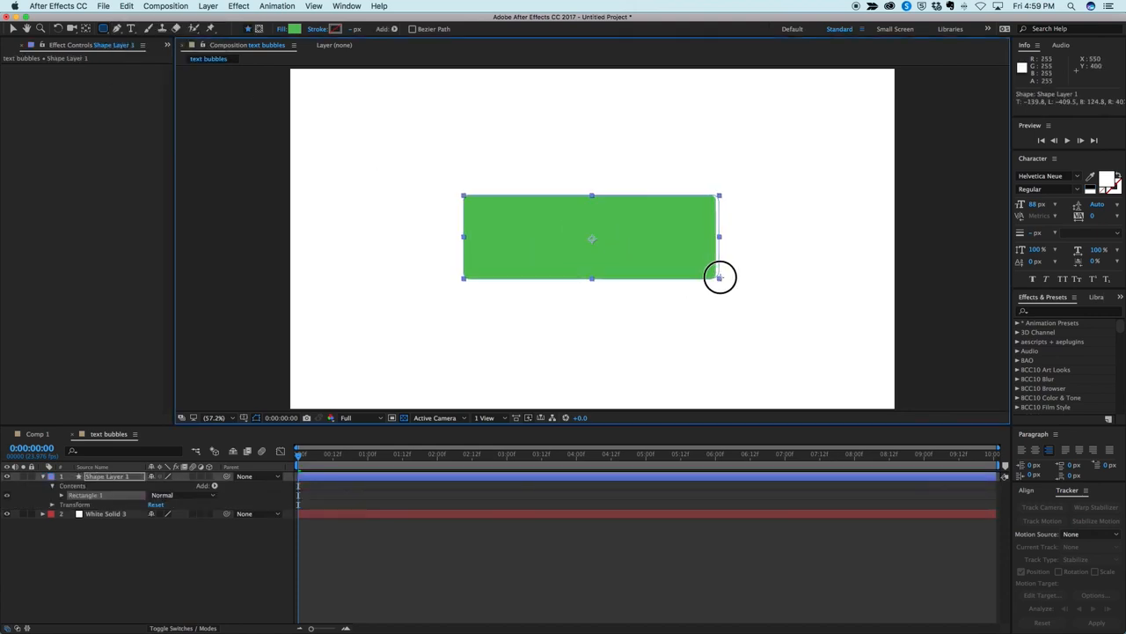
{"action": "left_click_drag", "start_coordinate": [720, 277], "coordinate": [724, 280]}
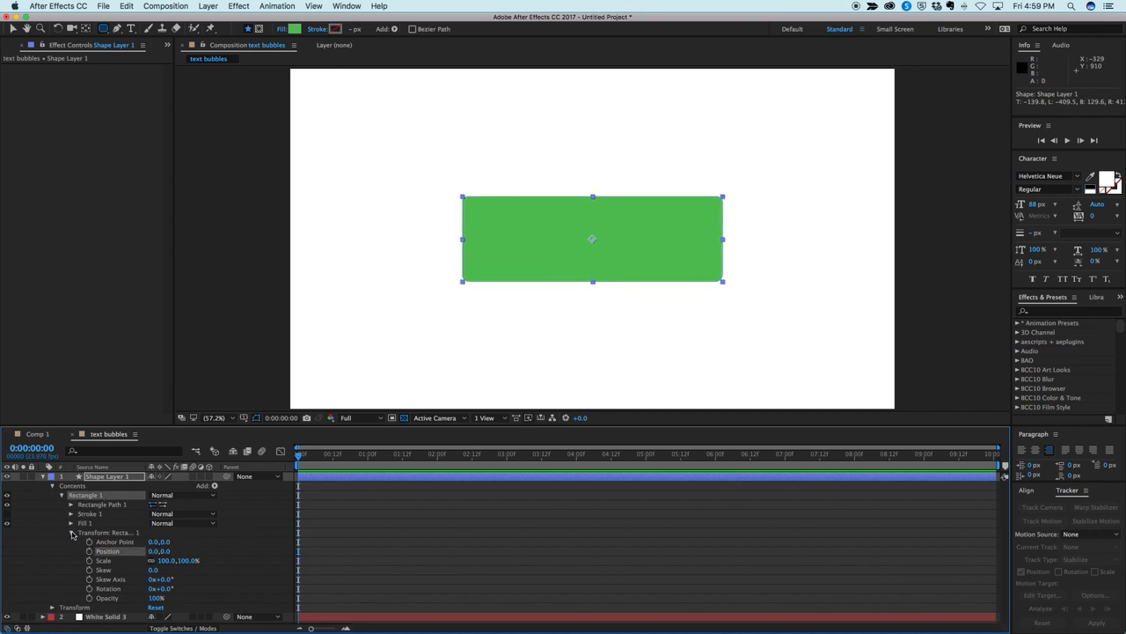
{"action": "left_click", "coordinate": [71, 504]}
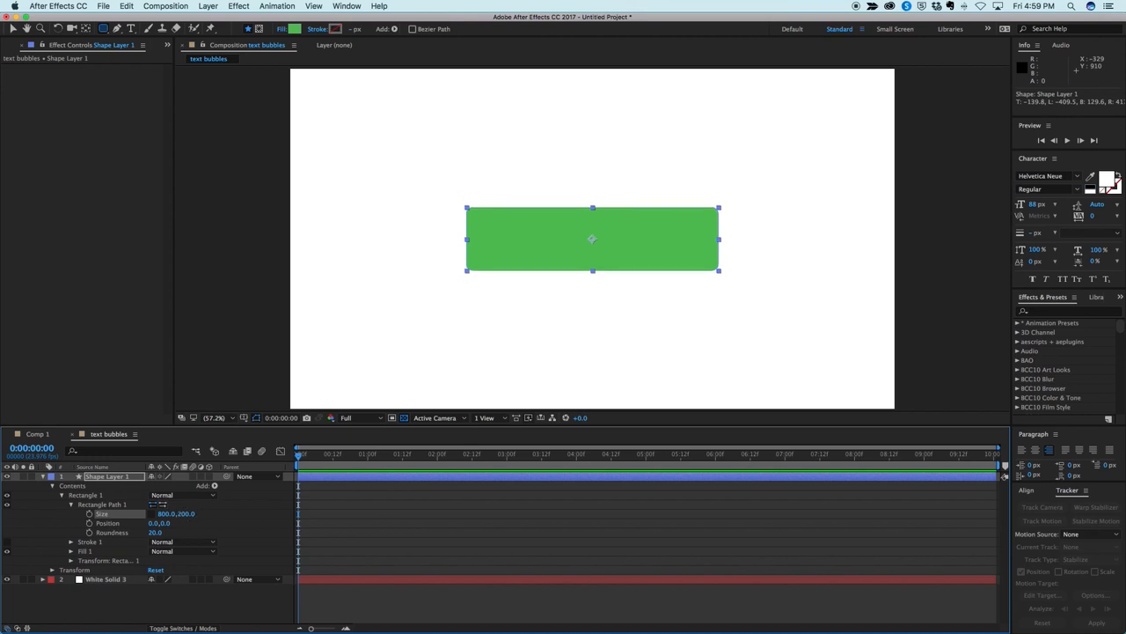
{"action": "left_click", "coordinate": [158, 532]}
{"action": "type", "text": "50"}
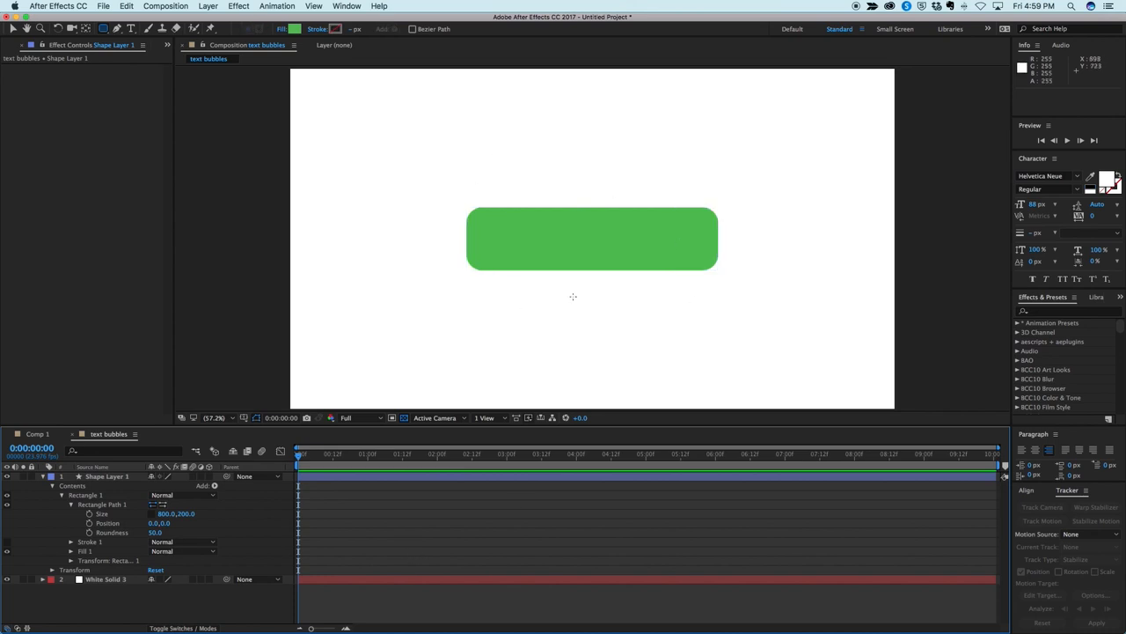
{"action": "mouse_move", "coordinate": [569, 293]}
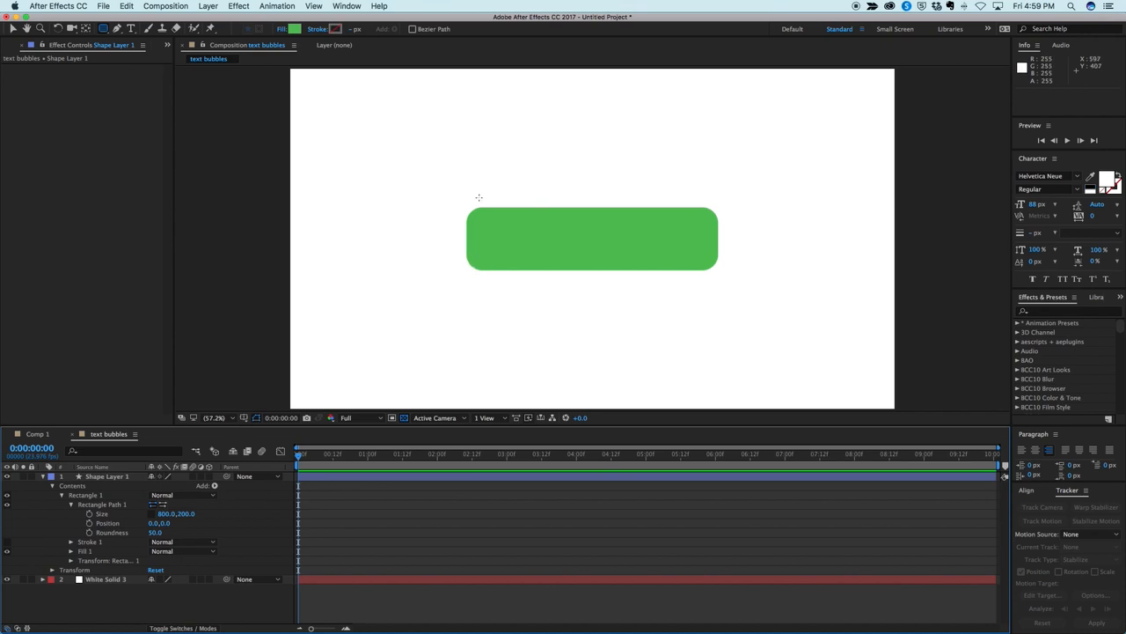
{"action": "mouse_move", "coordinate": [472, 271]}
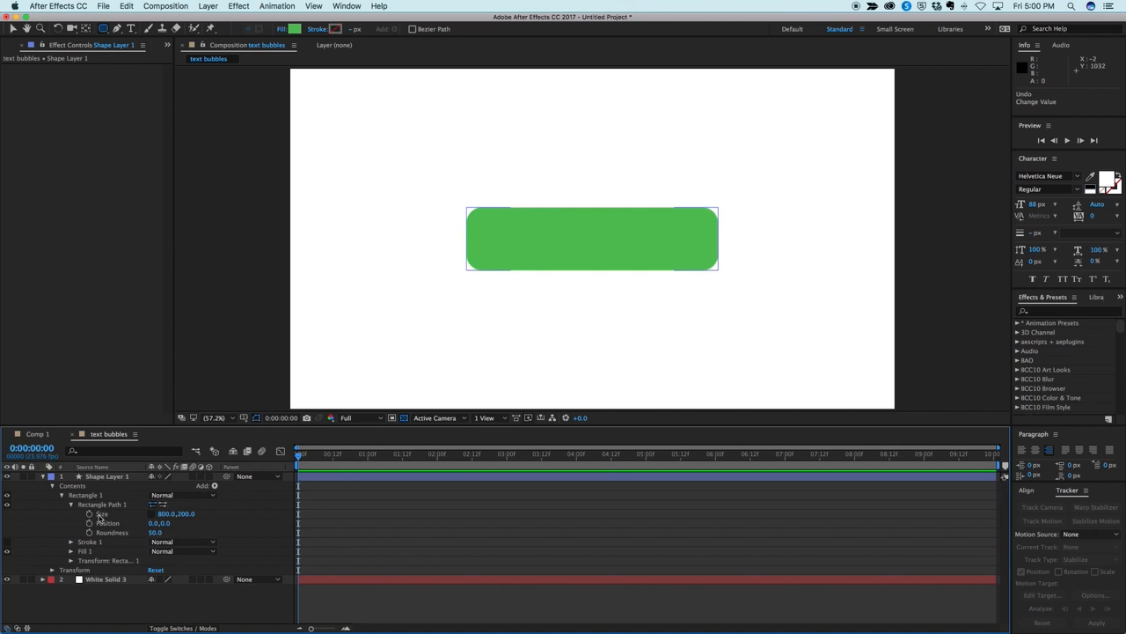
{"action": "mouse_move", "coordinate": [90, 522]}
{"action": "type", "text": "value+["}
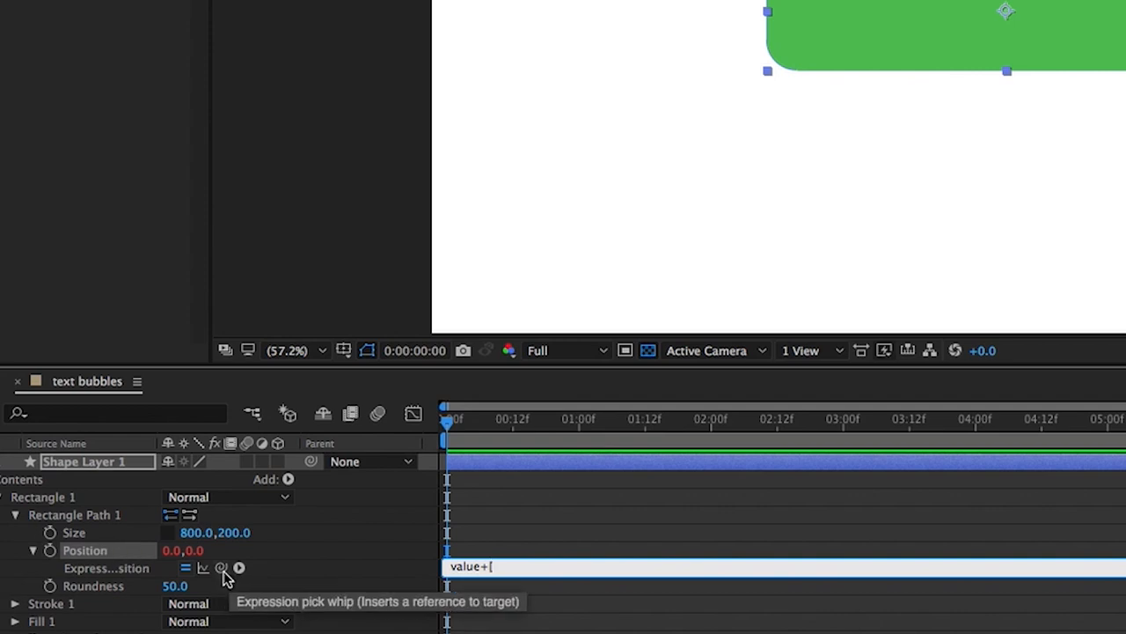
- Add a half-size offset expression to Position, set Position 0,0, and test by scrubbing Size
{"action": "double_click", "coordinate": [194, 532]}
{"action": "type", "text": "content(\"Rectangle 1\").content(\"Rectangle Path 1\").size[0]/2,content(\"Rectangle 1\").content(\"Rectangle Path 1\").size[1]/2"}
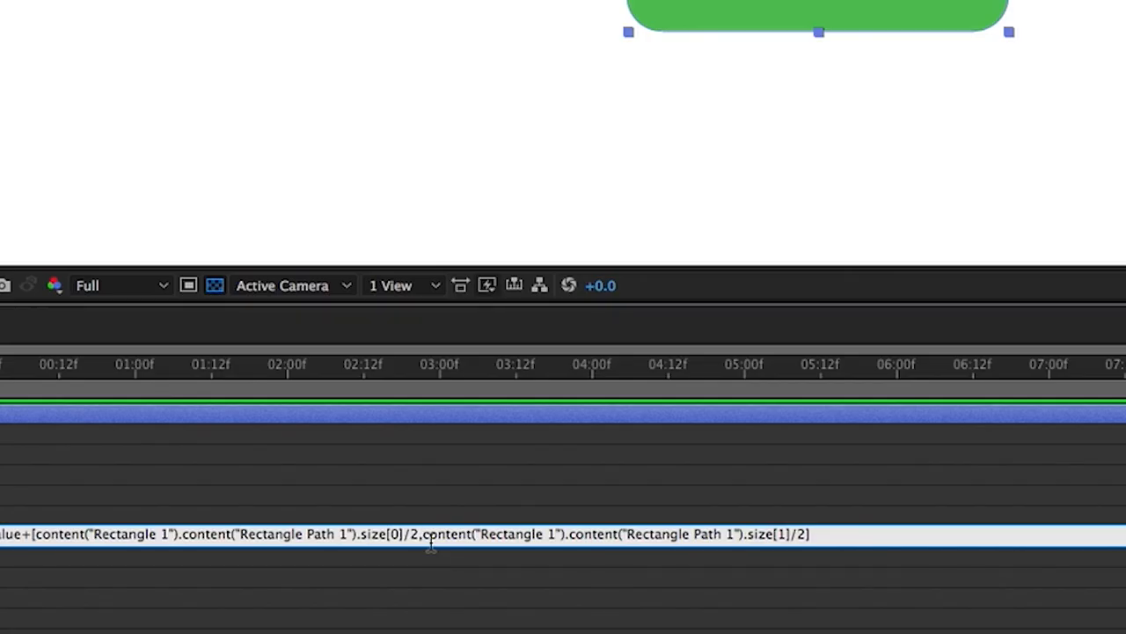
{"action": "type", "text": "-"}
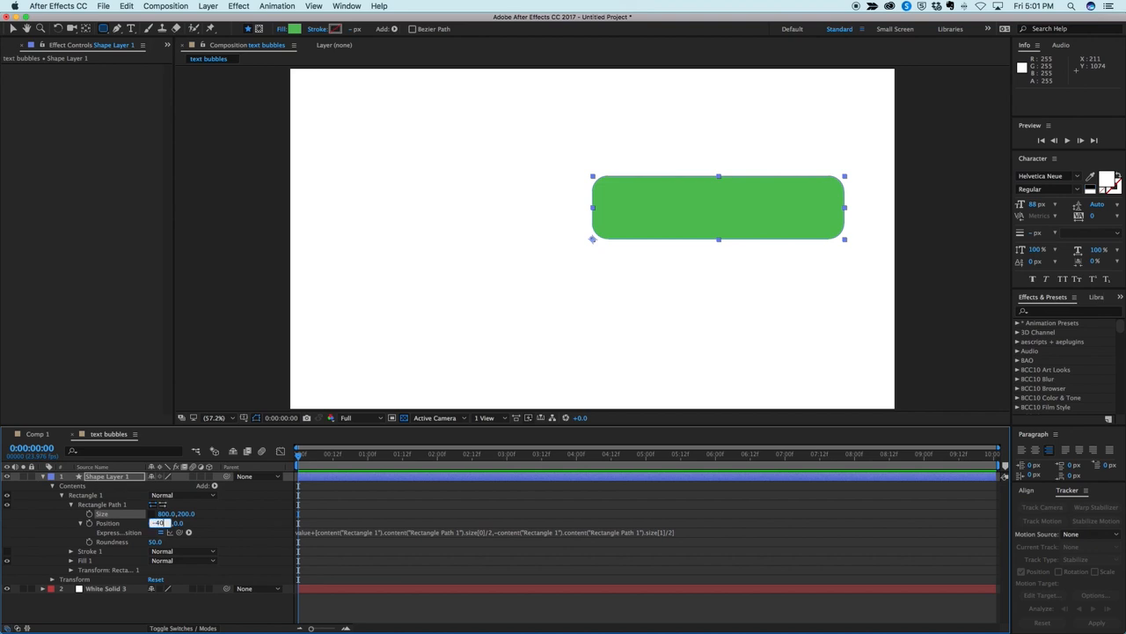
{"action": "type", "text": "0.0,-100.0"}
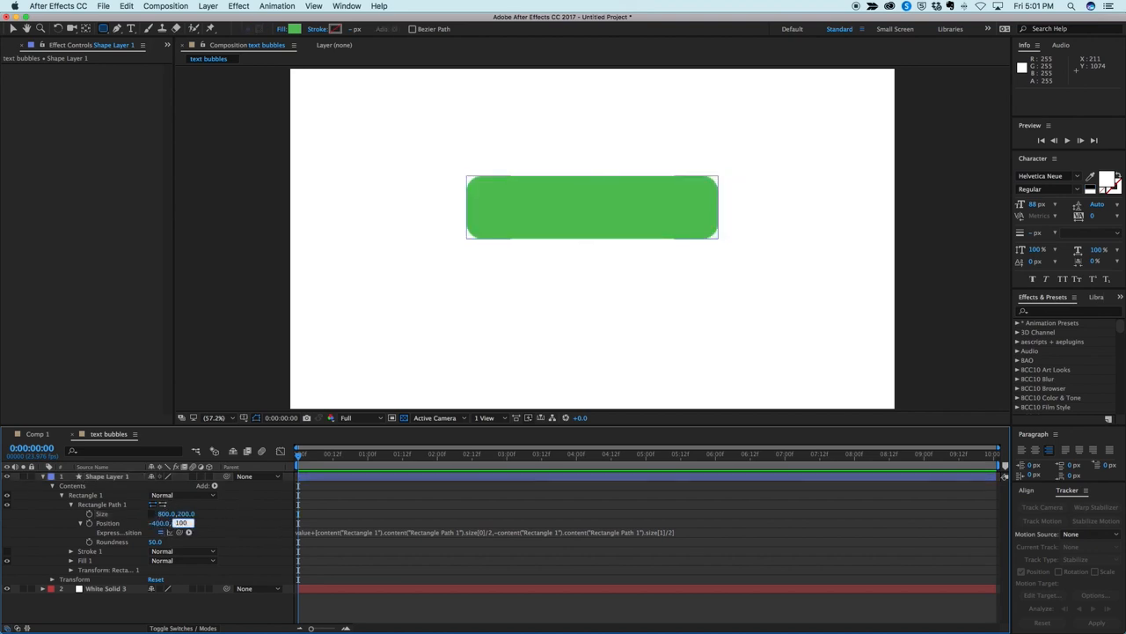
{"action": "type", "text": "0.0,0.0"}
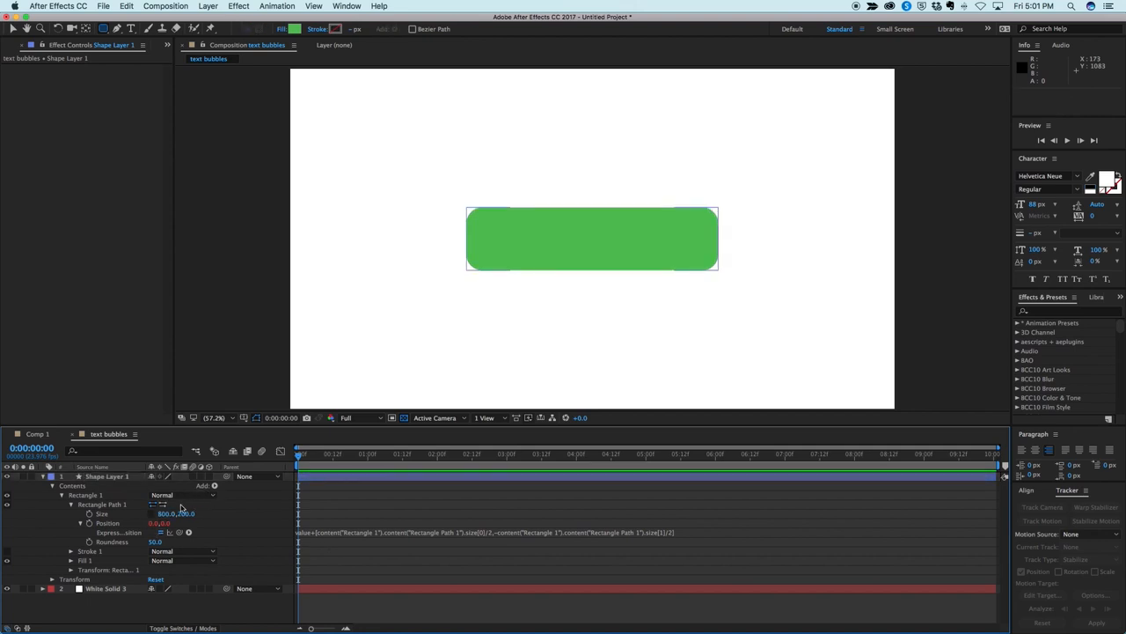
{"action": "left_click_drag", "start_coordinate": [176, 513], "coordinate": [317, 513]}
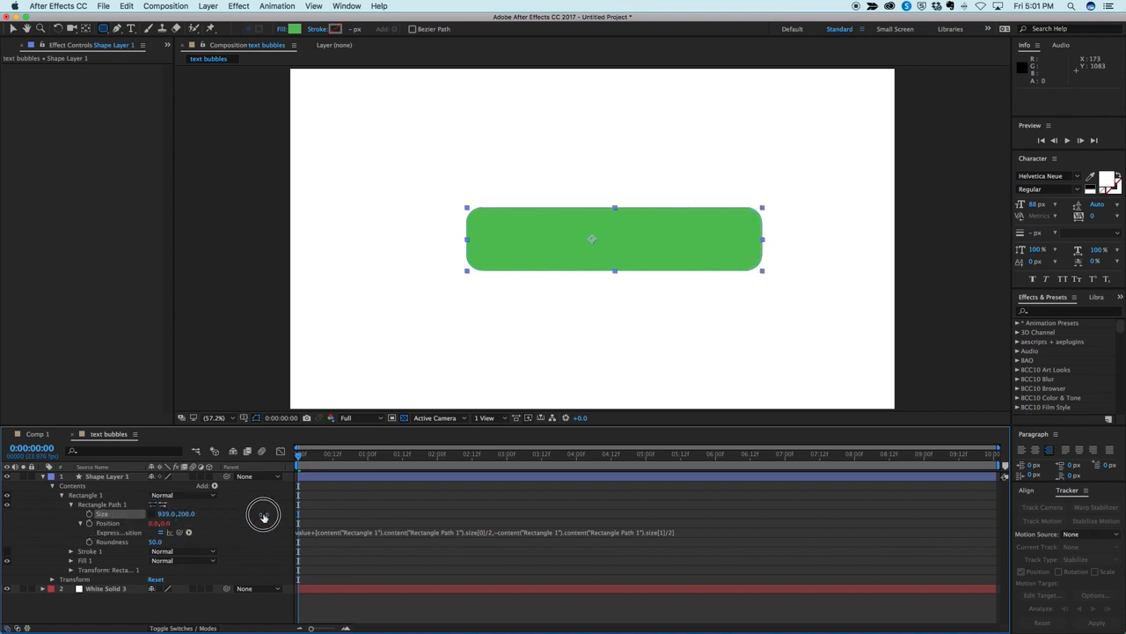
{"action": "left_click_drag", "start_coordinate": [264, 514], "coordinate": [198, 522]}
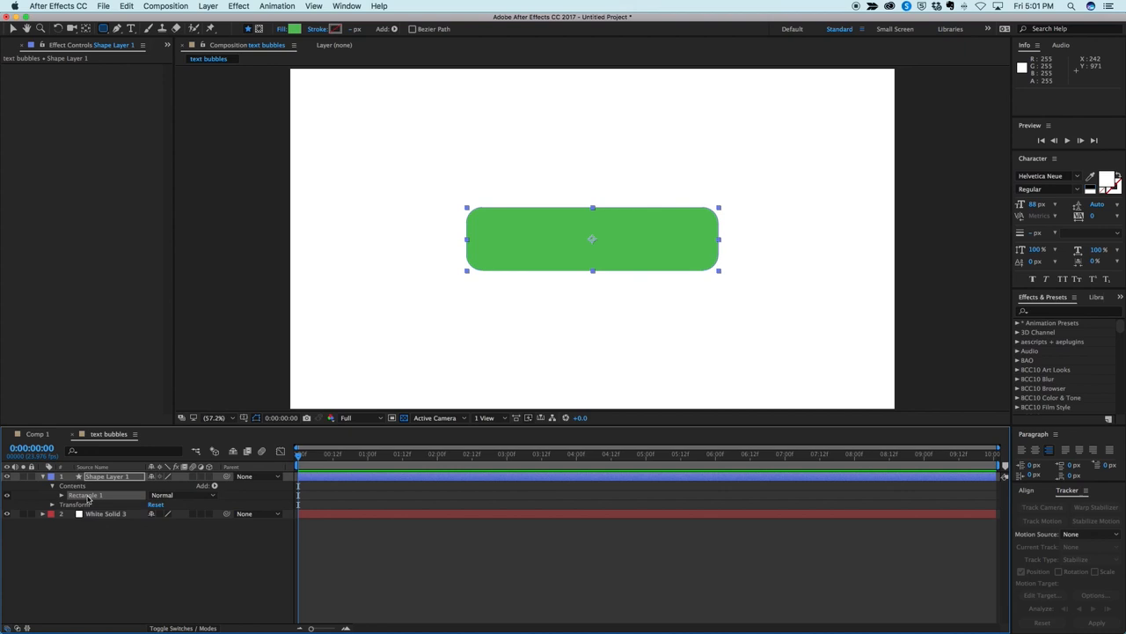
- Rename the group Bubble, add a Tail group, and paste Bubble's rectangle path and fill into it
{"action": "double_click", "coordinate": [85, 495]}
{"action": "type", "text": "Bubble"}
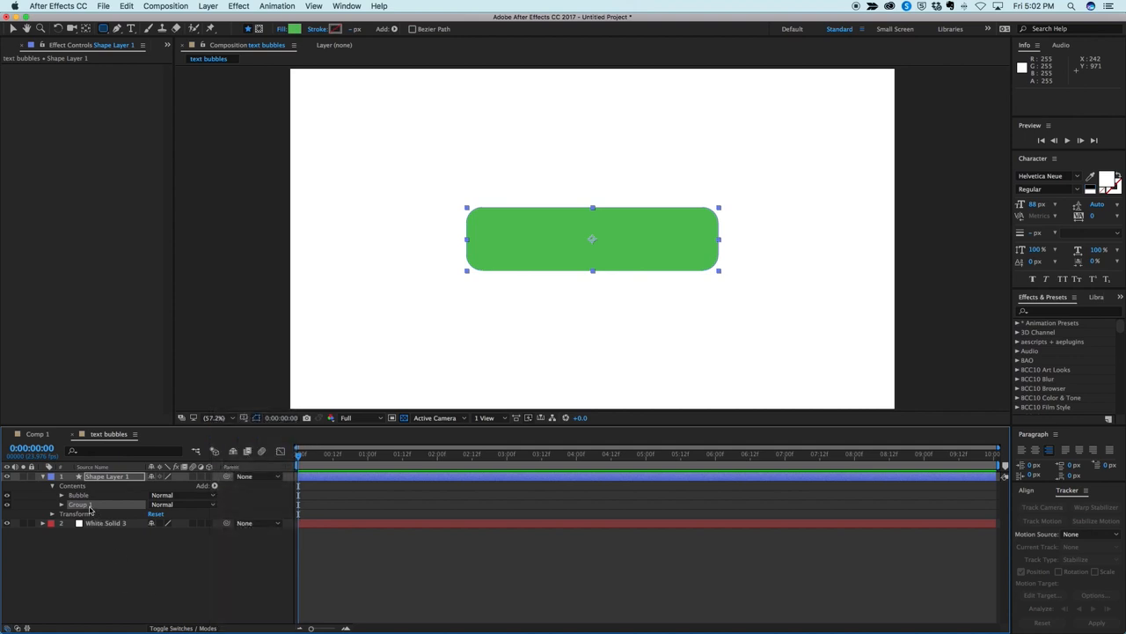
{"action": "double_click", "coordinate": [79, 504]}
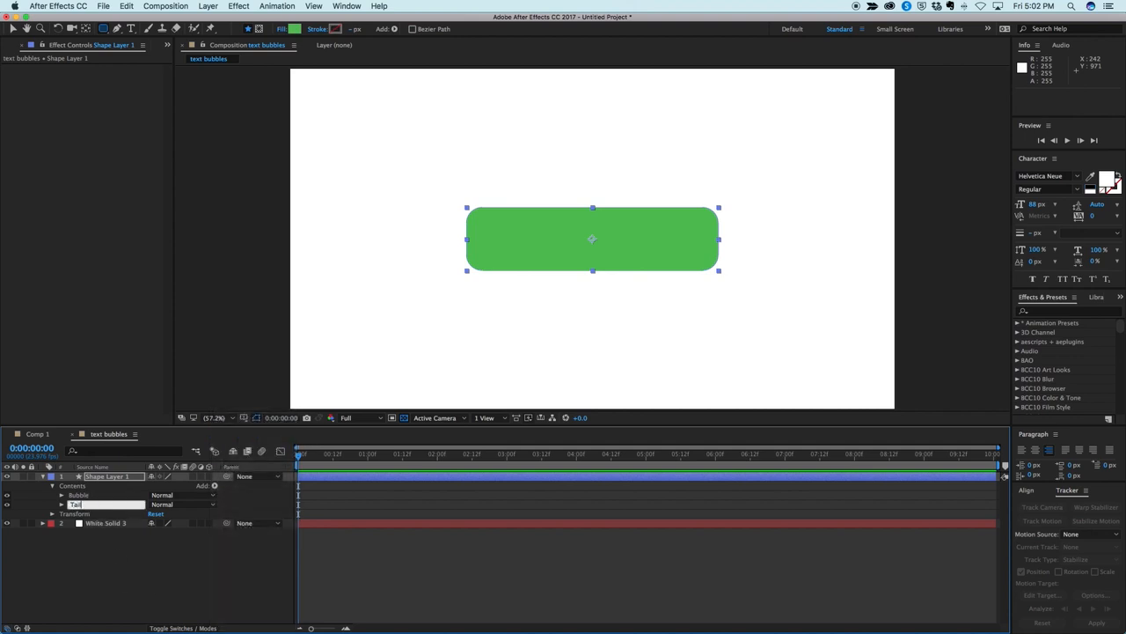
{"action": "left_click", "coordinate": [62, 495]}
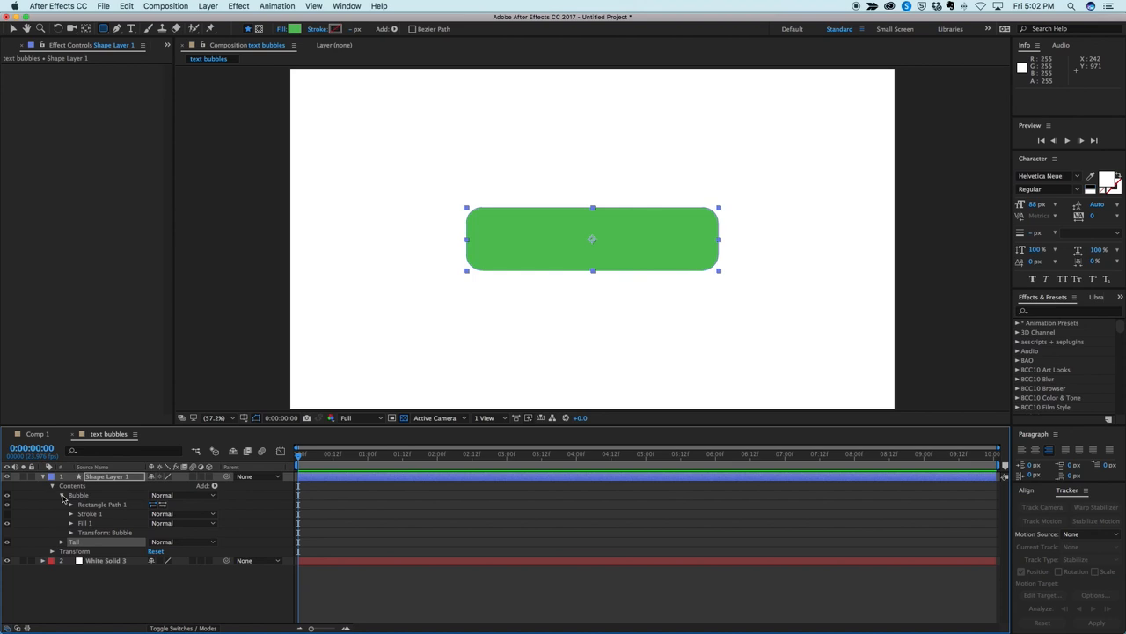
{"action": "left_click", "coordinate": [101, 504]}
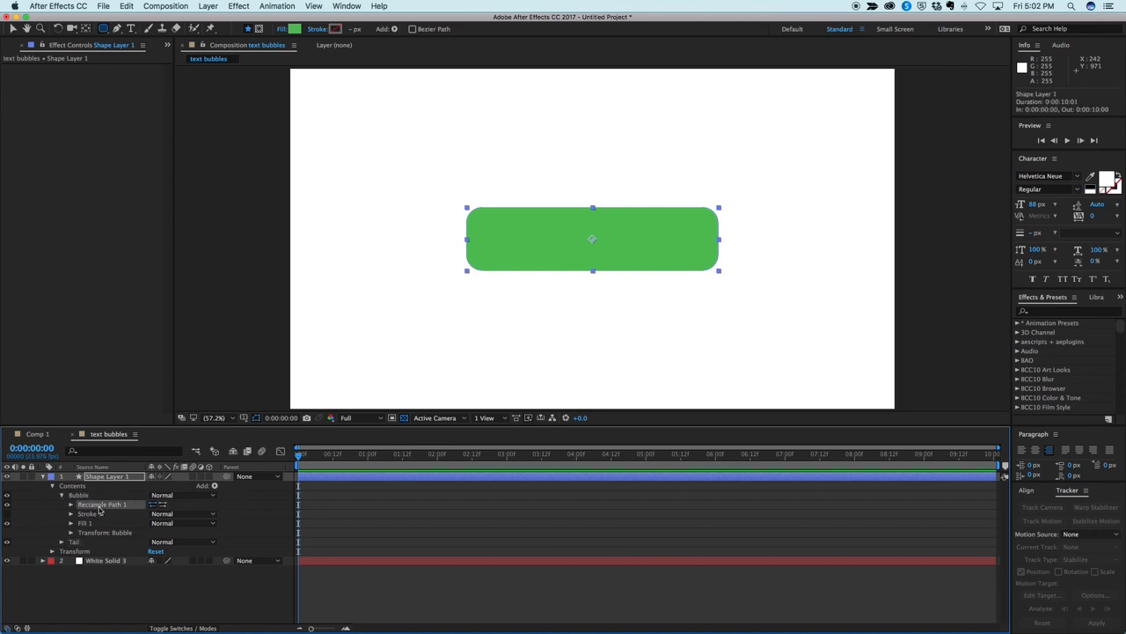
{"action": "left_click", "coordinate": [85, 523]}
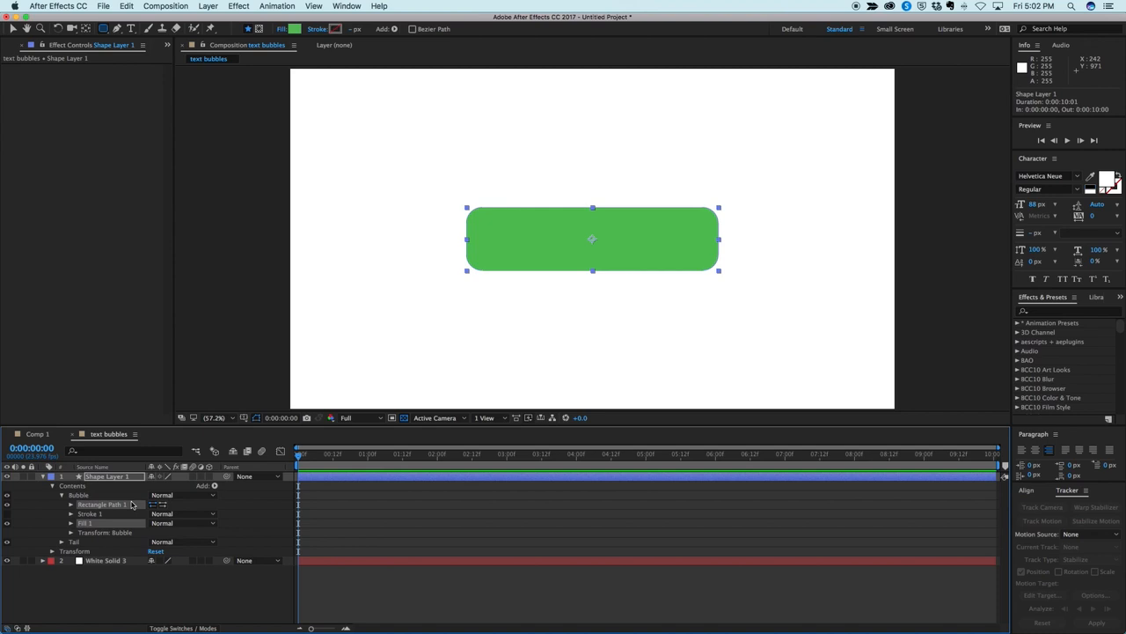
{"action": "left_click", "coordinate": [52, 542]}
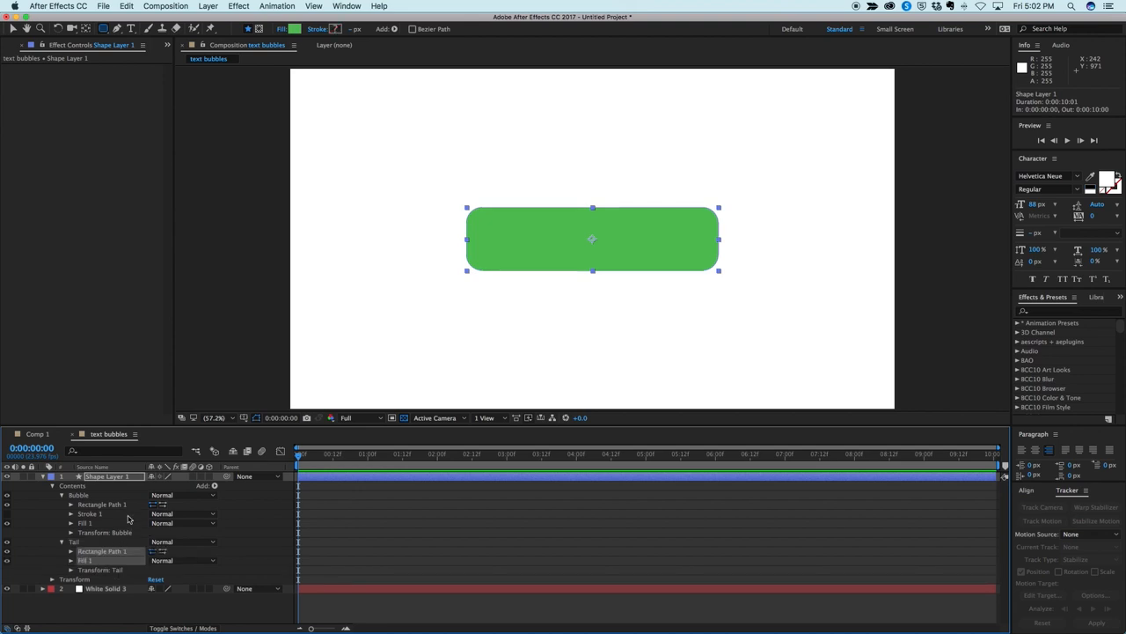
{"action": "mouse_move", "coordinate": [117, 528]}
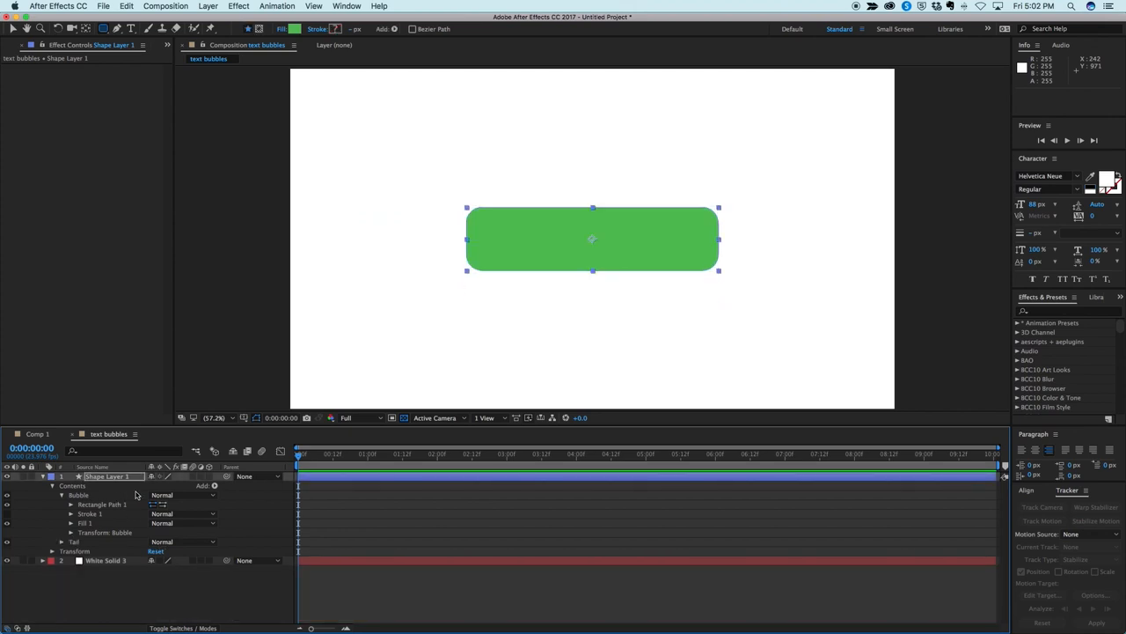
- Group Tail's contents into cut and fill, with cut's square 200x200 at -500,0
{"action": "left_click", "coordinate": [61, 541]}
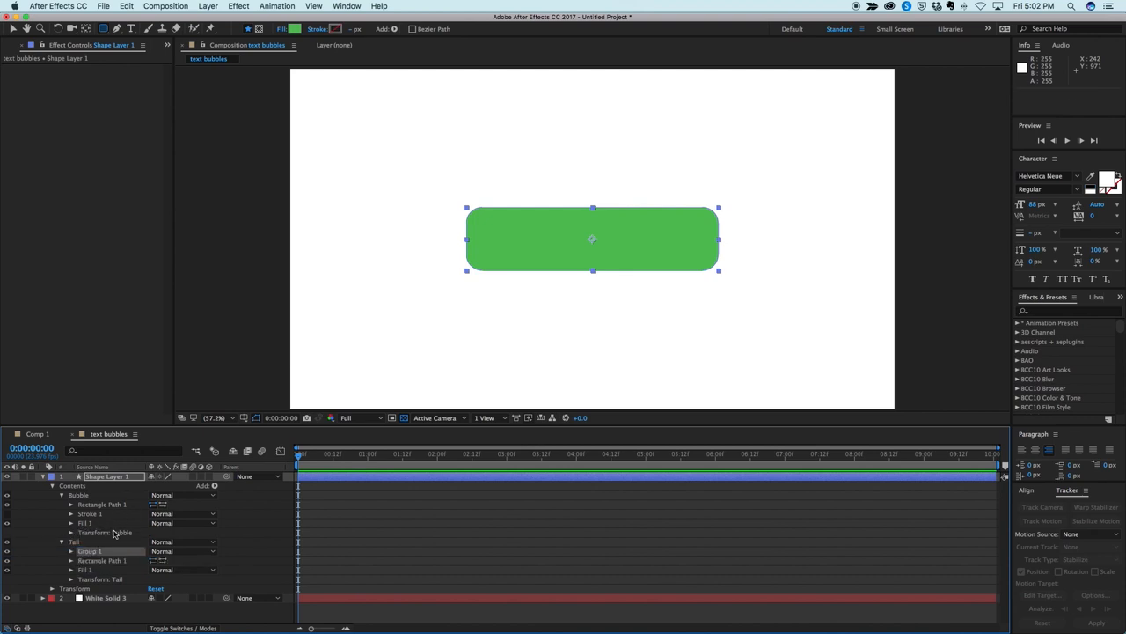
{"action": "double_click", "coordinate": [90, 550]}
{"action": "type", "text": "fill"}
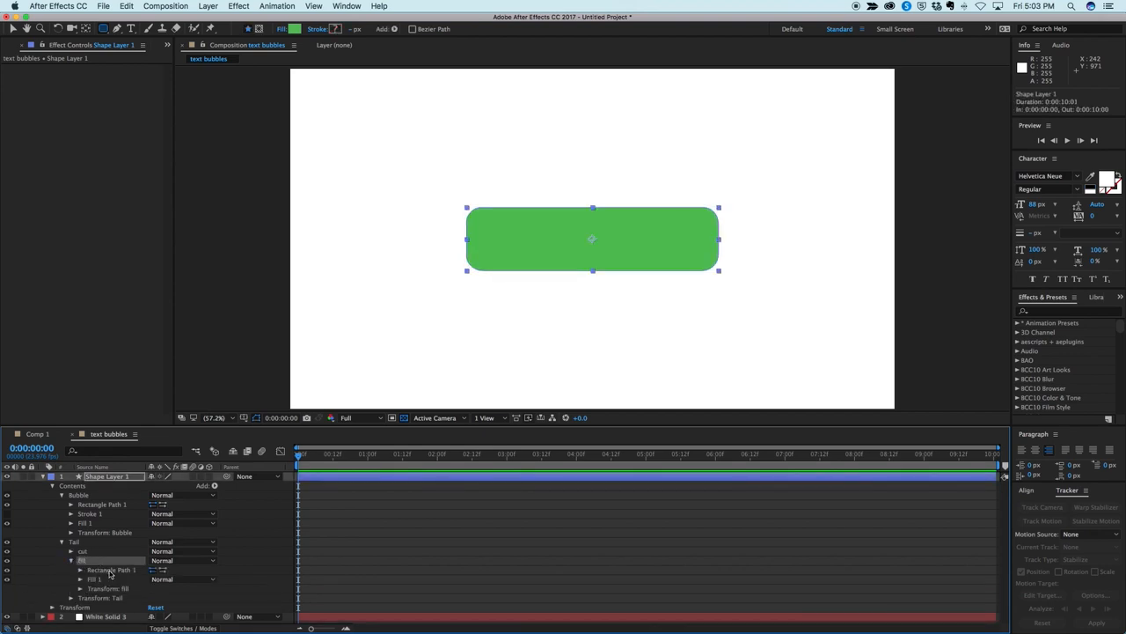
{"action": "left_click", "coordinate": [112, 570]}
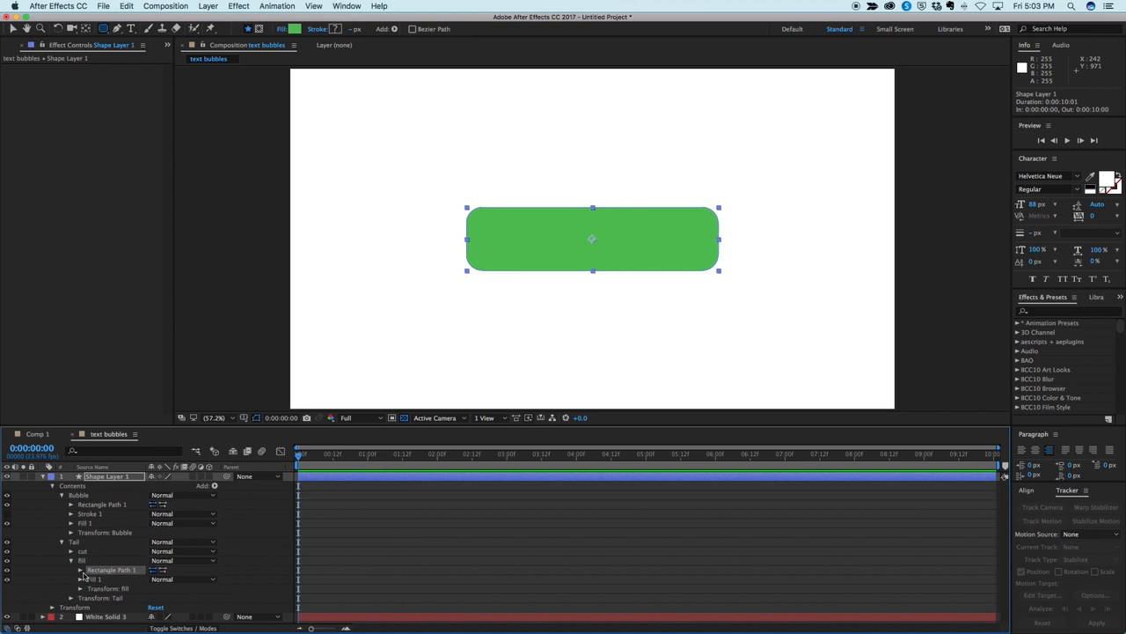
{"action": "left_click", "coordinate": [80, 570]}
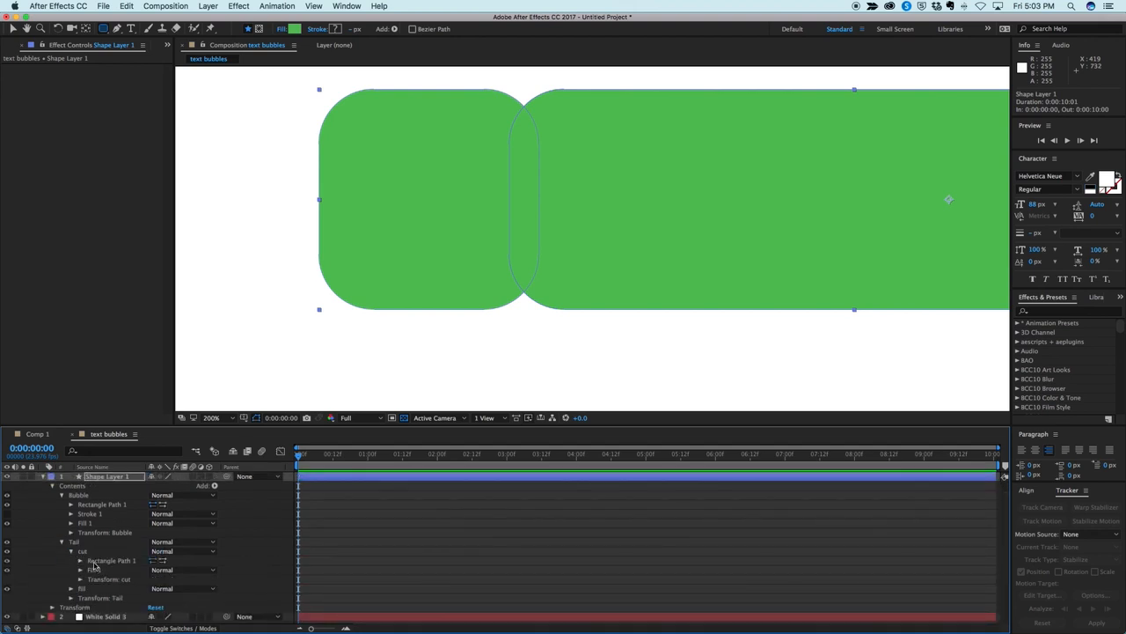
{"action": "left_click", "coordinate": [80, 561]}
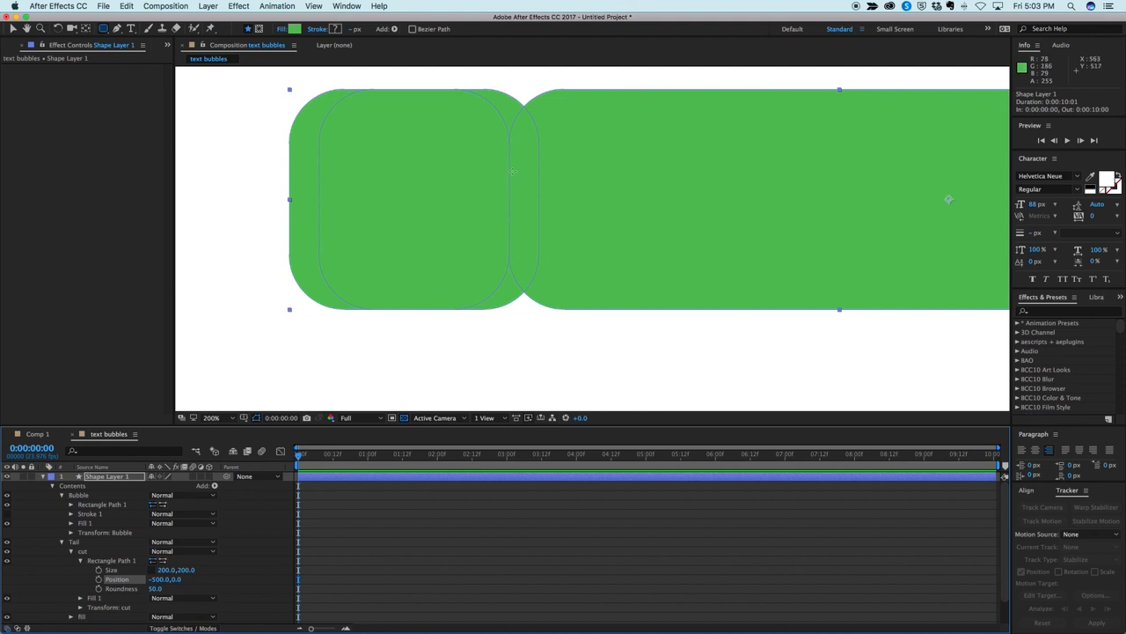
{"action": "mouse_move", "coordinate": [508, 219]}
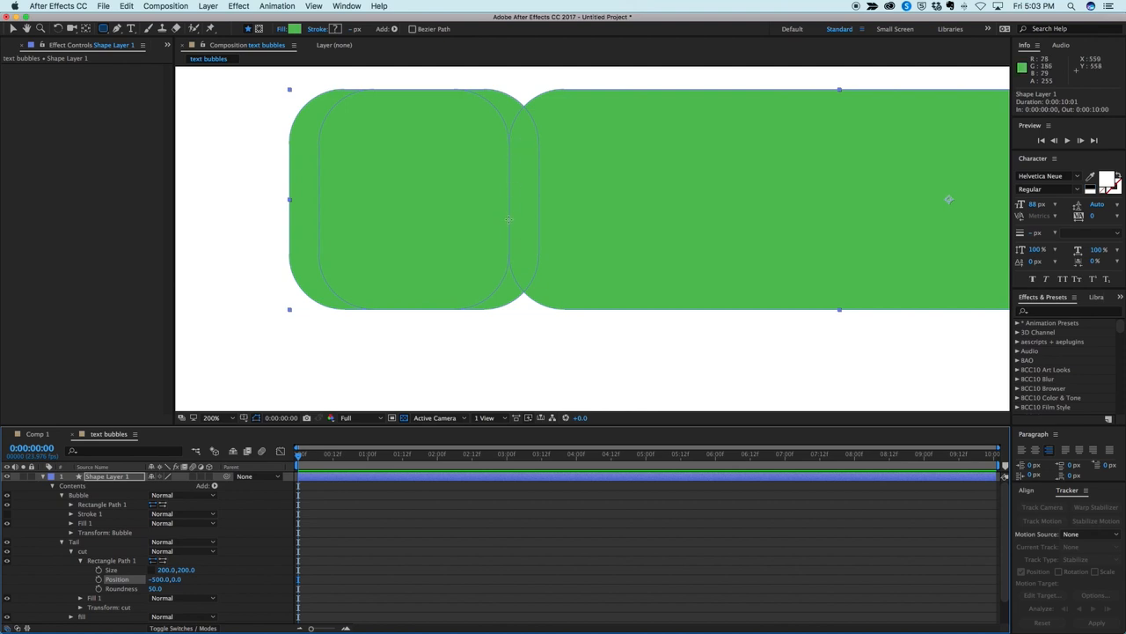
{"action": "mouse_move", "coordinate": [471, 168]}
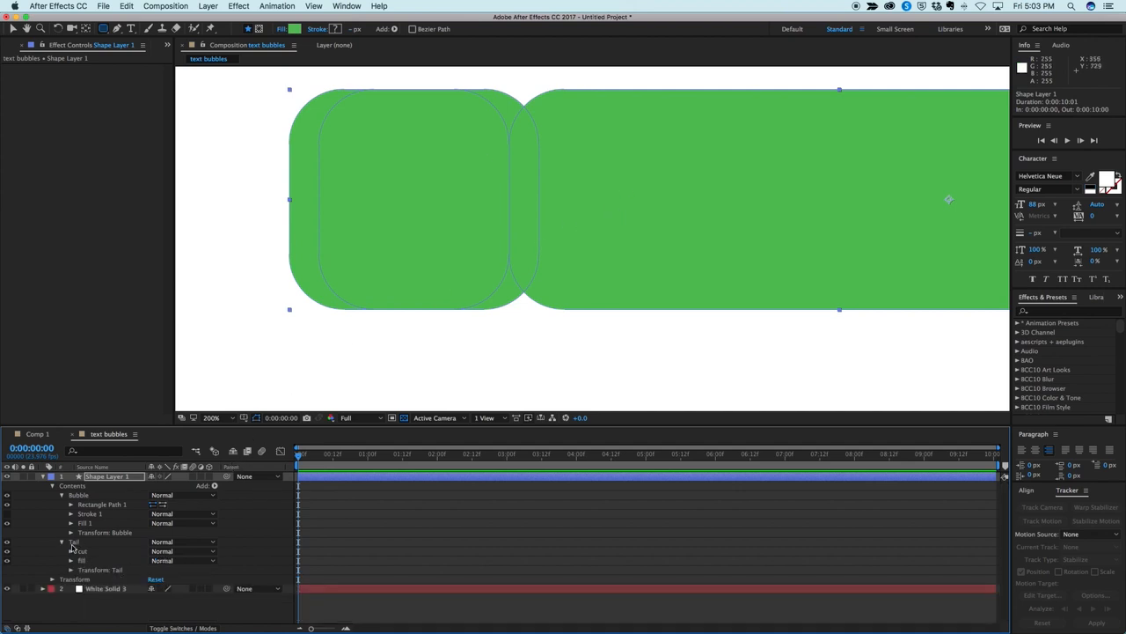
- Add Merge Paths to Tail in Subtract mode so the cut square carves the fill
{"action": "left_click", "coordinate": [105, 541]}
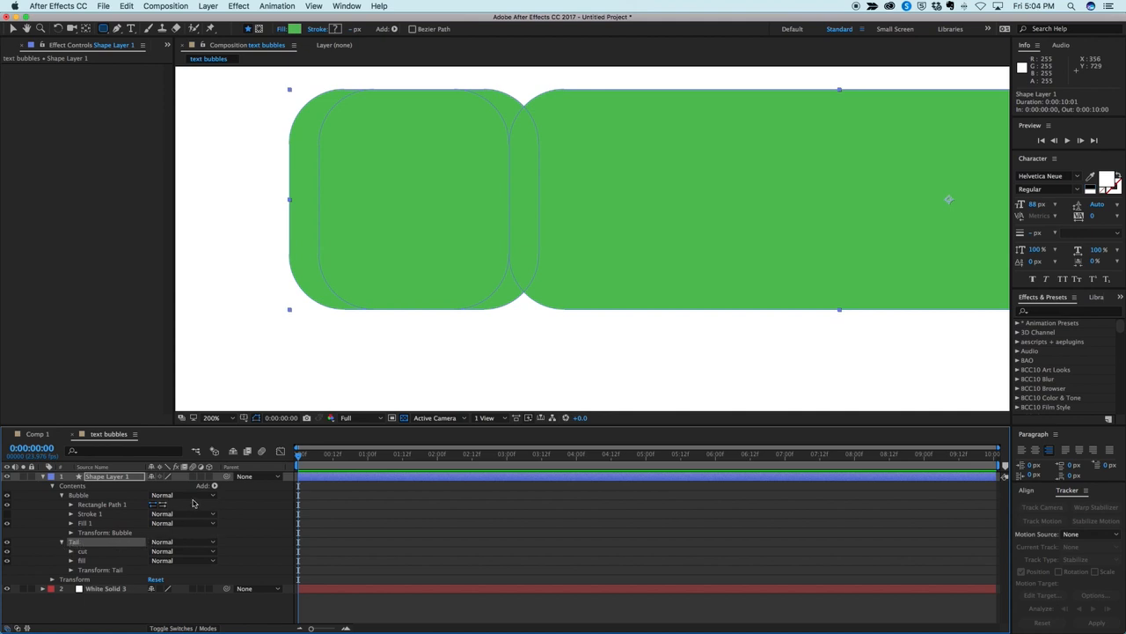
{"action": "left_click", "coordinate": [213, 485]}
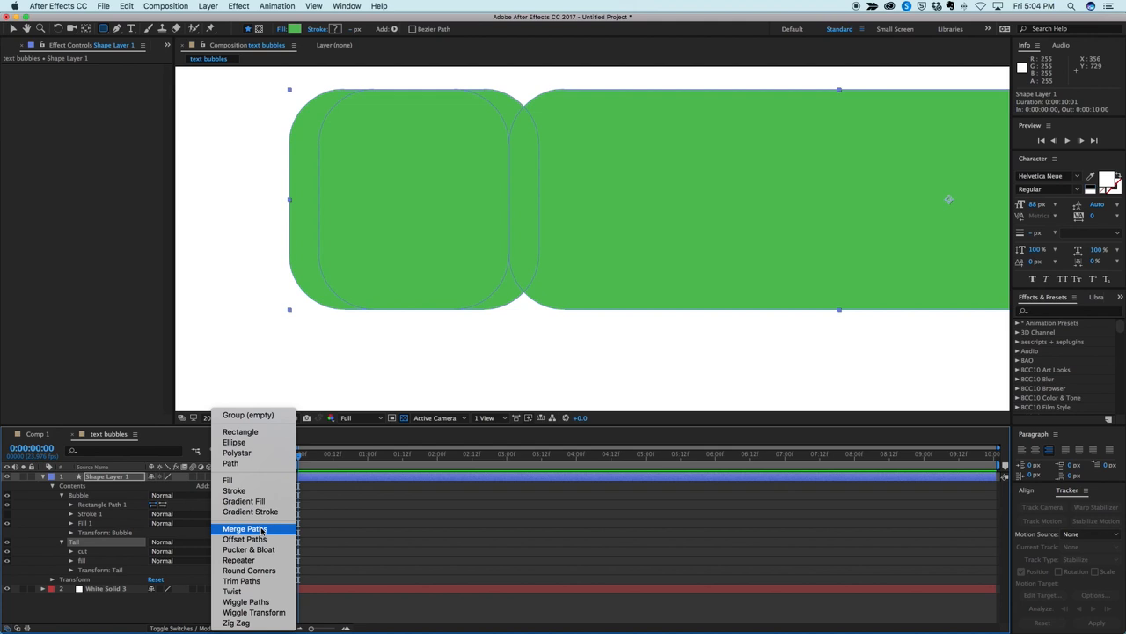
{"action": "left_click", "coordinate": [244, 528]}
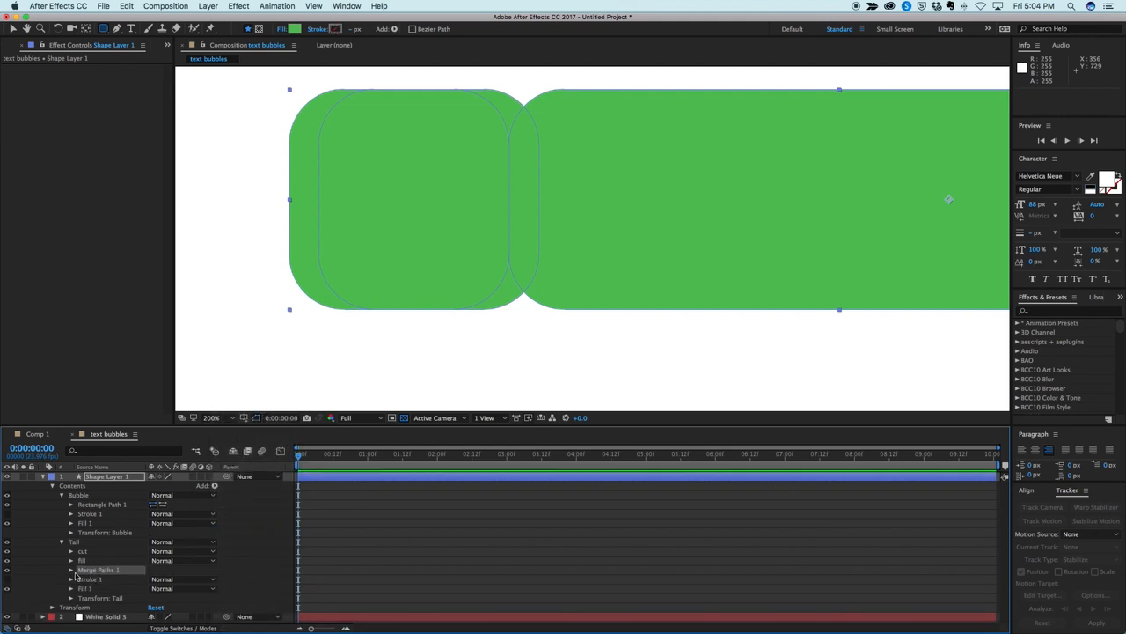
{"action": "left_click", "coordinate": [95, 579]}
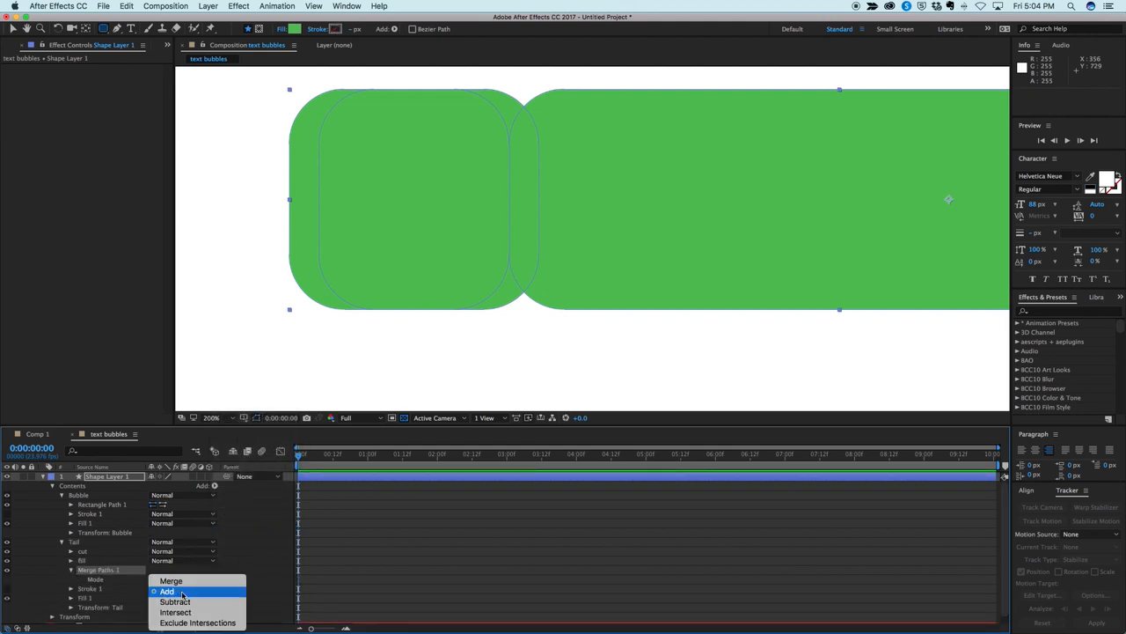
{"action": "left_click", "coordinate": [175, 601]}
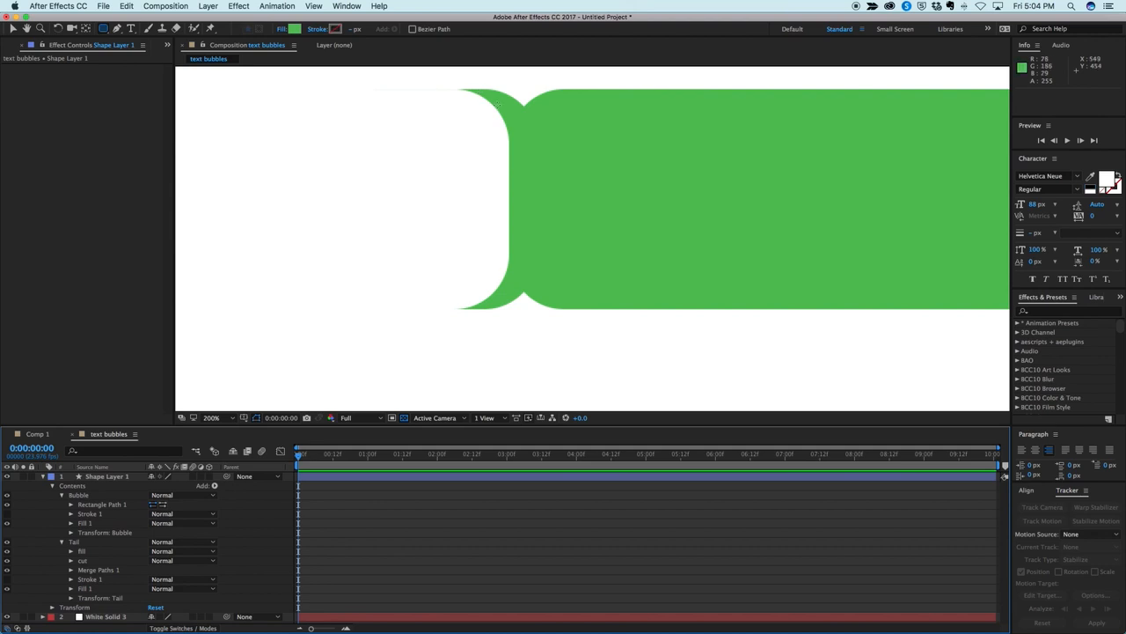
{"action": "mouse_move", "coordinate": [438, 95]}
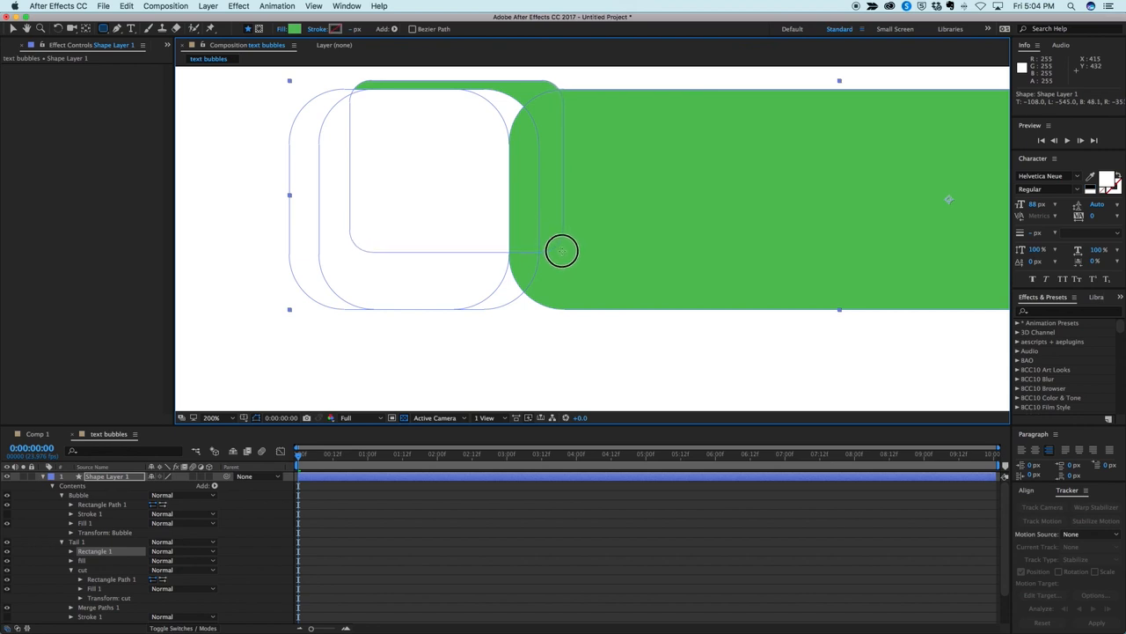
- Drag the cut square to thin the tail into a curve at the bubble's lower-left
{"action": "left_click_drag", "start_coordinate": [563, 251], "coordinate": [467, 102]}
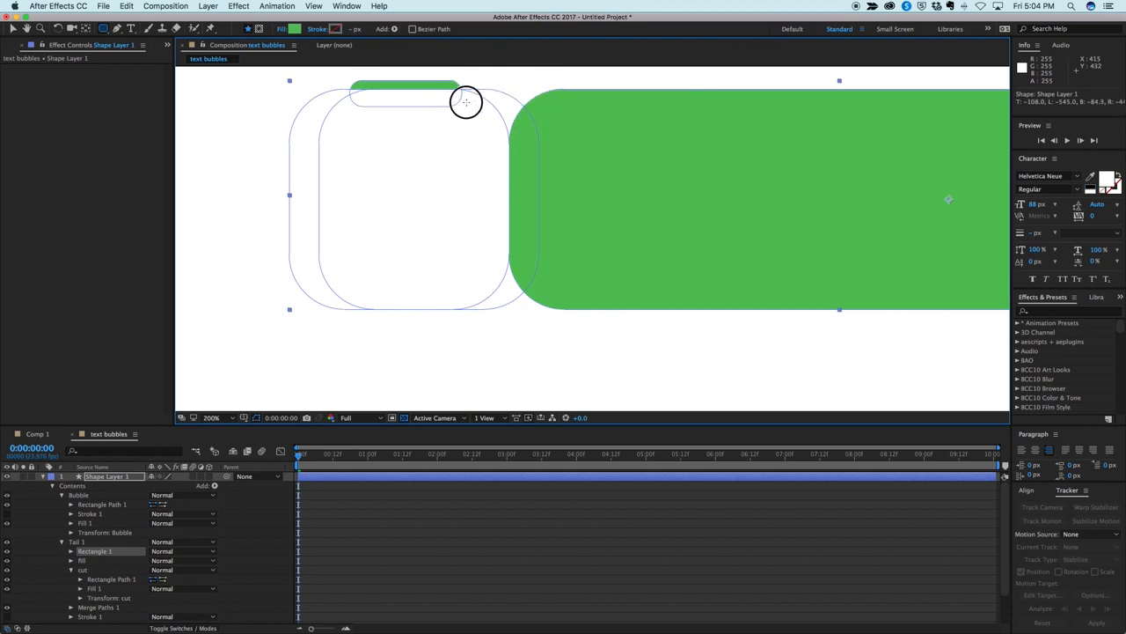
{"action": "left_click_drag", "start_coordinate": [466, 102], "coordinate": [568, 253]}
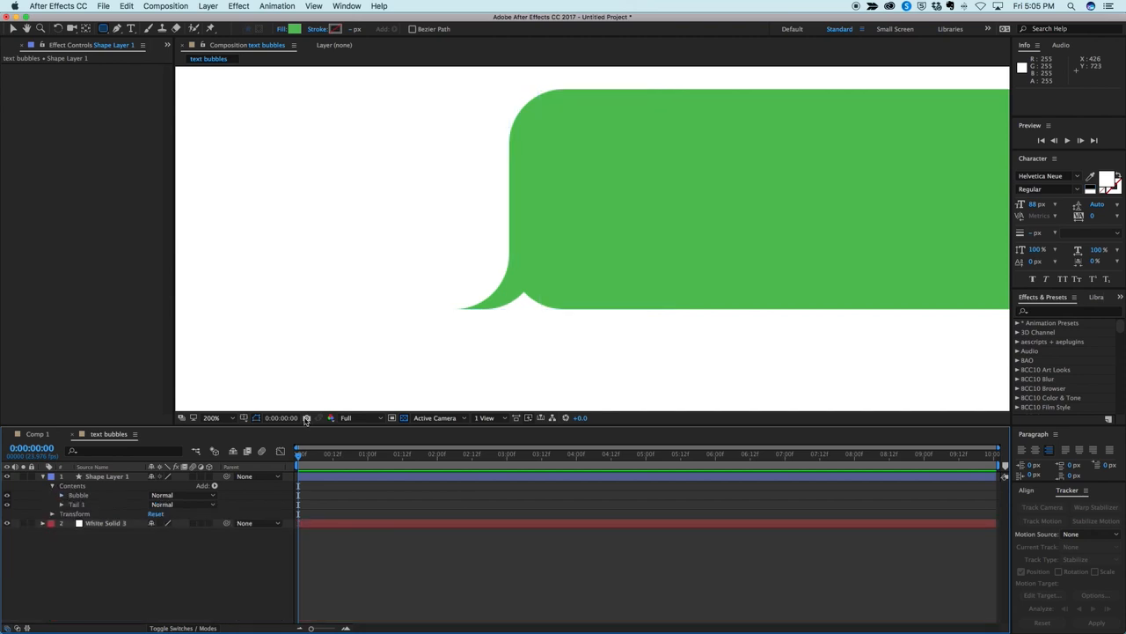
{"action": "left_click", "coordinate": [61, 495]}
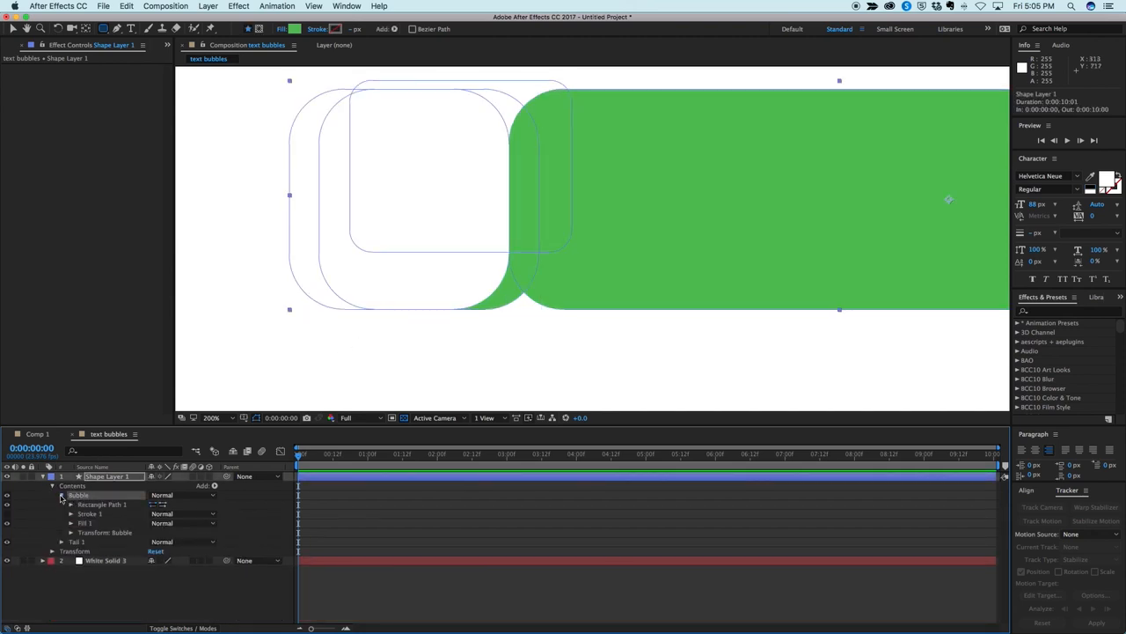
- Expand the Bubble rectangle path and scrub its Size to test the corner offset
{"action": "left_click", "coordinate": [61, 494]}
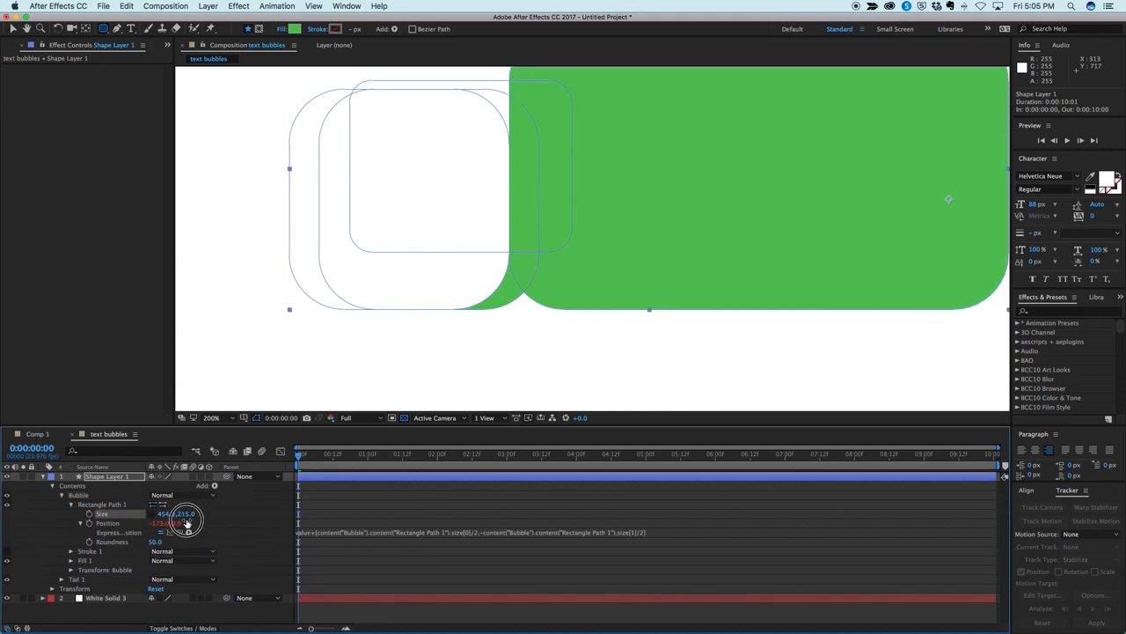
{"action": "left_click_drag", "start_coordinate": [185, 513], "coordinate": [158, 520]}
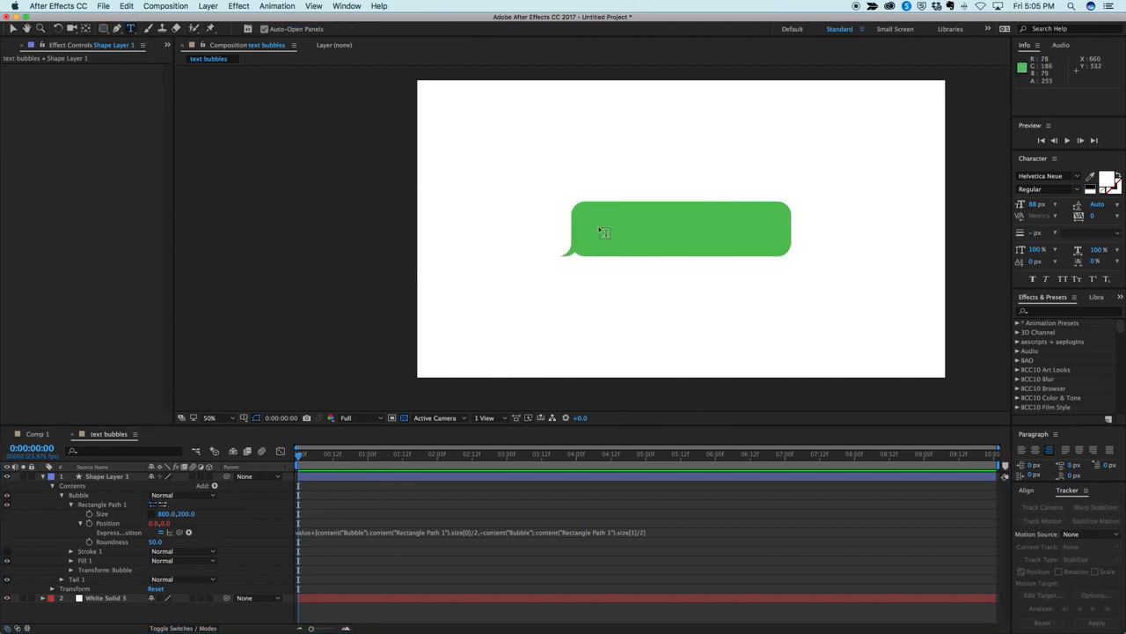
- Add a white 'text layer' text and move it inside the green bubble, toward its left side
{"action": "type", "text": "t"}
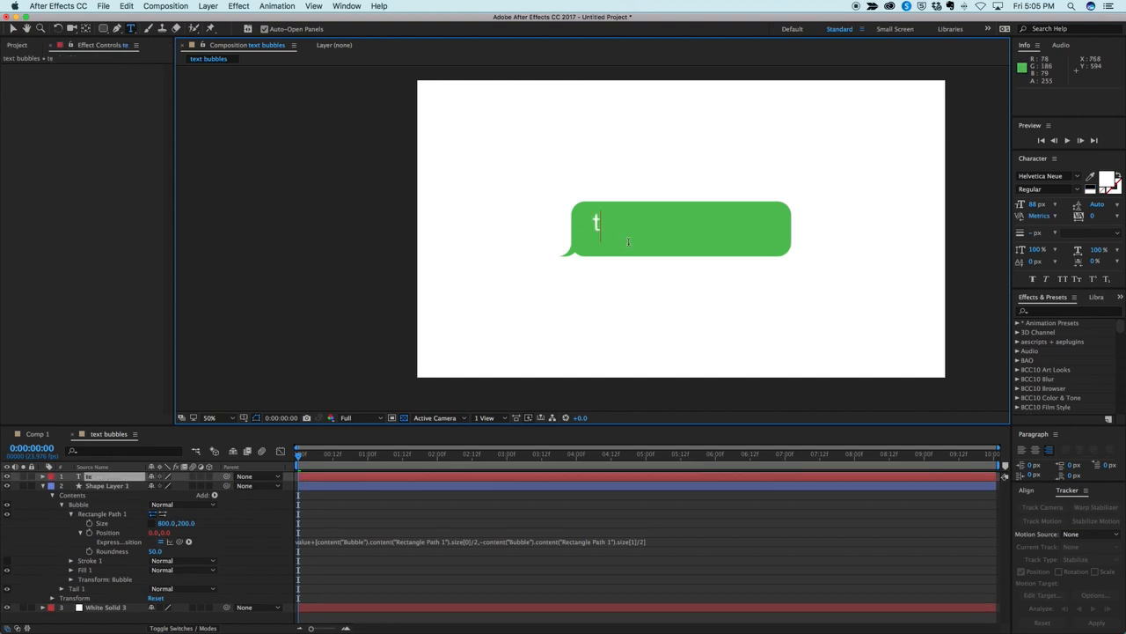
{"action": "type", "text": "yer"}
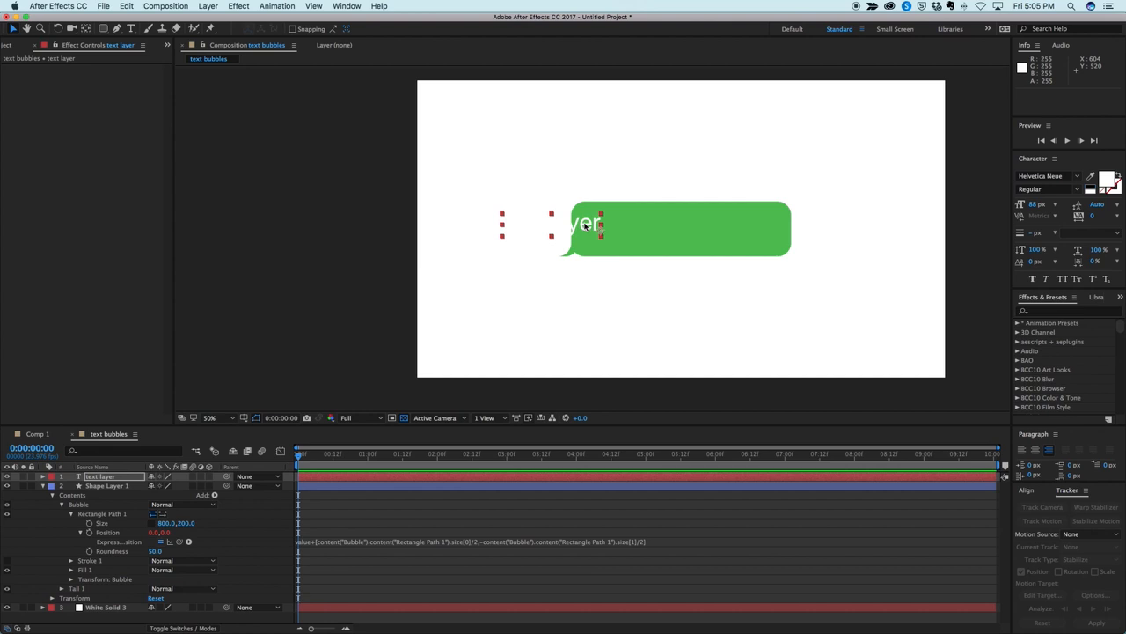
{"action": "left_click_drag", "start_coordinate": [585, 227], "coordinate": [676, 229]}
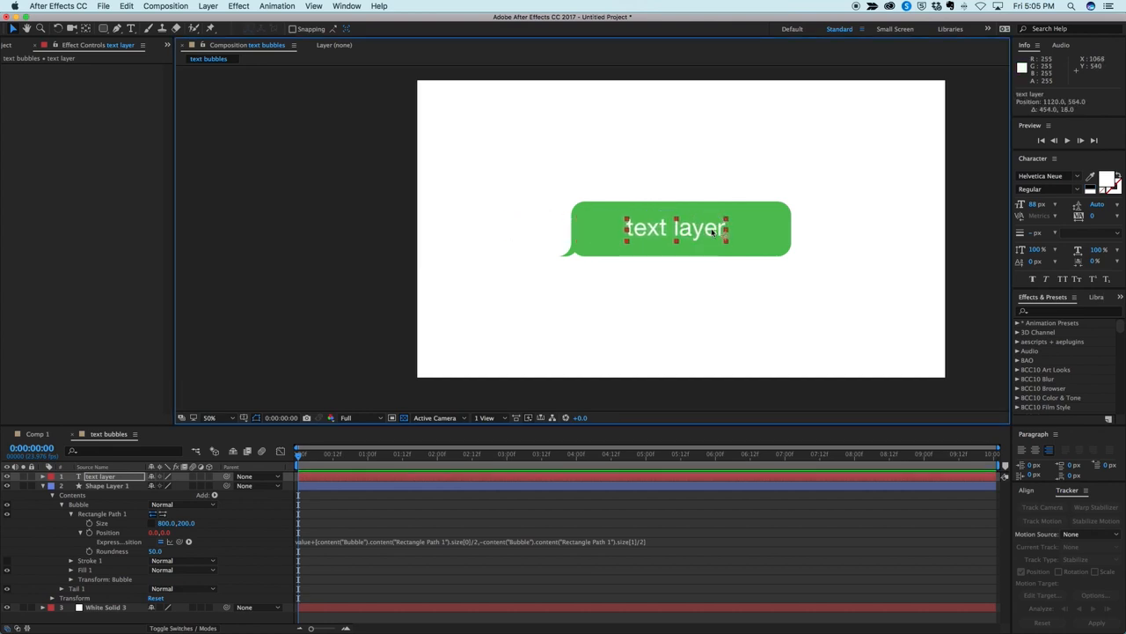
{"action": "mouse_move", "coordinate": [865, 351]}
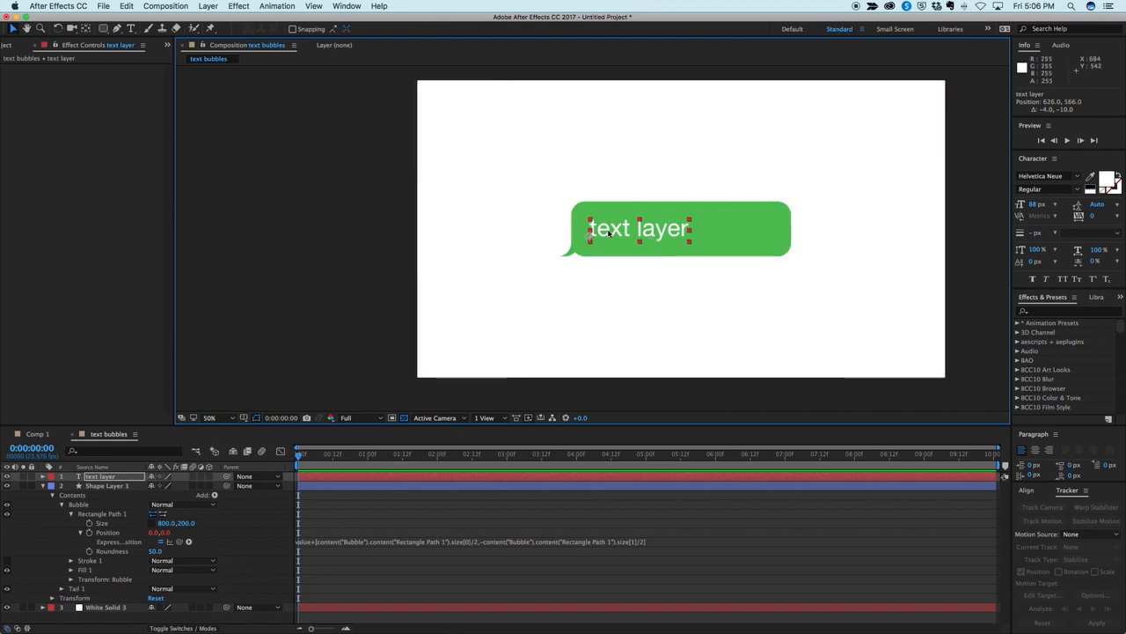
{"action": "left_click_drag", "start_coordinate": [607, 229], "coordinate": [668, 227]}
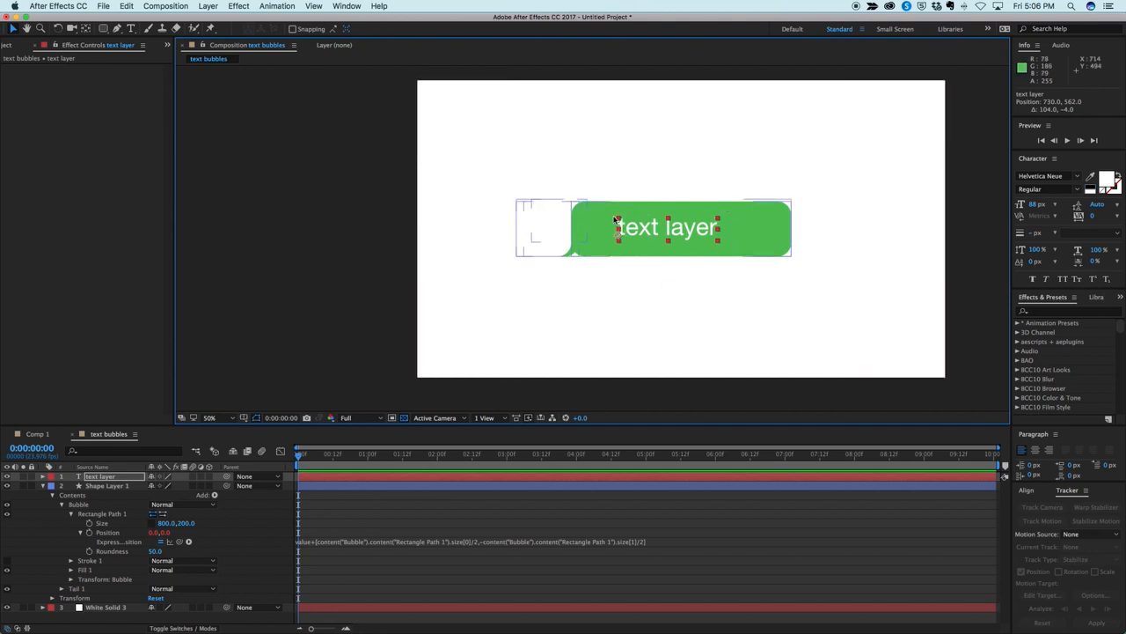
{"action": "mouse_move", "coordinate": [631, 260]}
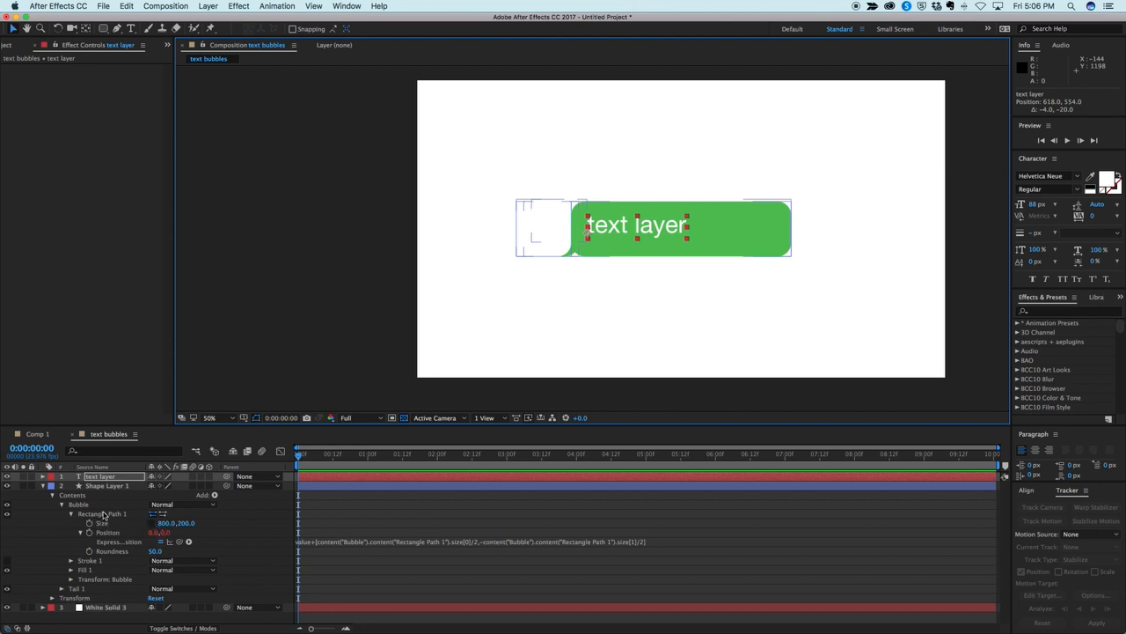
{"action": "mouse_move", "coordinate": [134, 525]}
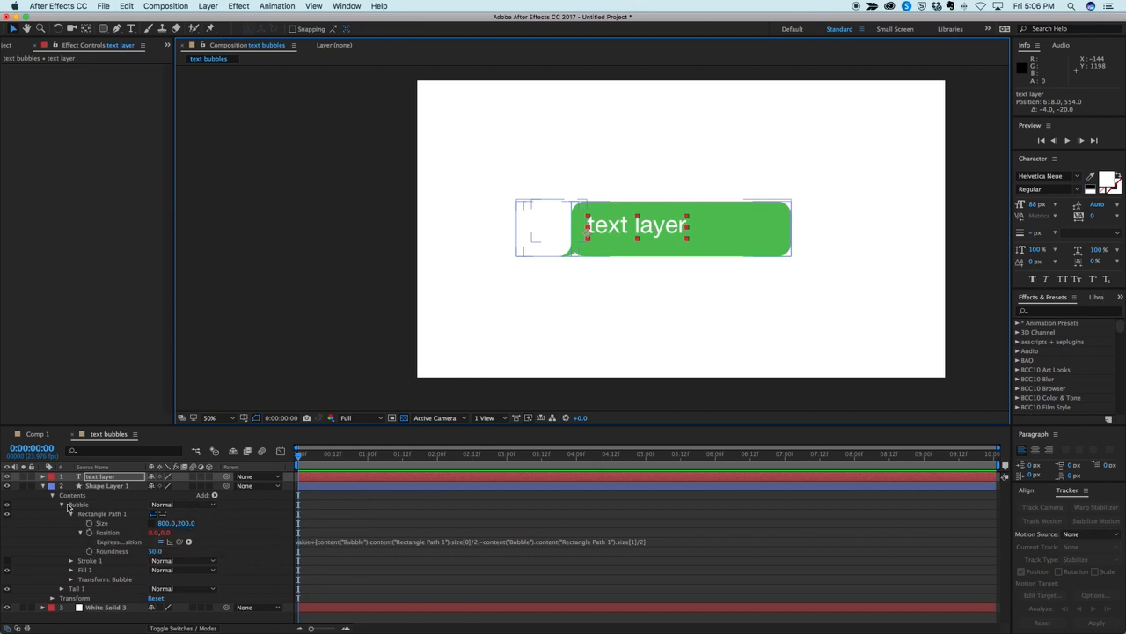
- Collapse the layers, rename Shape Layer 1 to 'text bubble' and reveal its contents
{"action": "left_click", "coordinate": [52, 486]}
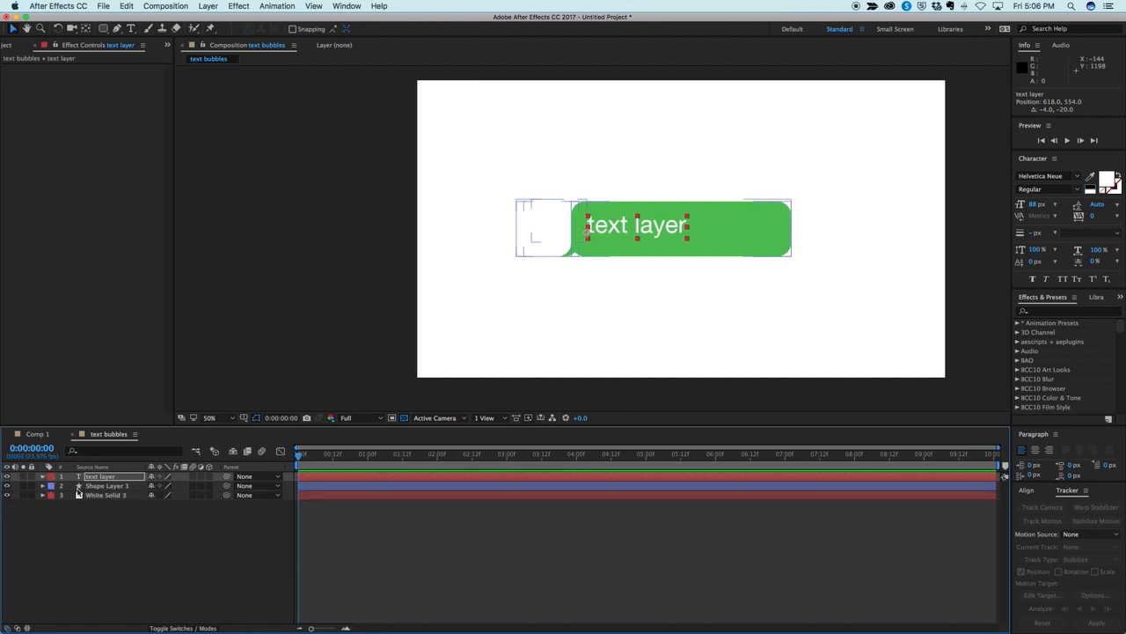
{"action": "left_click", "coordinate": [107, 486]}
{"action": "type", "text": "text bubble"}
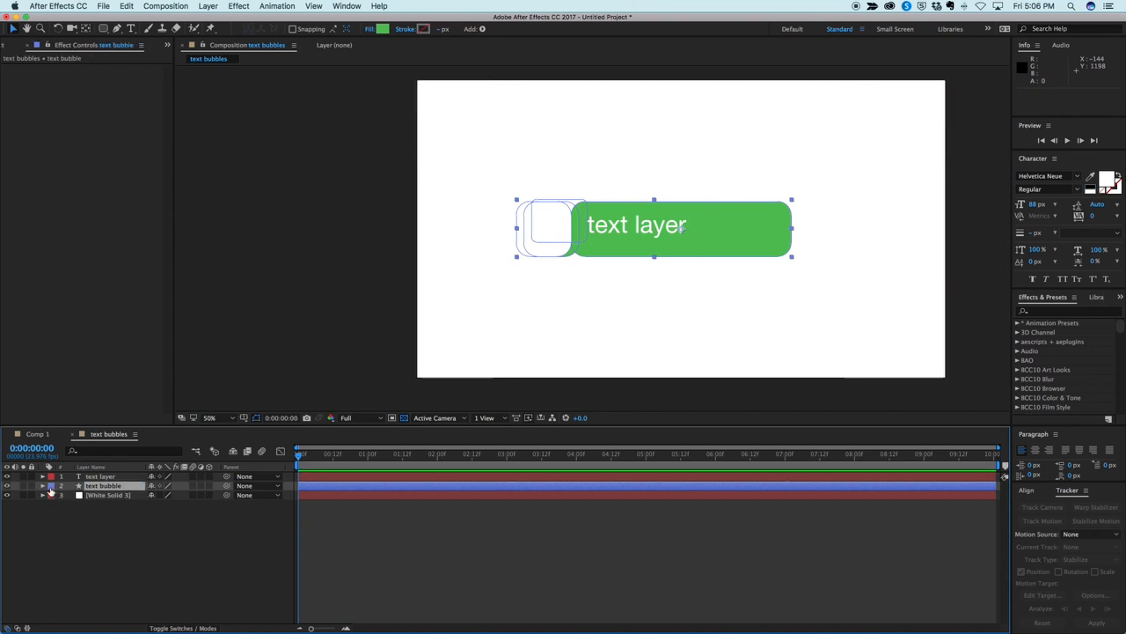
{"action": "left_click", "coordinate": [42, 486]}
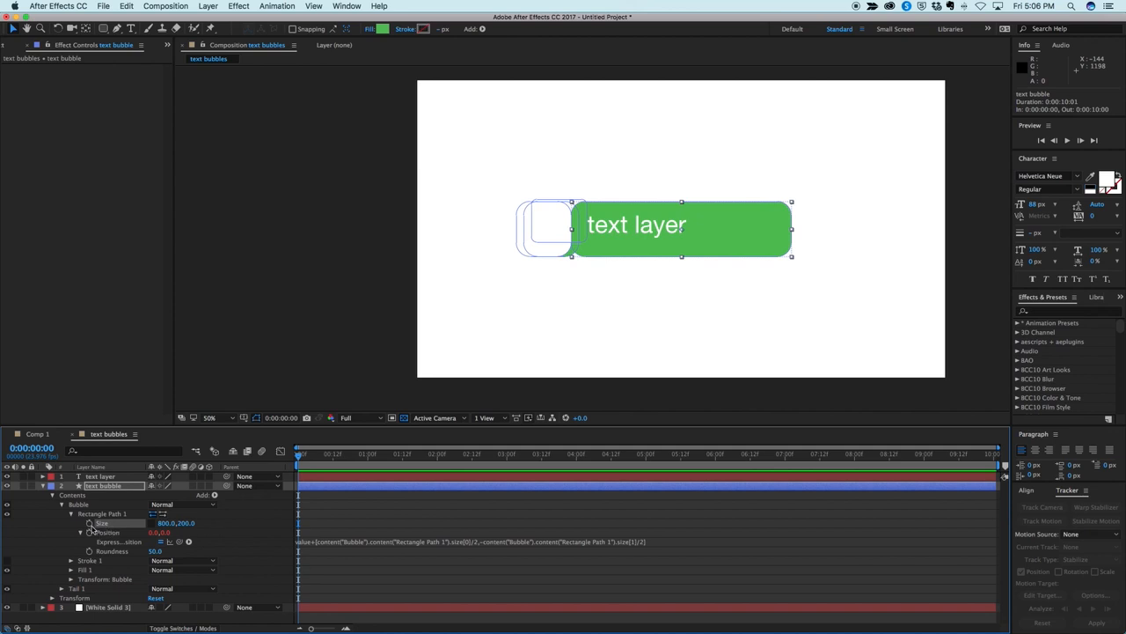
- Give the rectangle's Size the expression W=800; H=200; [W,H]
{"action": "left_click", "coordinate": [102, 522]}
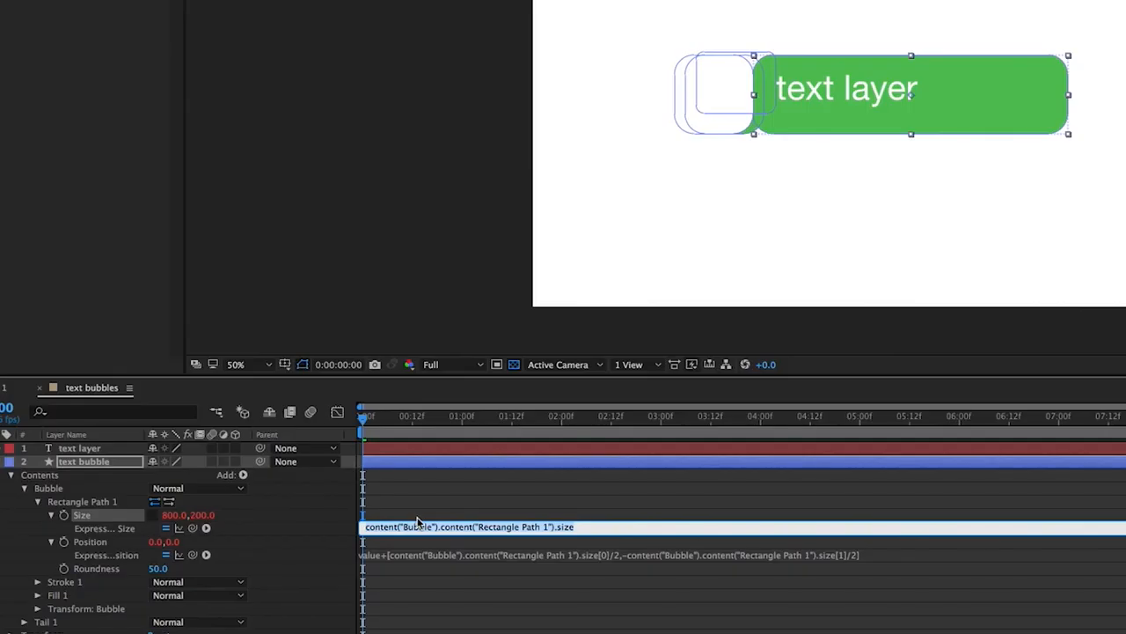
{"action": "type", "text": "w"}
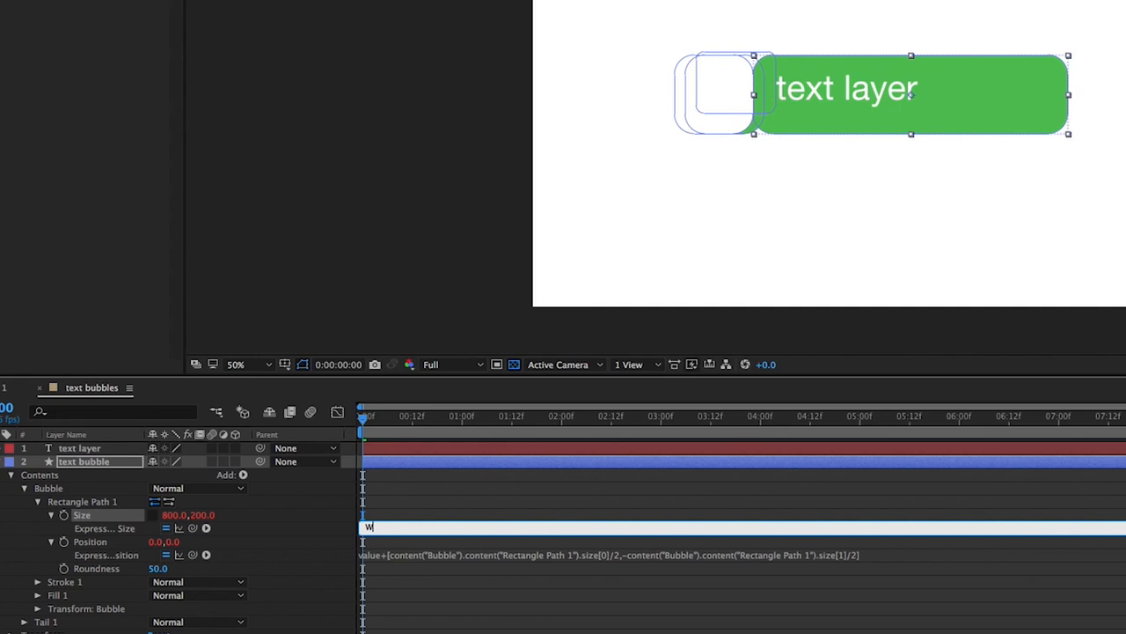
{"action": "type", "text": "=800;"}
{"action": "type", "text": "H="}
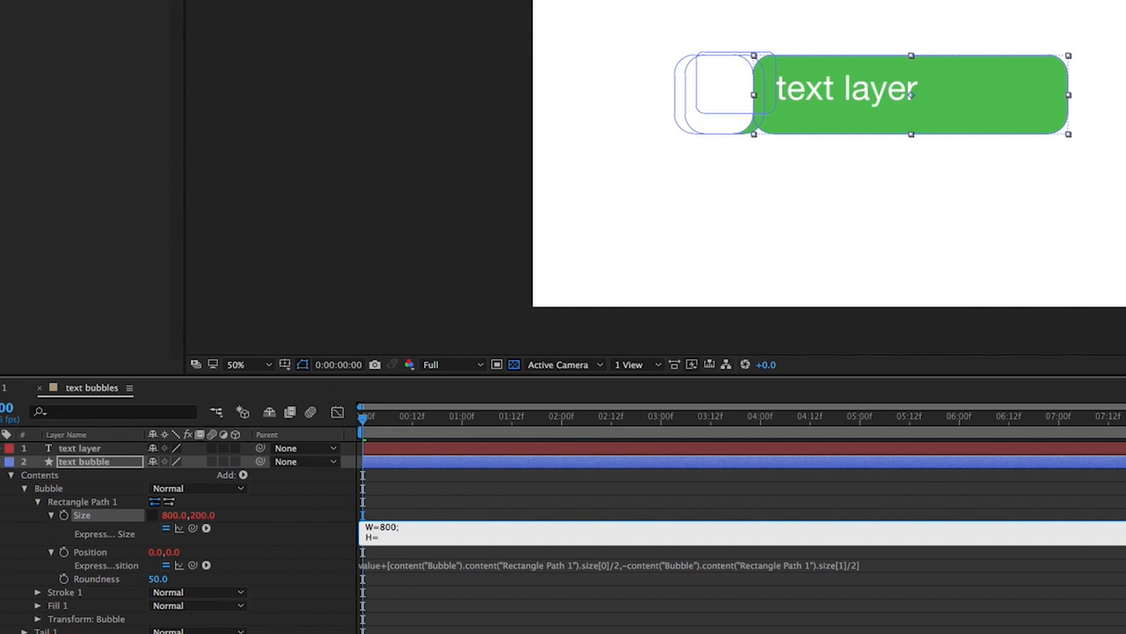
{"action": "type", "text": "200;"}
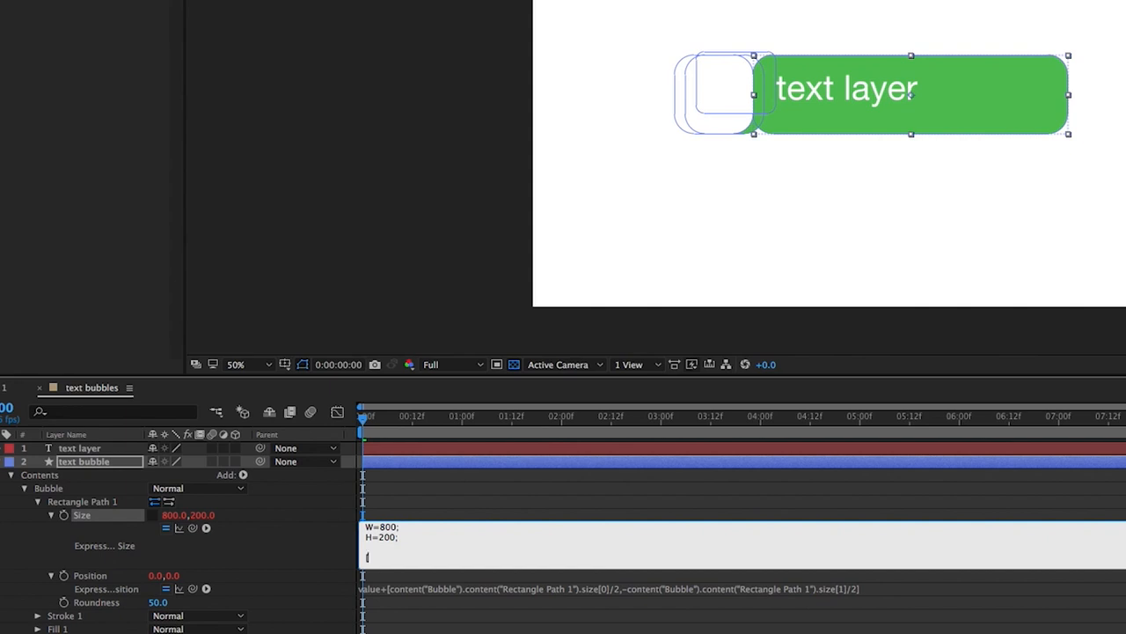
{"action": "type", "text": "[W,H"}
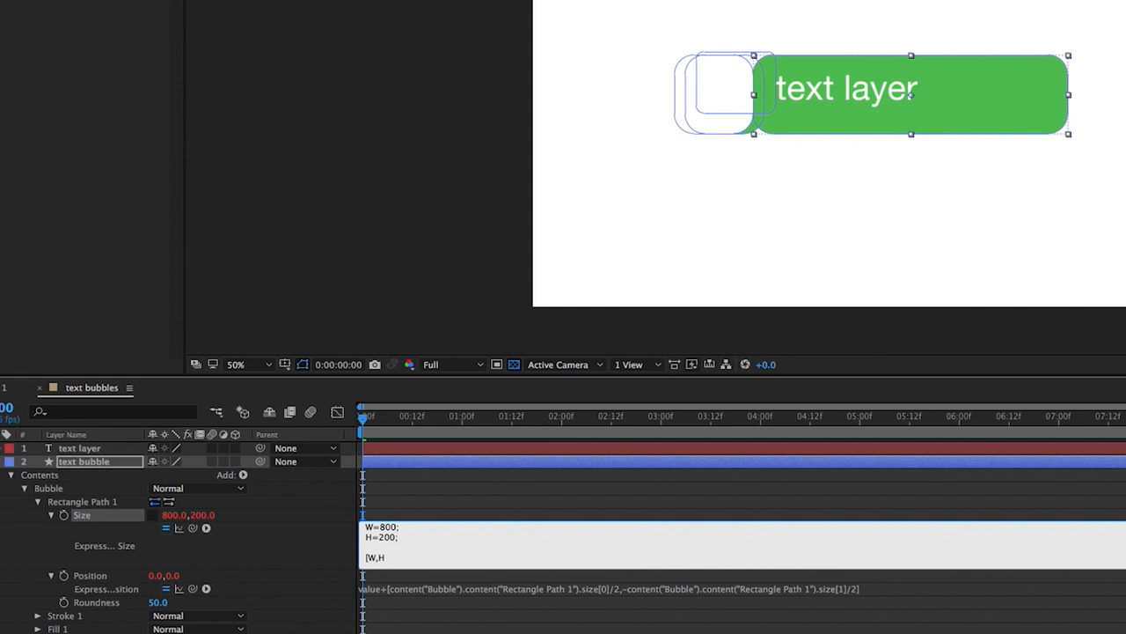
{"action": "left_click", "coordinate": [764, 266]}
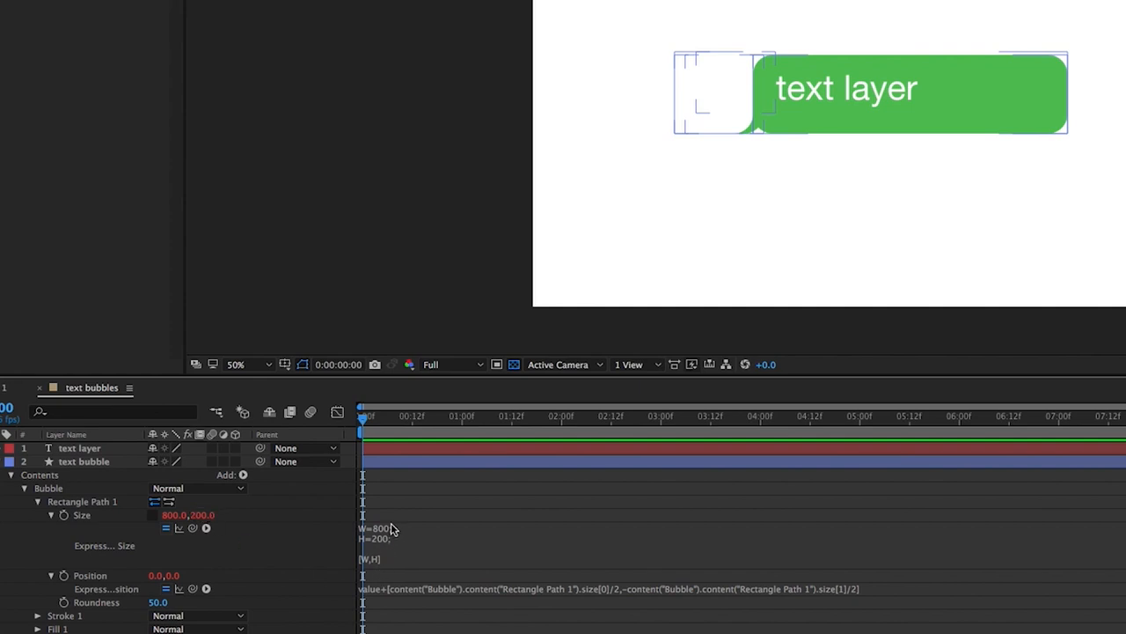
{"action": "mouse_move", "coordinate": [369, 568]}
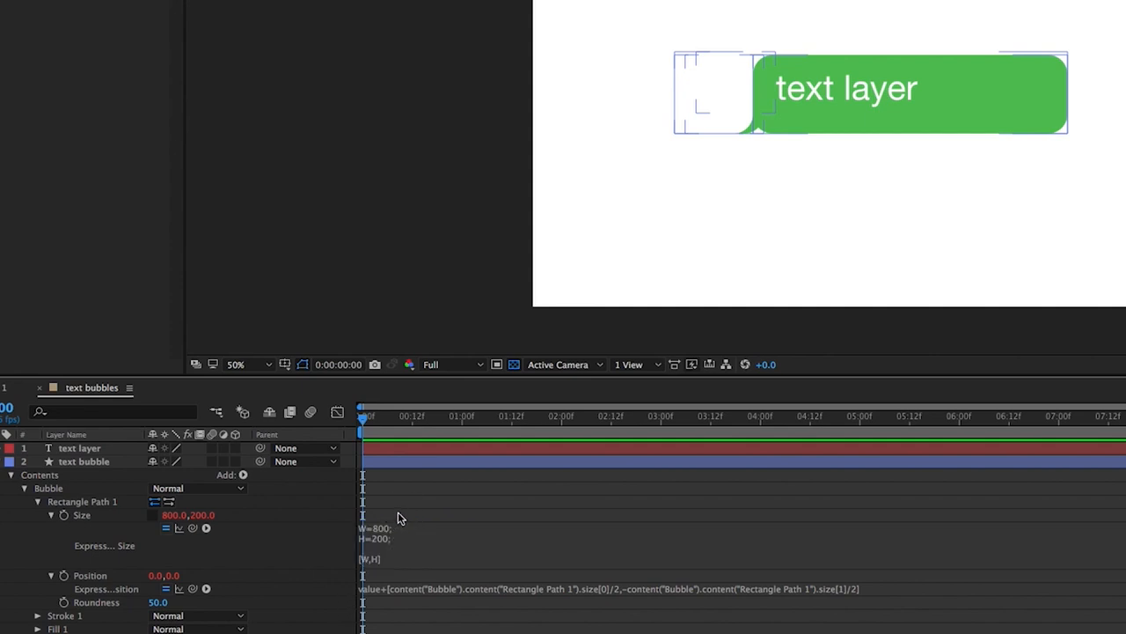
- Set W to thisComp.layer("text layer").sourceRectAtTime().width+70 in the Size expression
{"action": "left_click", "coordinate": [378, 533]}
{"action": "type", "text": "thisComp.layer(\"text layer\").sourceRect"}
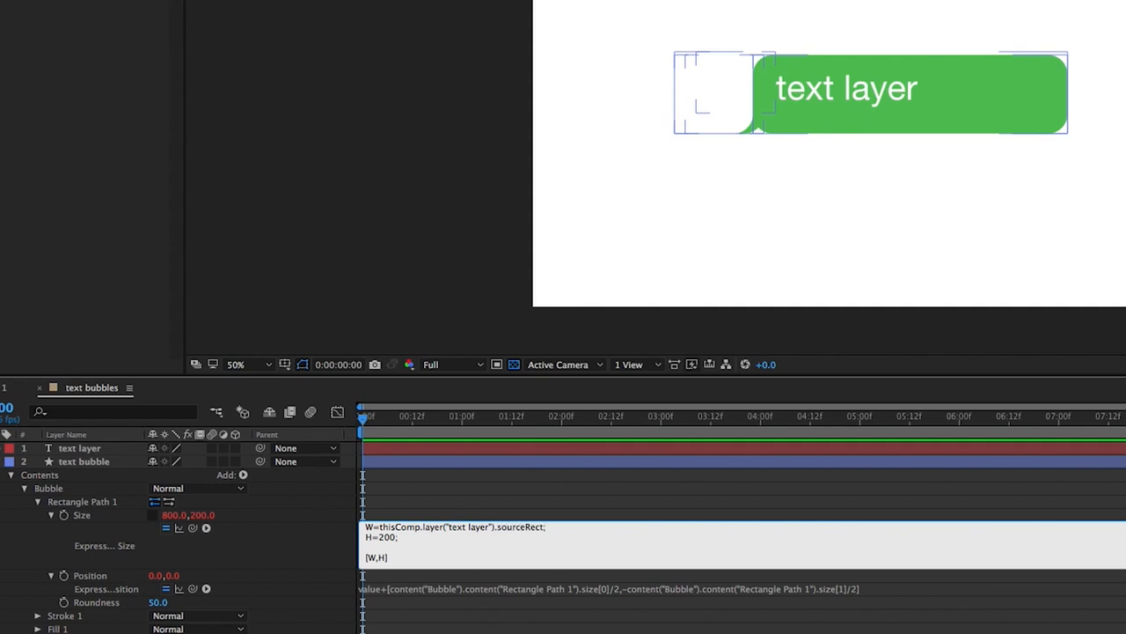
{"action": "type", "text": "At"}
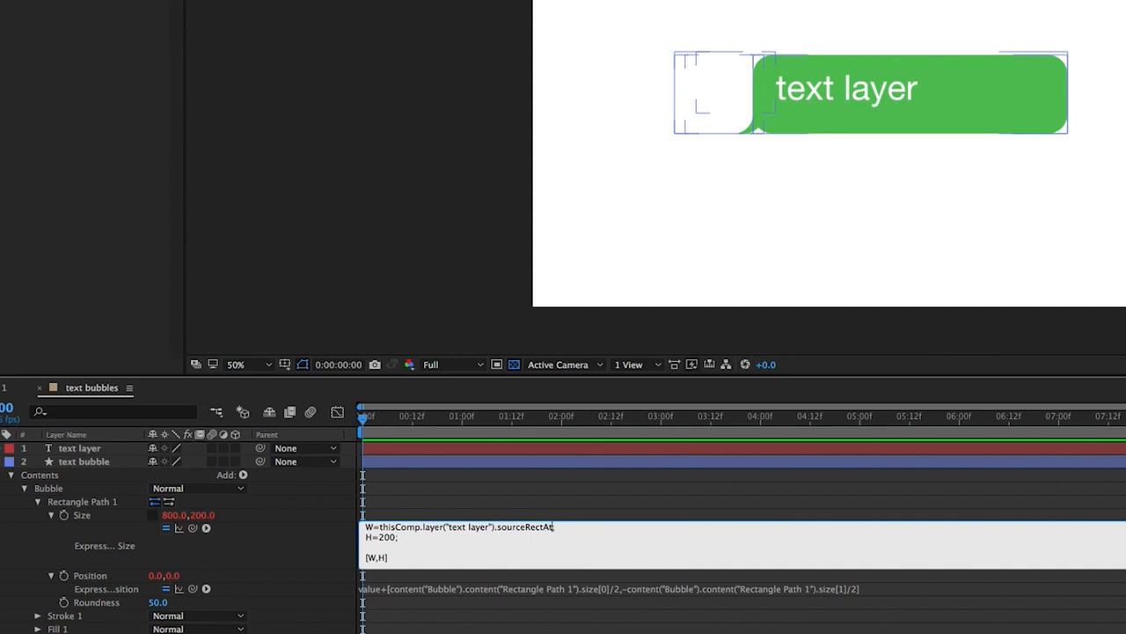
{"action": "type", "text": "Time();"}
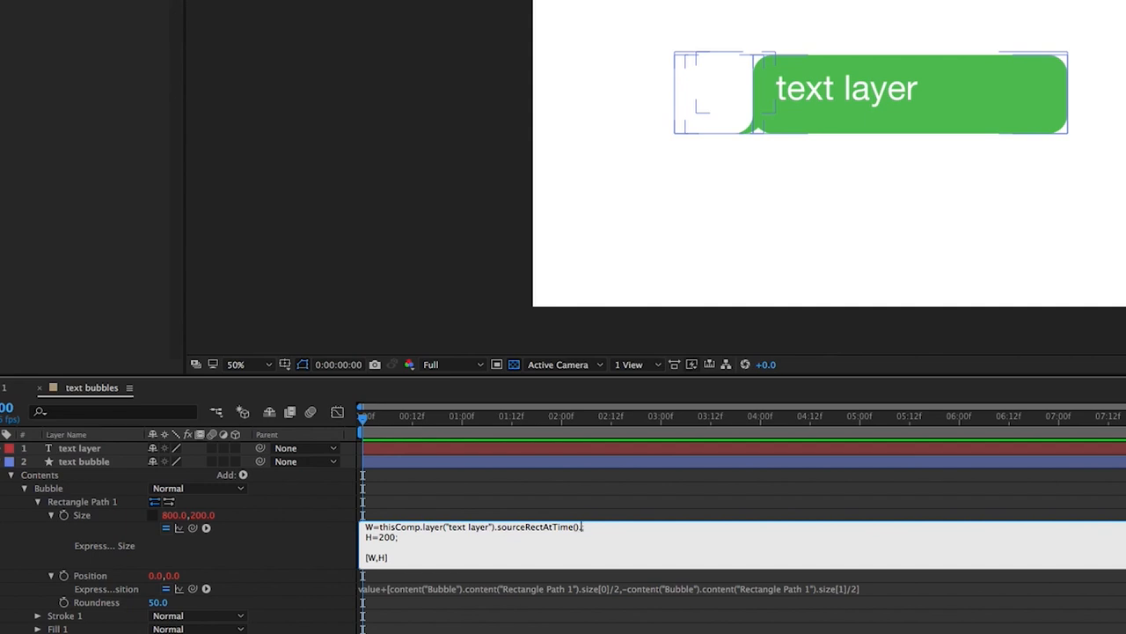
{"action": "type", "text": ".width"}
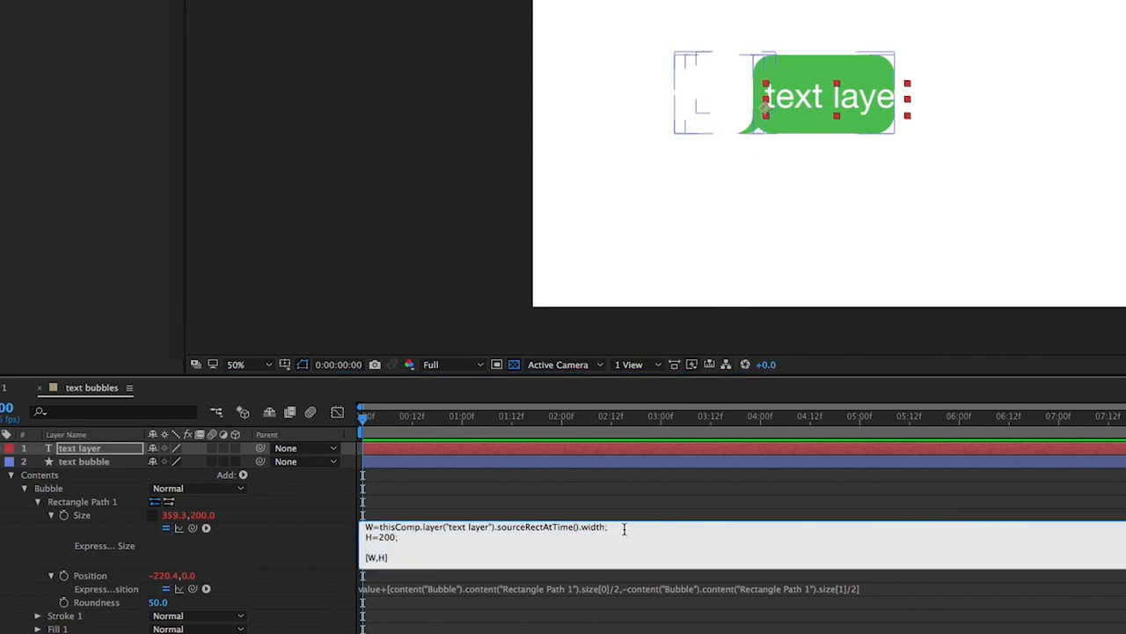
{"action": "type", "text": "+70"}
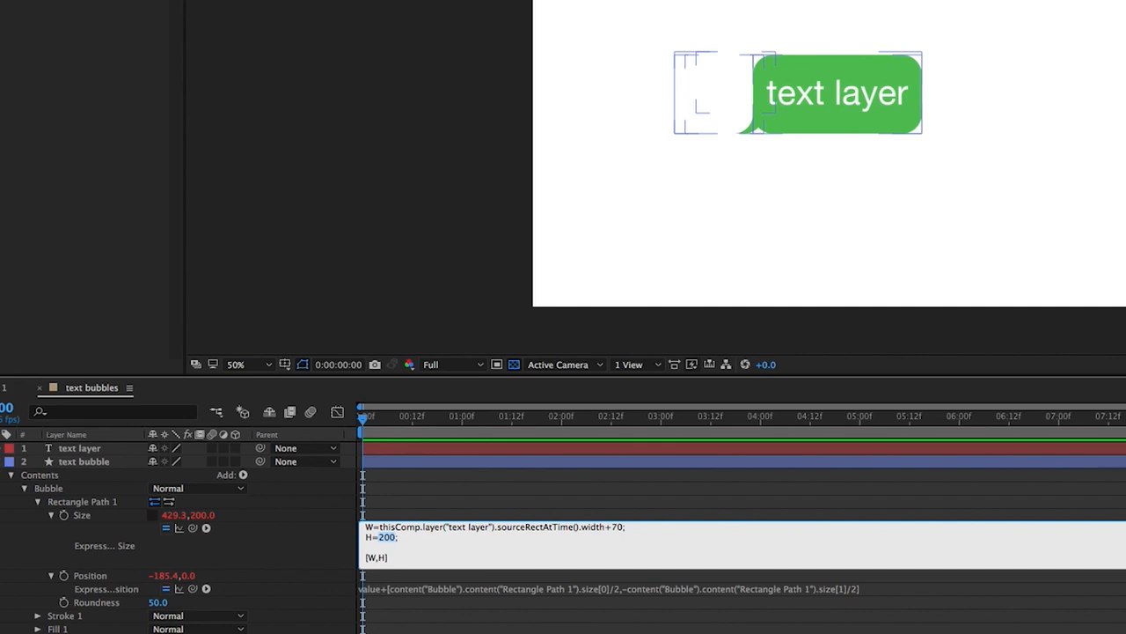
- Set H to the text layer's sourceRectAtTime().height+70 in the Size expression
{"action": "type", "text": "thisComp.layer(\"text layer\").sourceRectAtTime().width+70"}
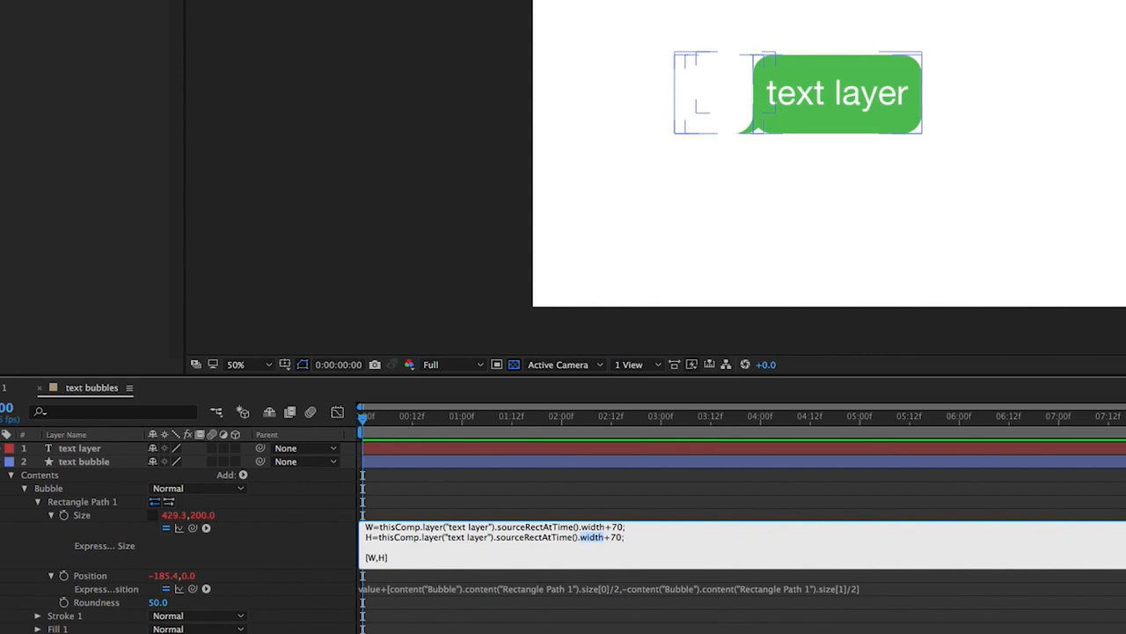
{"action": "type", "text": "heigh"}
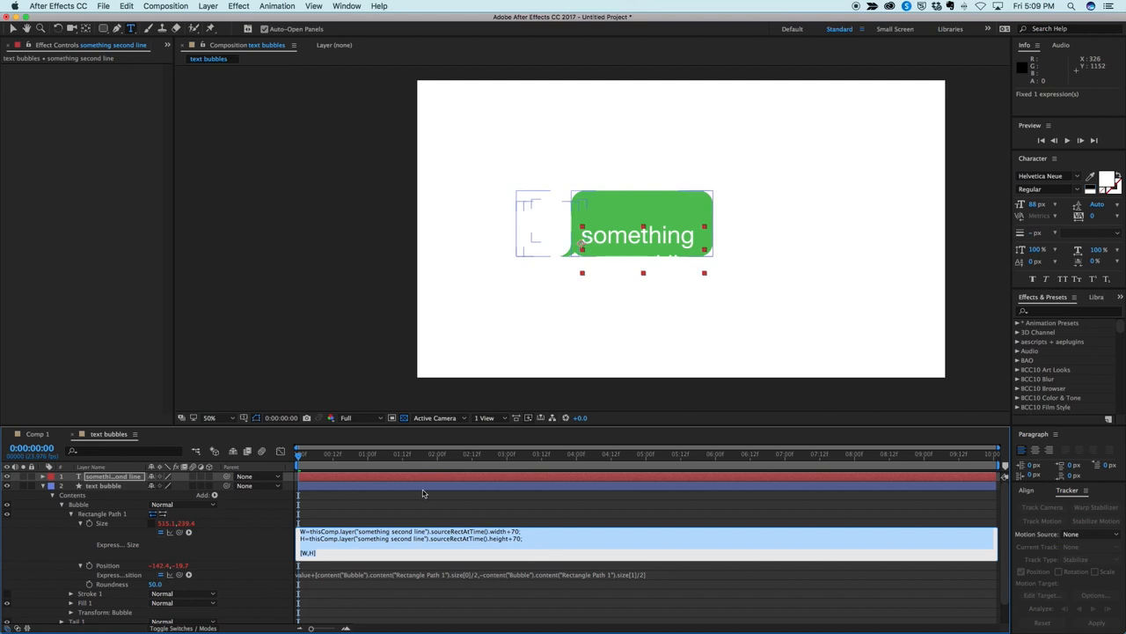
{"action": "mouse_move", "coordinate": [425, 493]}
{"action": "type", "text": "value"}
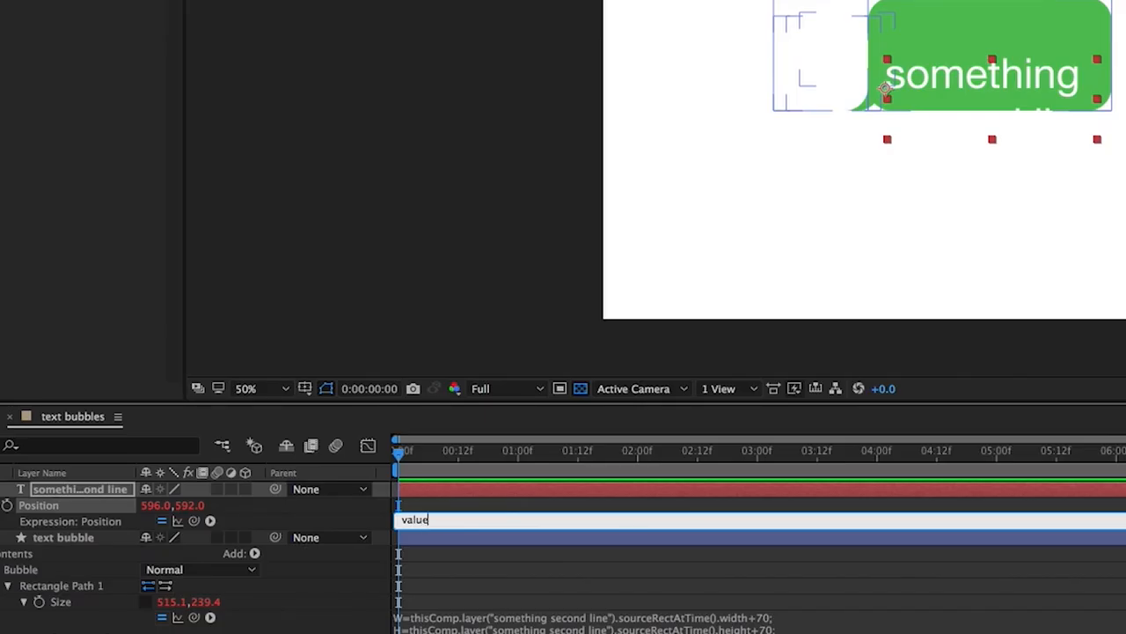
- Give the text layer's Position the expression value+[0,thisLayer.sourceRectAtTime().height]
{"action": "type", "text": "="}
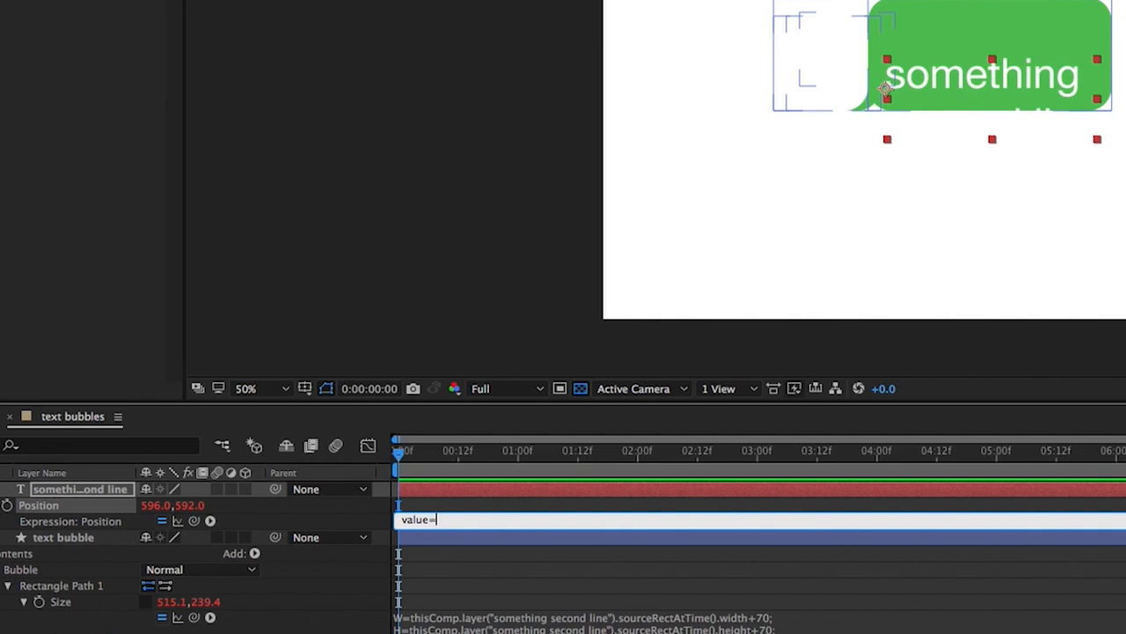
{"action": "type", "text": "+["}
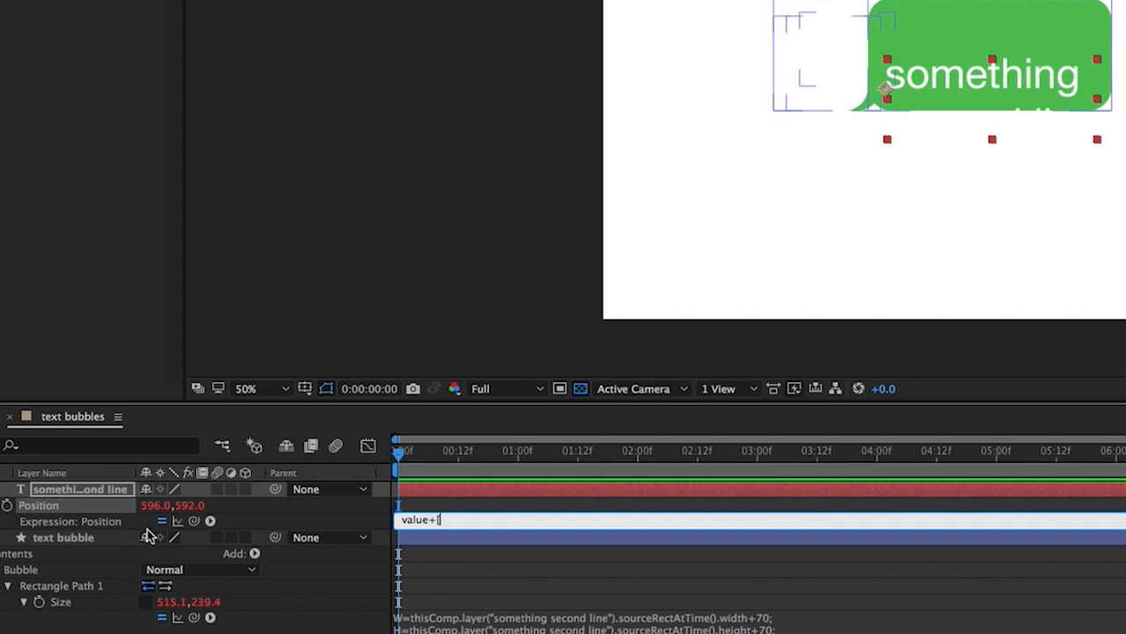
{"action": "type", "text": "0,"}
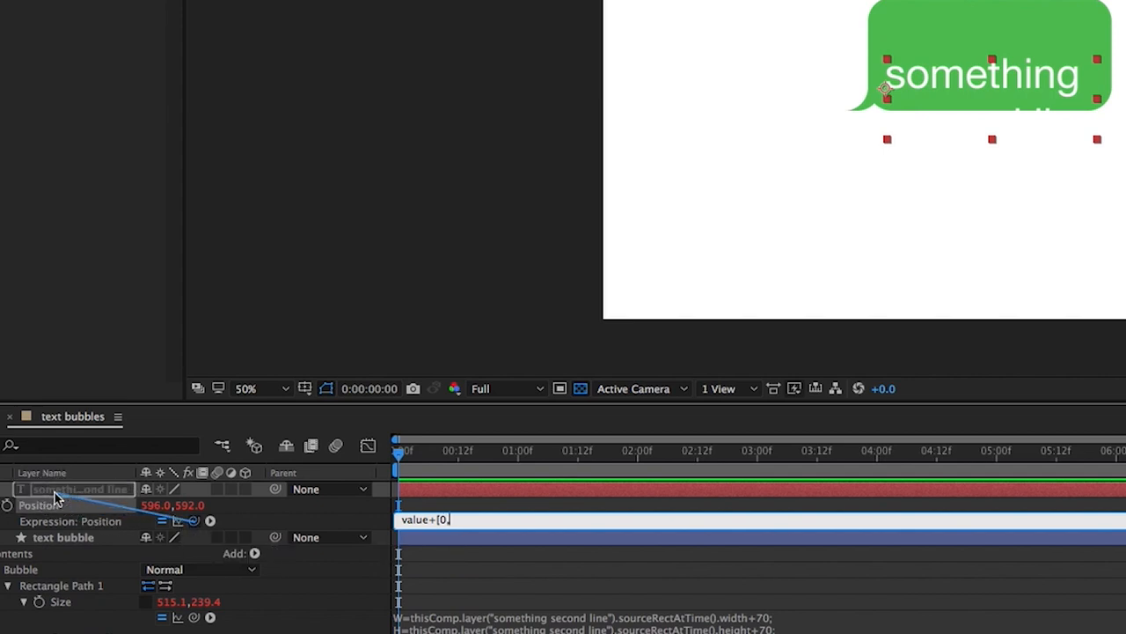
{"action": "type", "text": "thisLayer"}
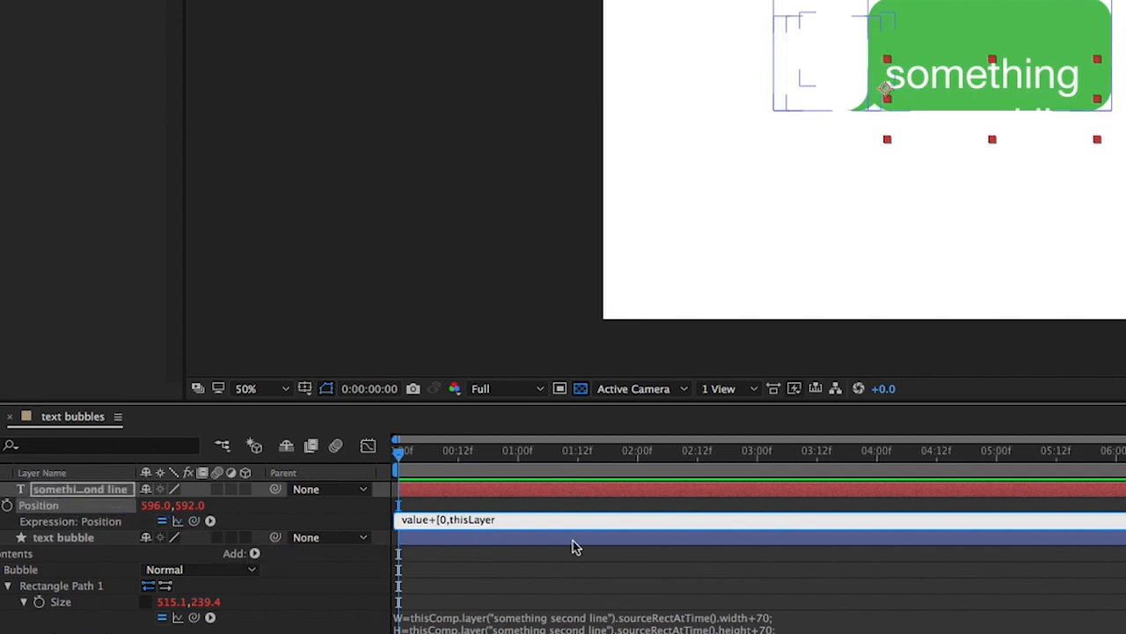
{"action": "type", "text": ".source"}
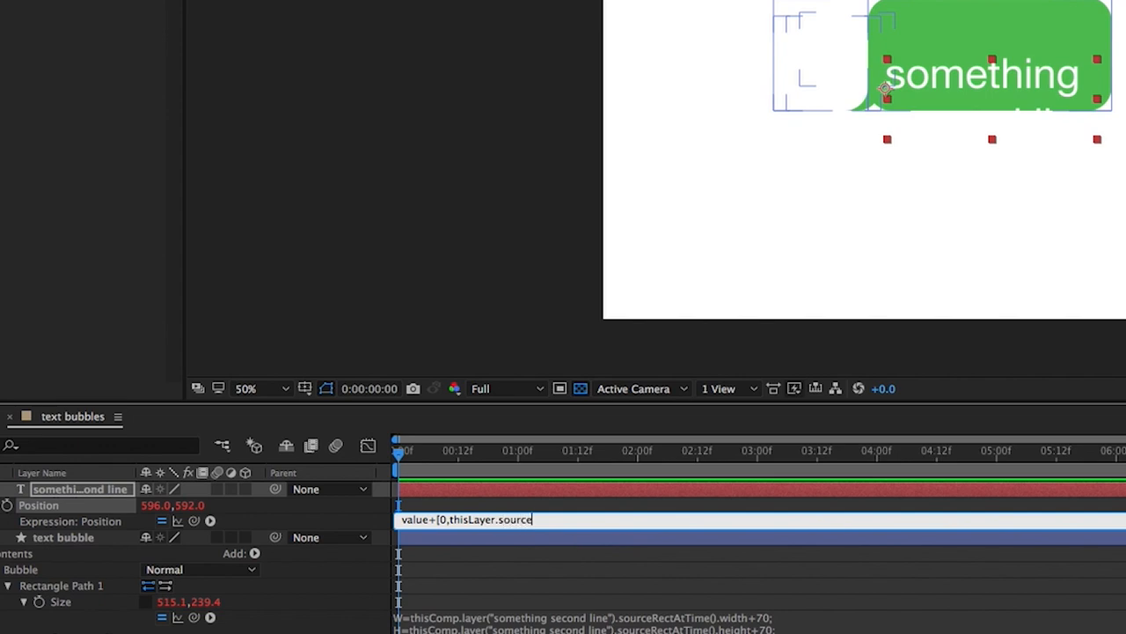
{"action": "type", "text": "Rect"}
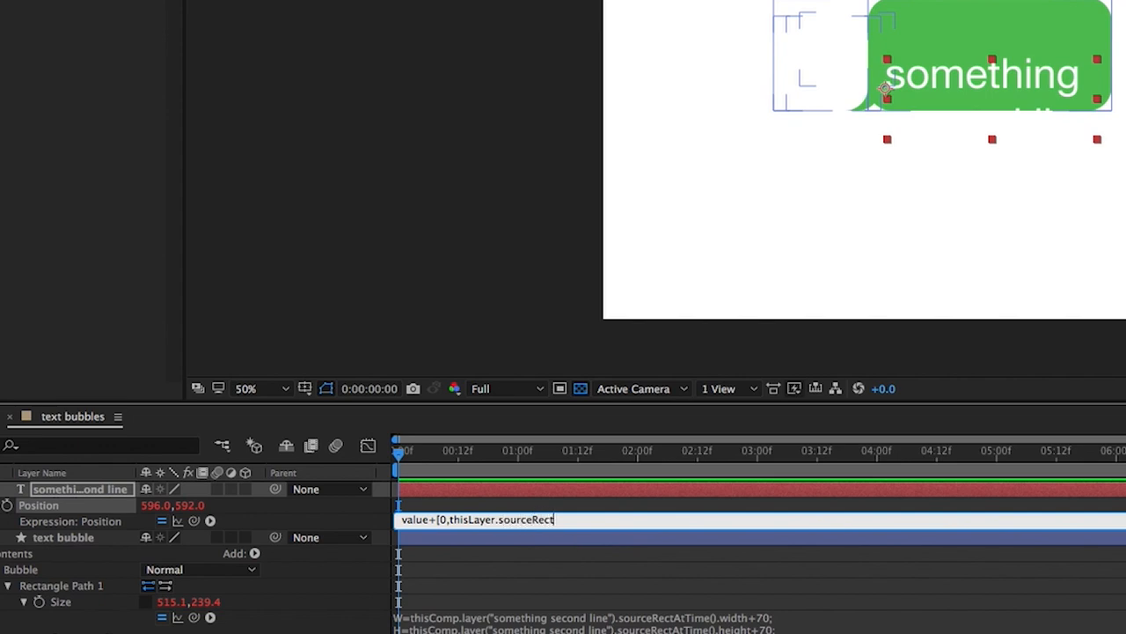
{"action": "type", "text": "At"}
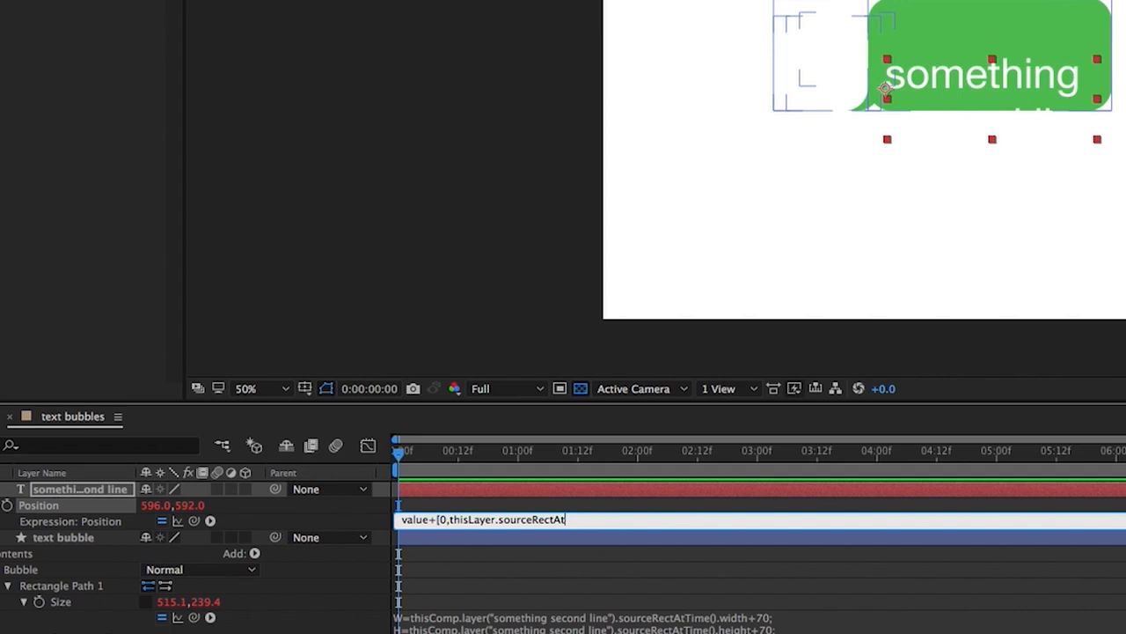
{"action": "type", "text": "Time("}
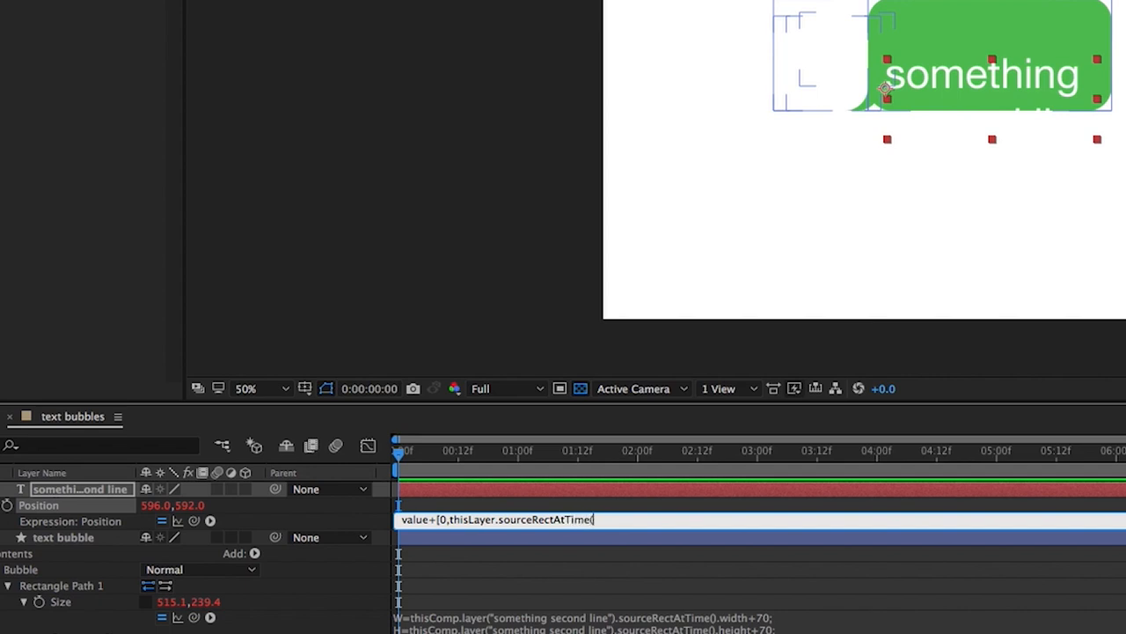
{"action": "type", "text": "."}
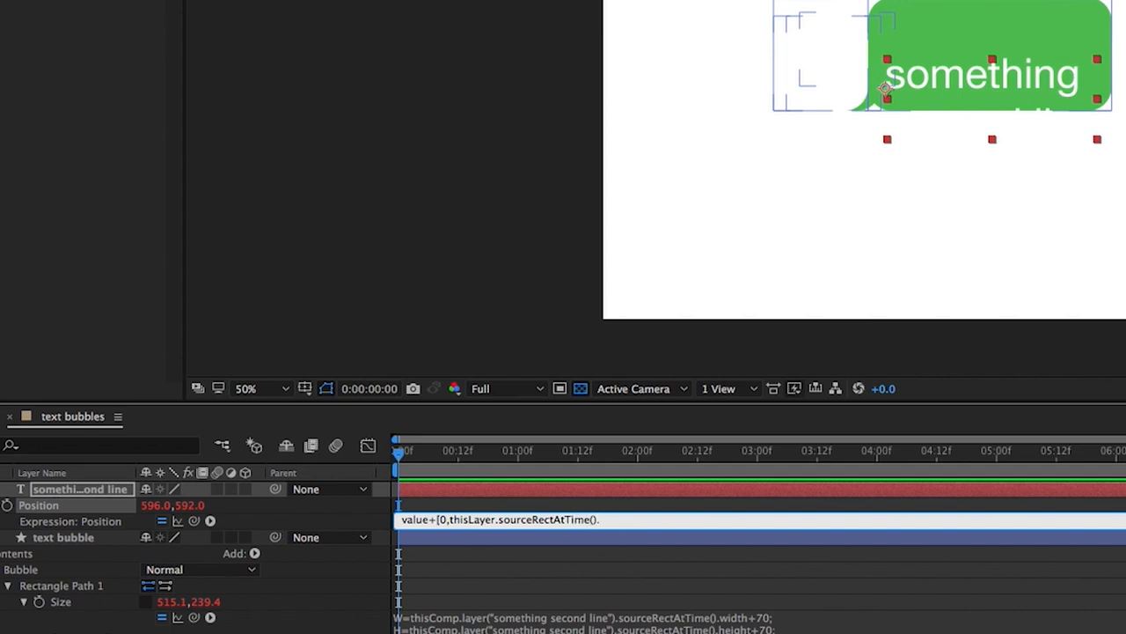
{"action": "type", "text": ".height]"}
{"action": "left_click", "coordinate": [983, 76]}
{"action": "type", "text": "s"}
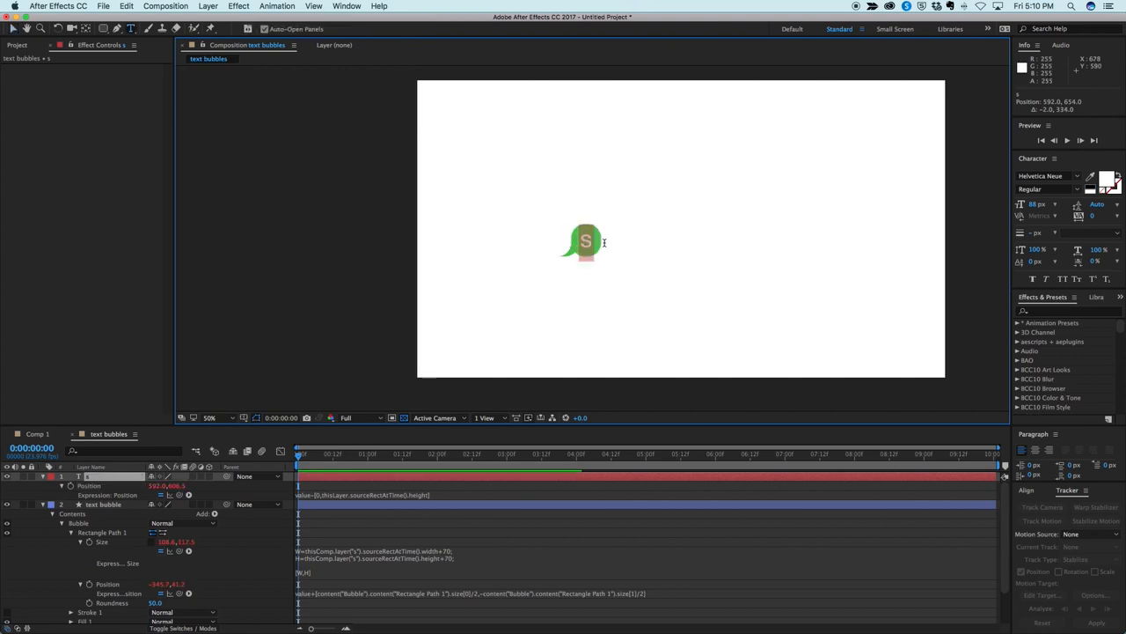
- Retype the text as three lines, then move it to check the bubble follows
{"action": "type", "text": "line 1 line 2 line 3"}
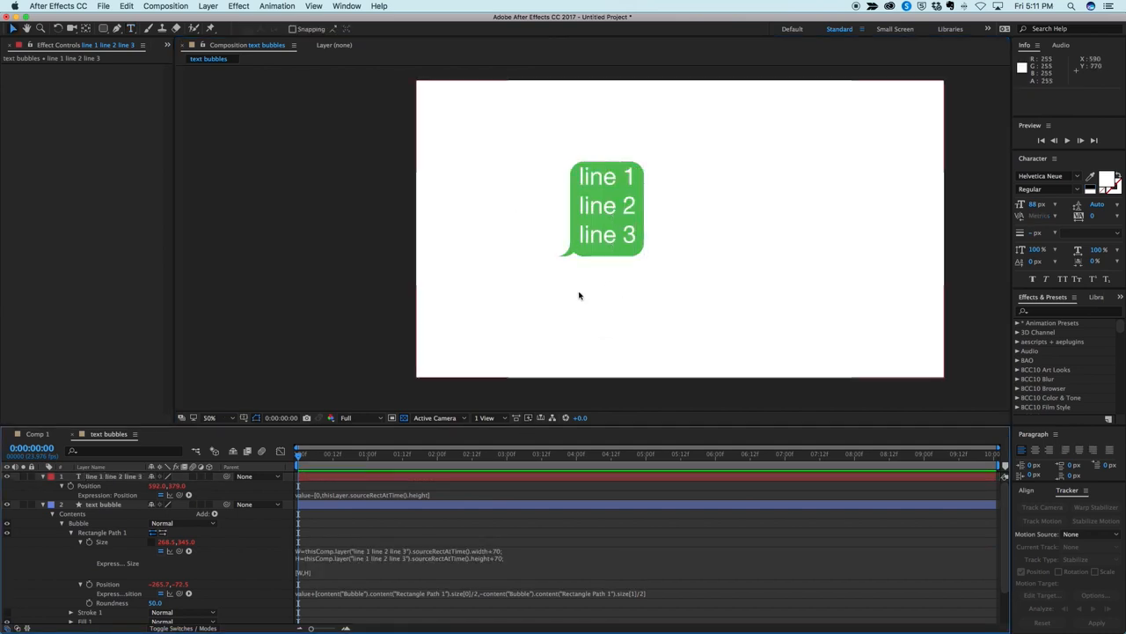
{"action": "left_click", "coordinate": [103, 504]}
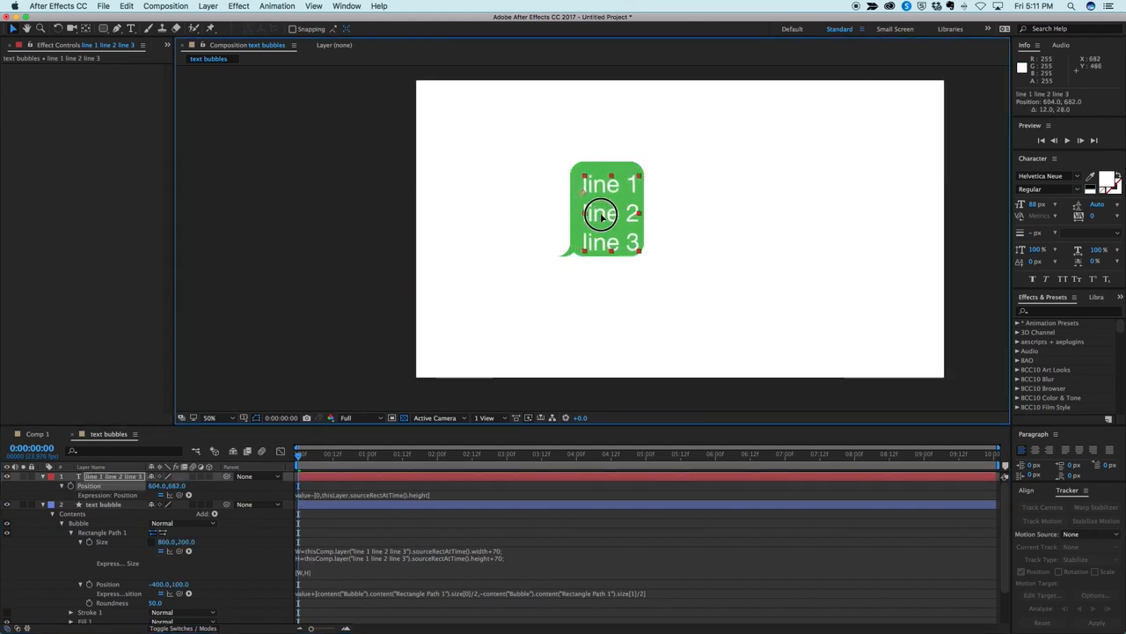
{"action": "left_click_drag", "start_coordinate": [601, 214], "coordinate": [600, 209]}
{"action": "type", "text": "this is my"}
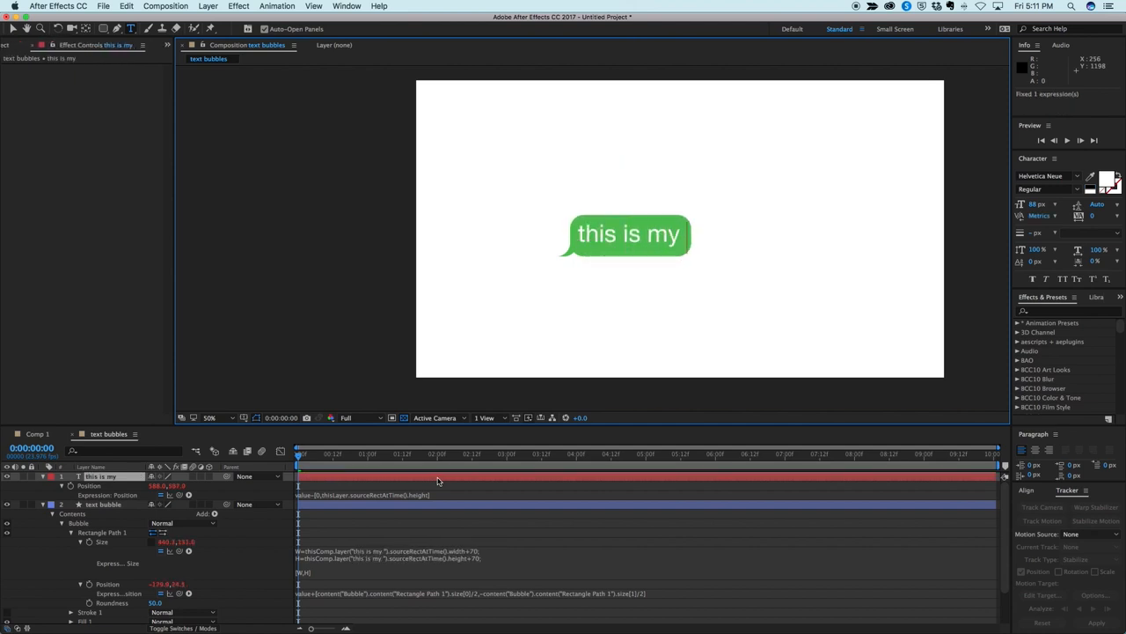
- Type 'this is my text bubble' and 'this is my second line' as two lines
{"action": "type", "text": "text bubble"}
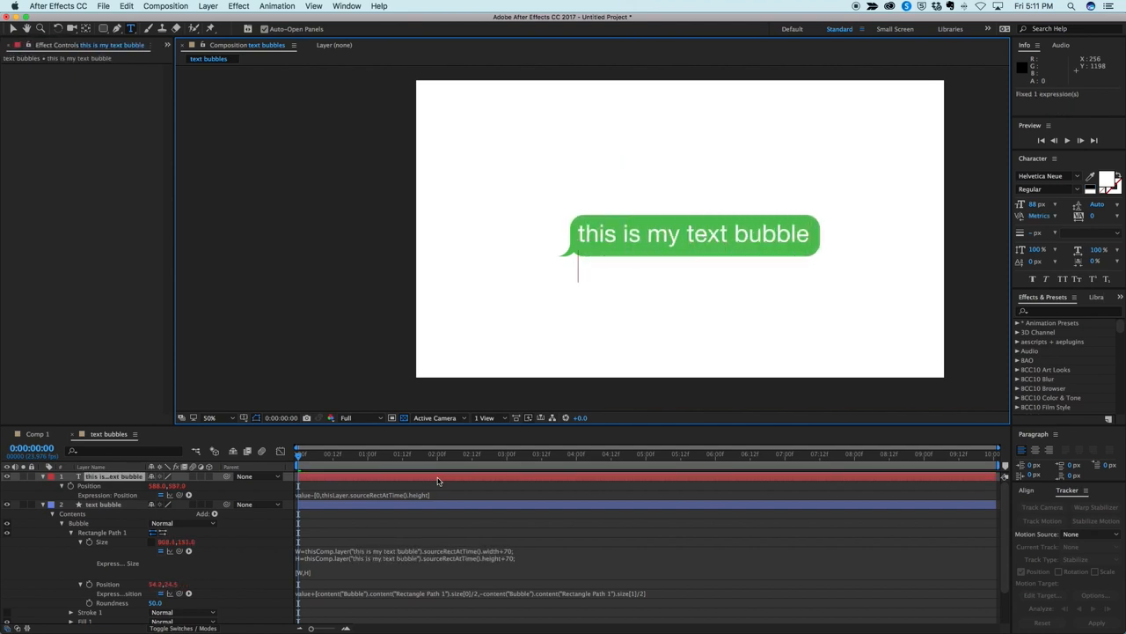
{"action": "type", "text": "this is my"}
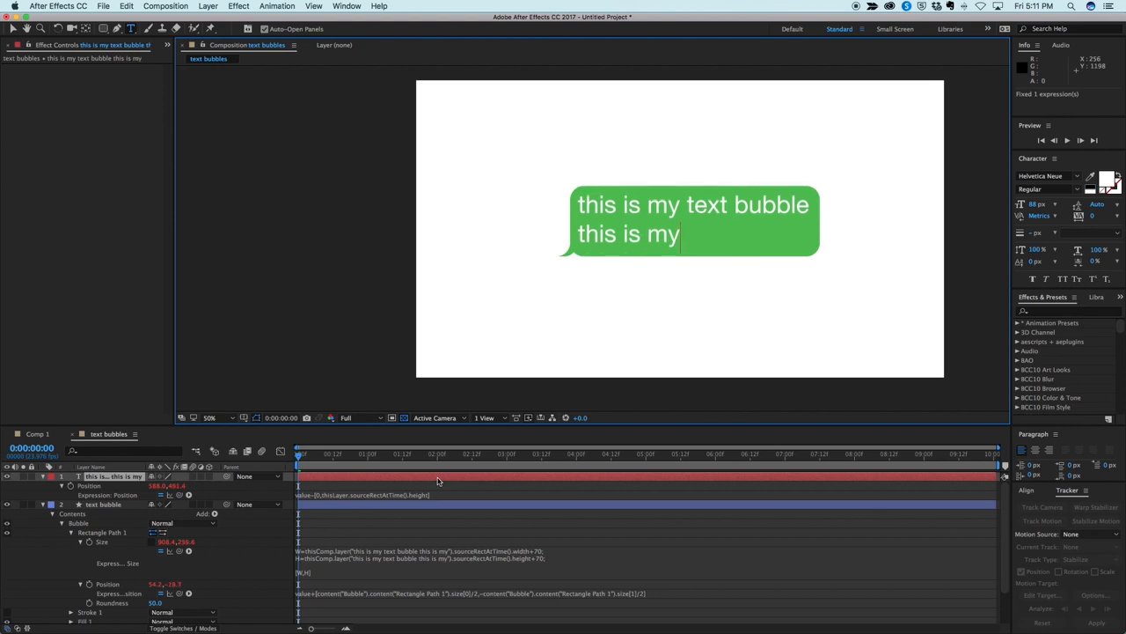
{"action": "type", "text": "second"}
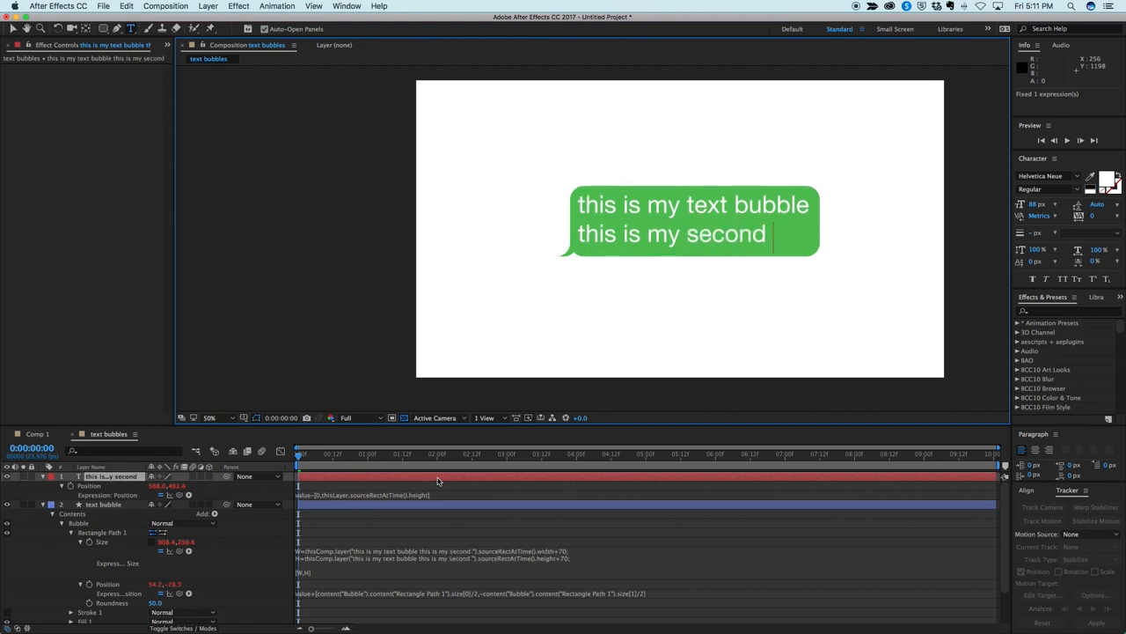
{"action": "type", "text": "line"}
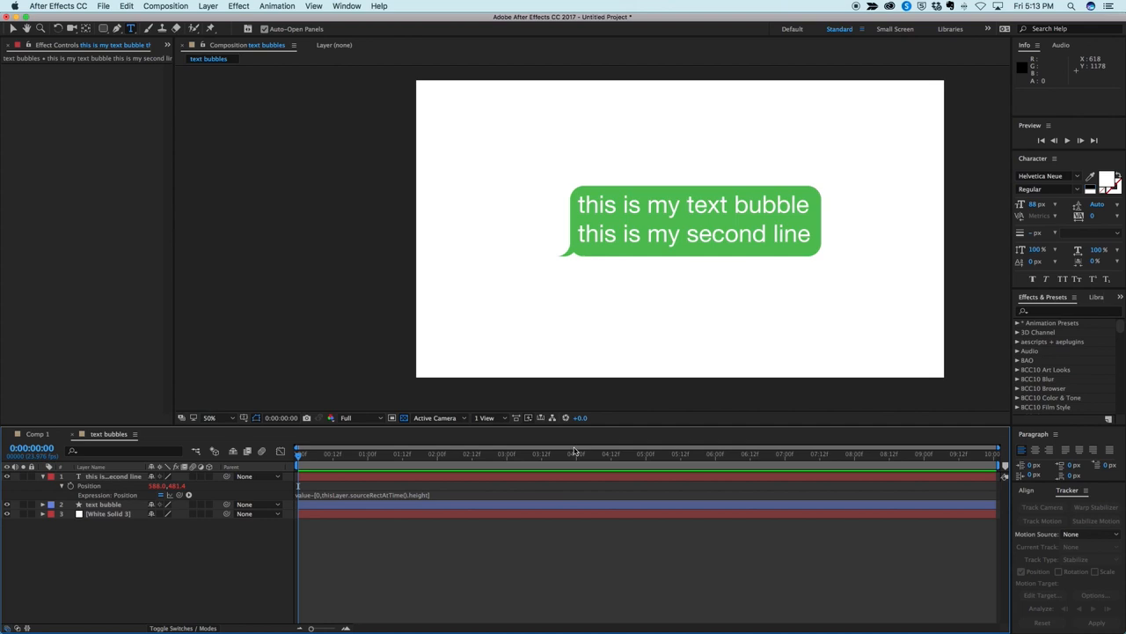
{"action": "mouse_move", "coordinate": [606, 367]}
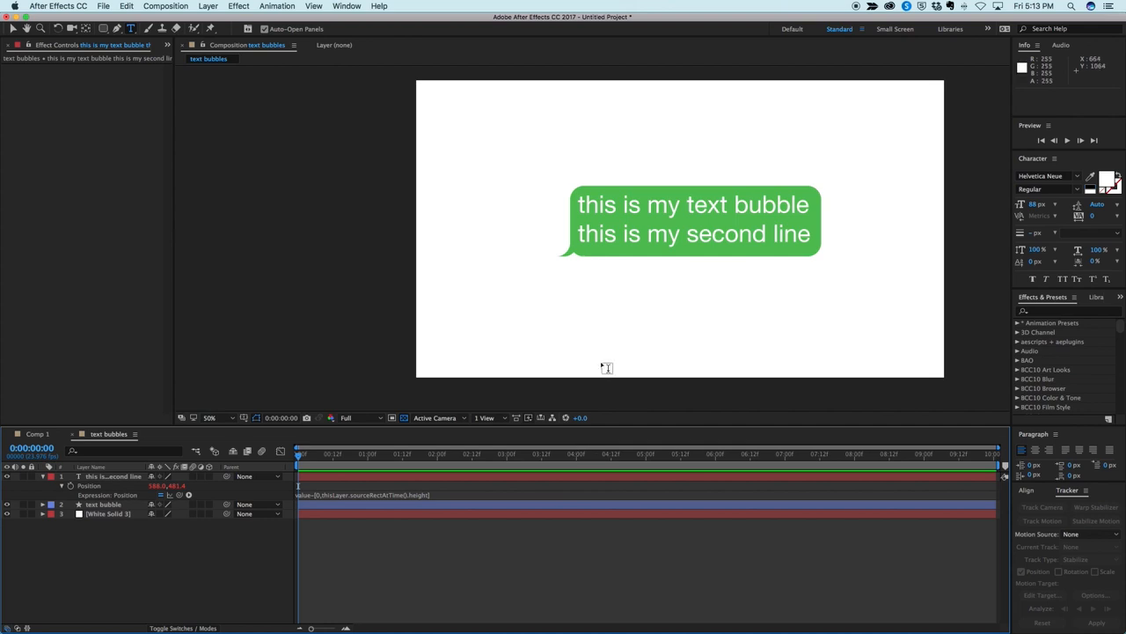
{"action": "mouse_move", "coordinate": [602, 369]}
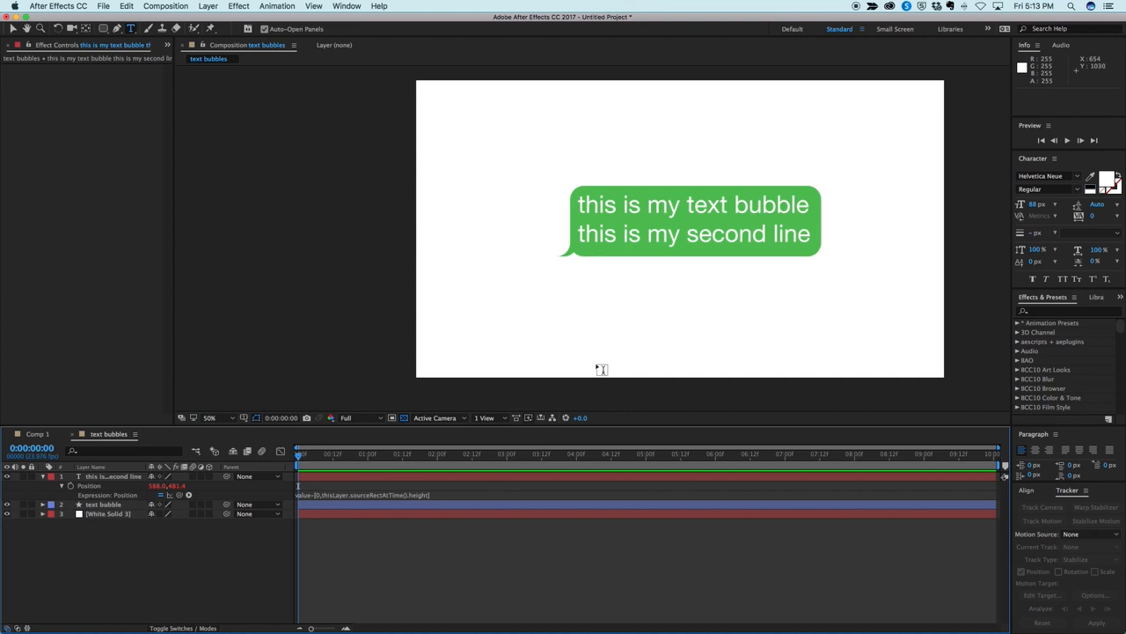
{"action": "mouse_move", "coordinate": [603, 369]}
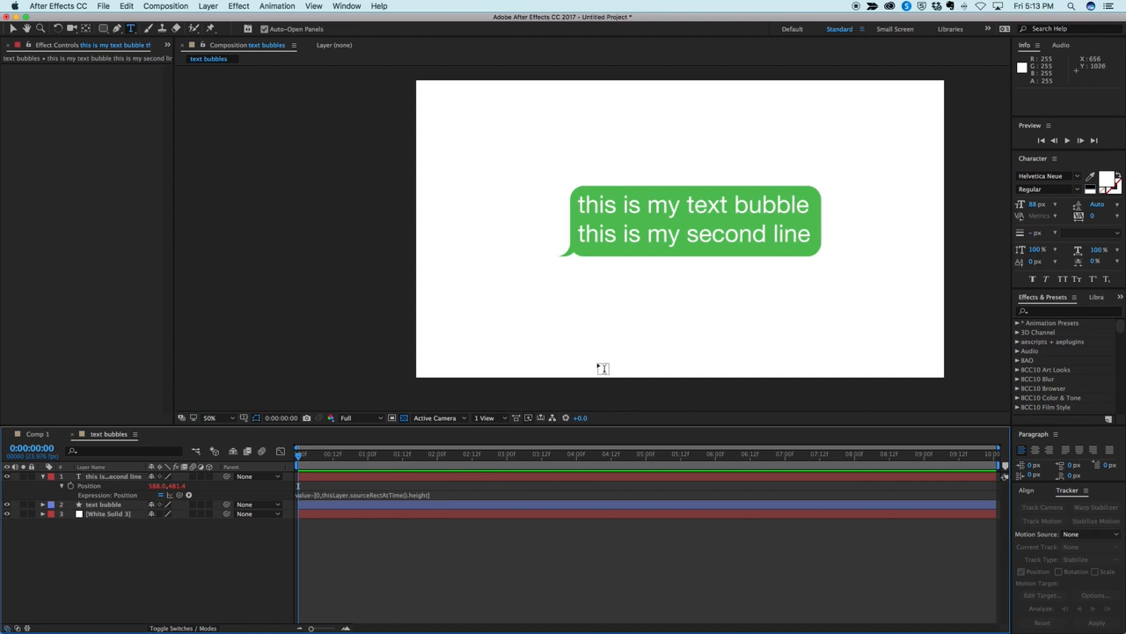
{"action": "mouse_move", "coordinate": [599, 366]}
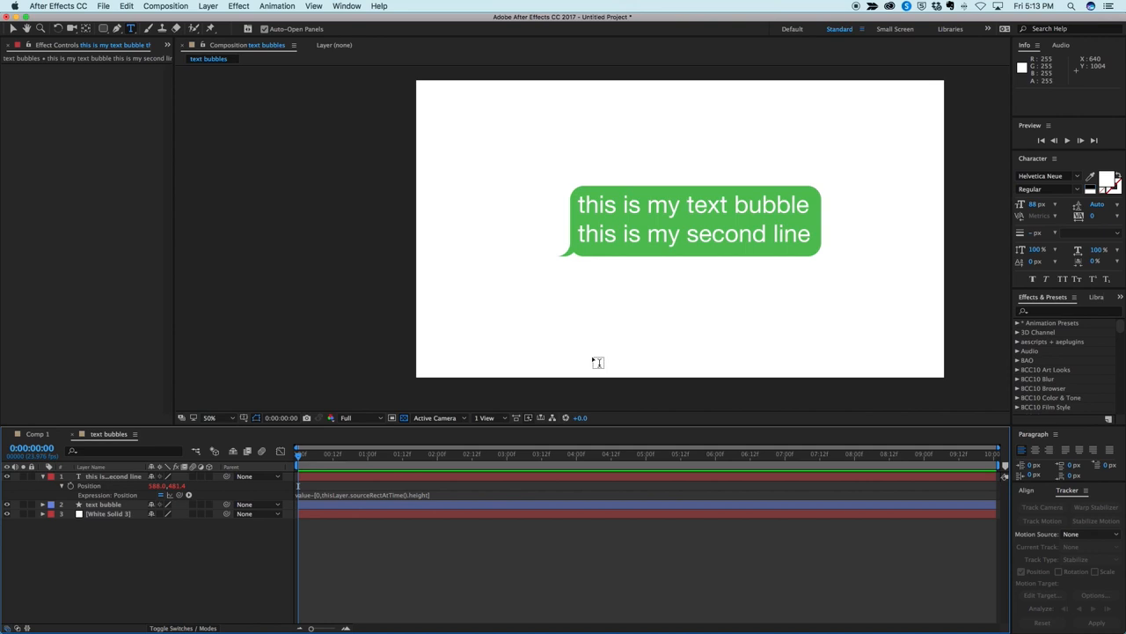
{"action": "mouse_move", "coordinate": [192, 448]}
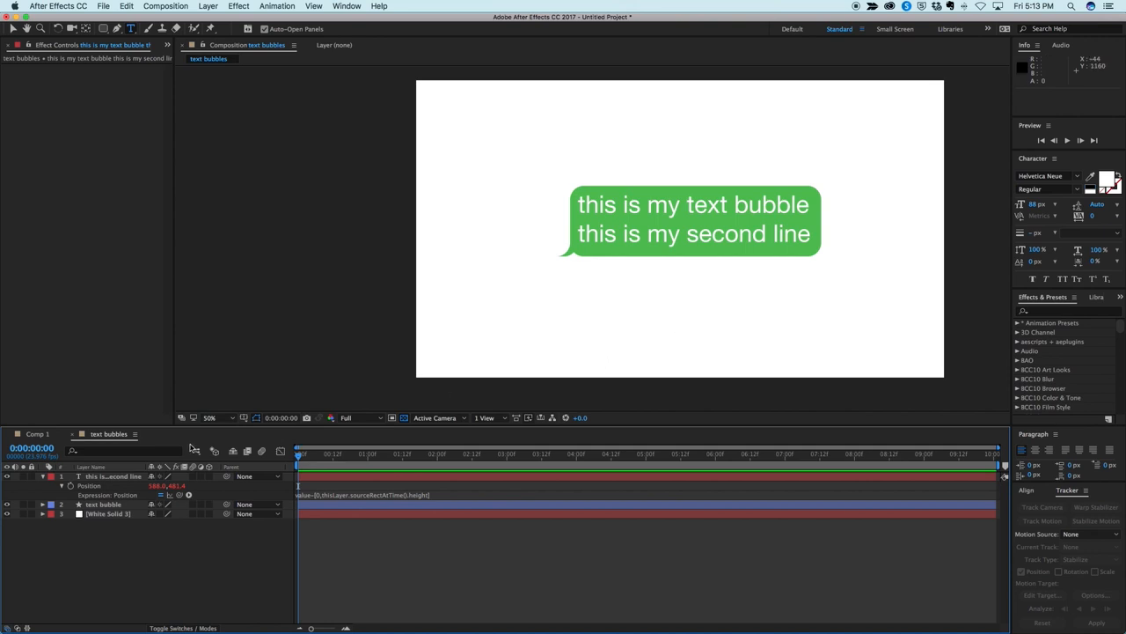